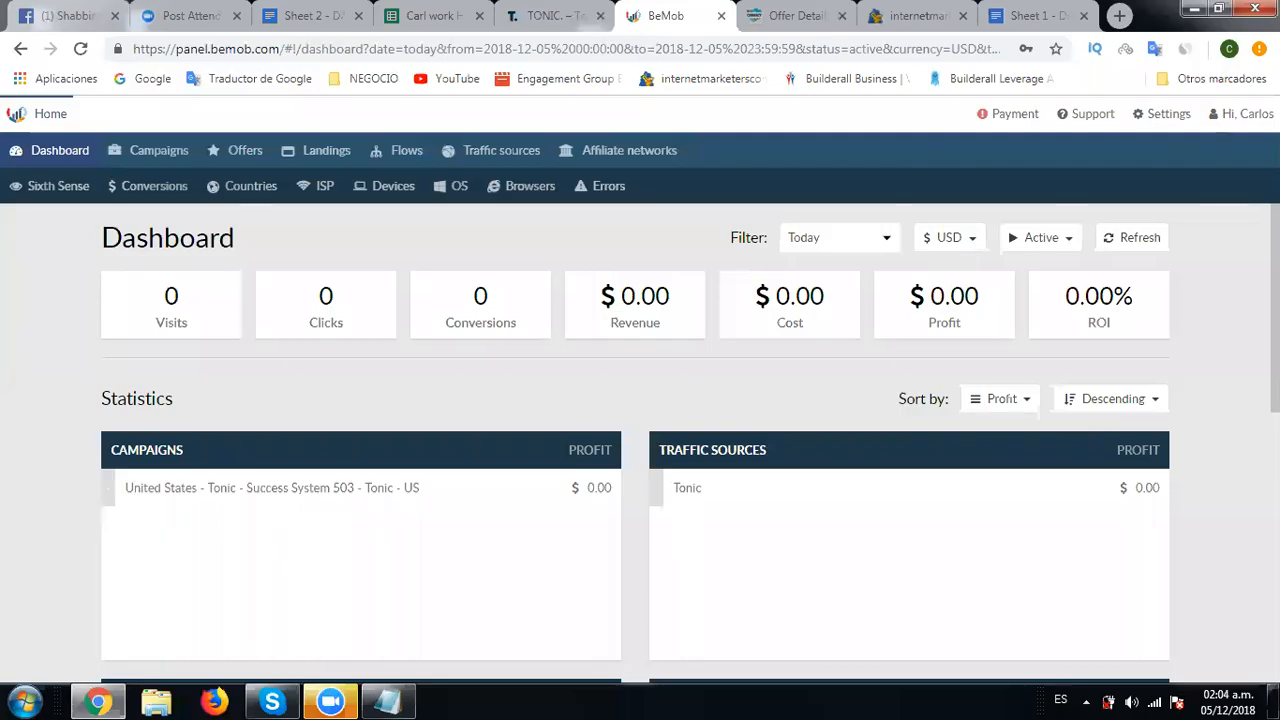
{"action": "mouse_move", "coordinate": [840, 472]}
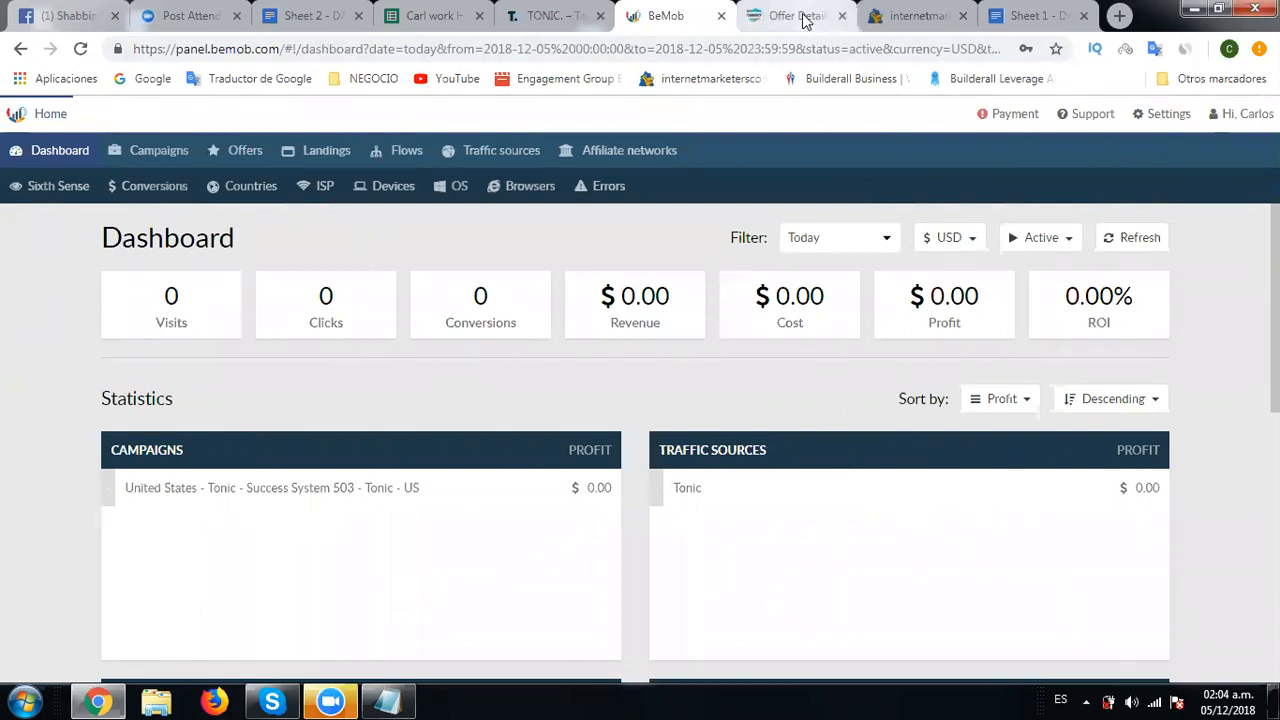
Step: Bring up the offer 355 details page and select its tracking link
{"action": "left_click", "coordinate": [790, 16]}
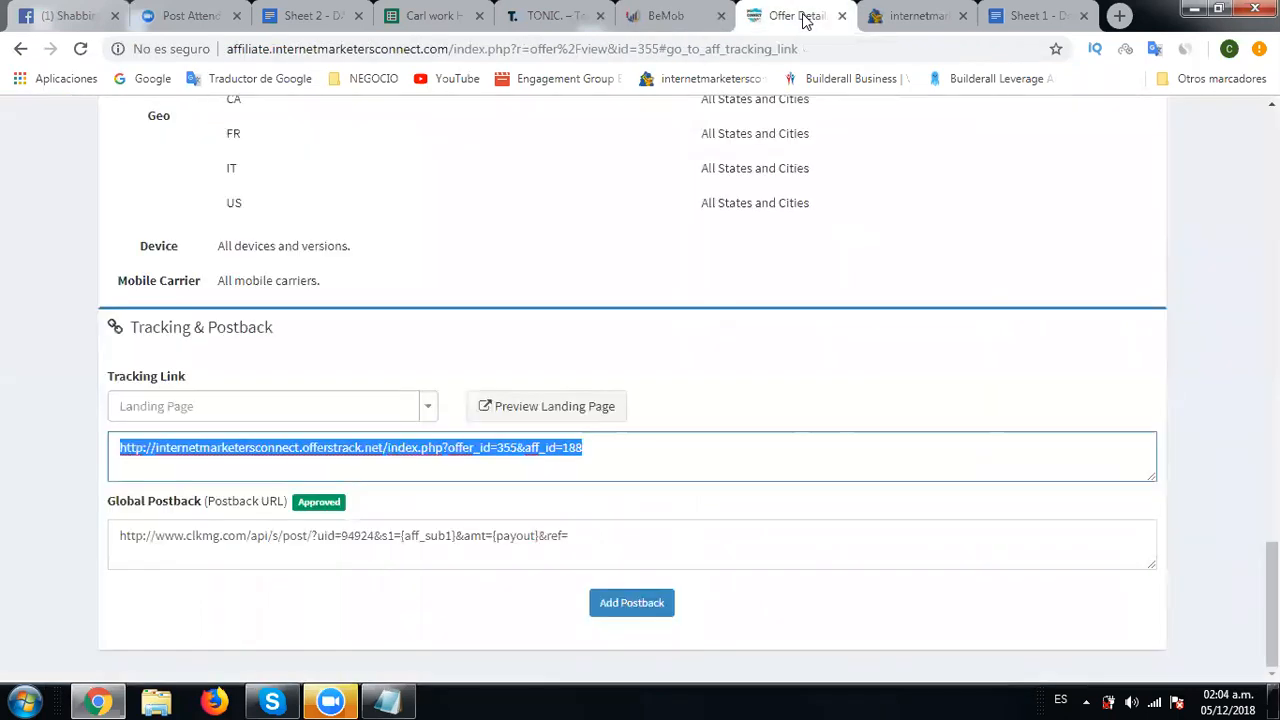
{"action": "left_click", "coordinate": [590, 448]}
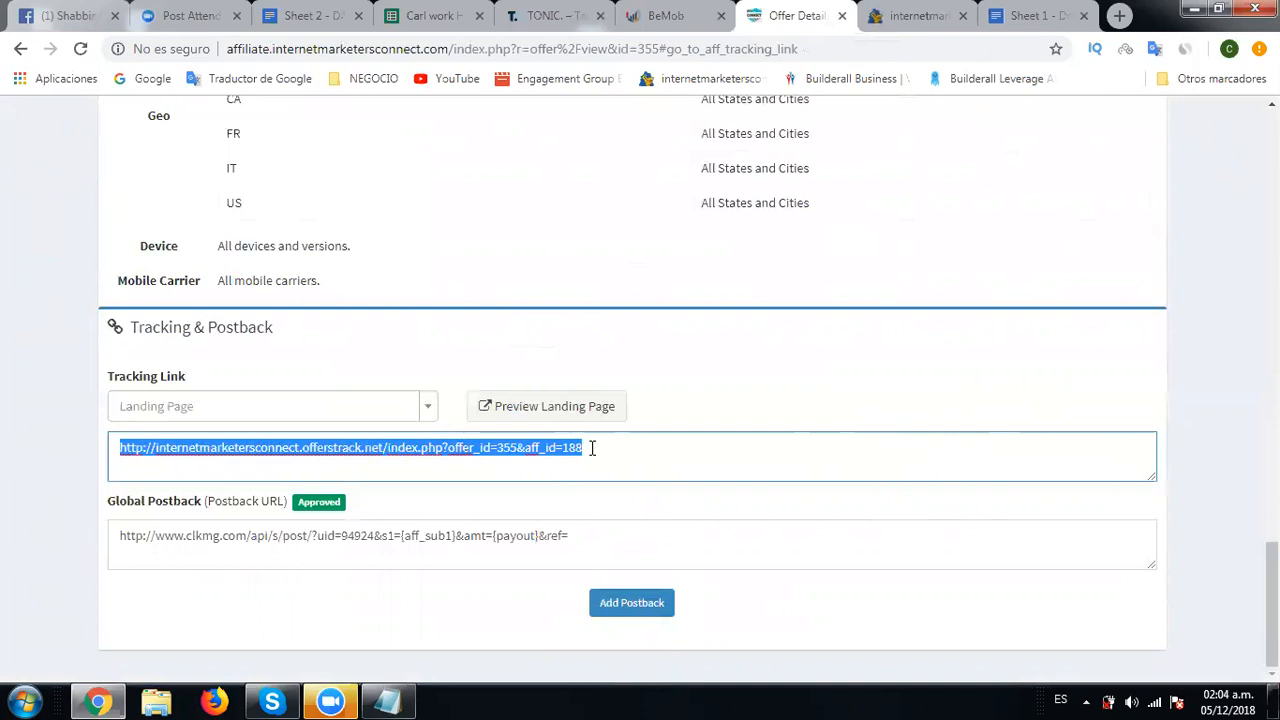
{"action": "mouse_move", "coordinate": [38, 284]}
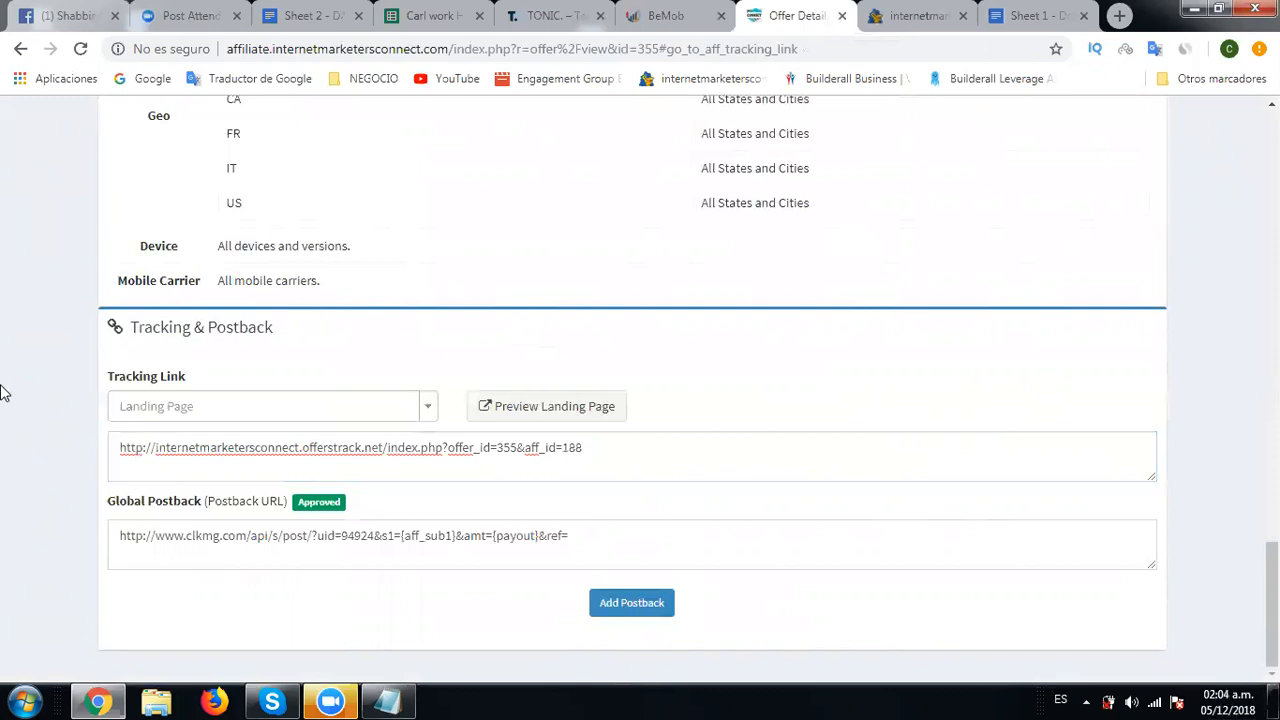
Step: Review offer 355's $9 CPA payout, CPL conversion type and geo-targeting countries line
{"action": "scroll", "scroll_direction": "up", "scroll_amount": 3}
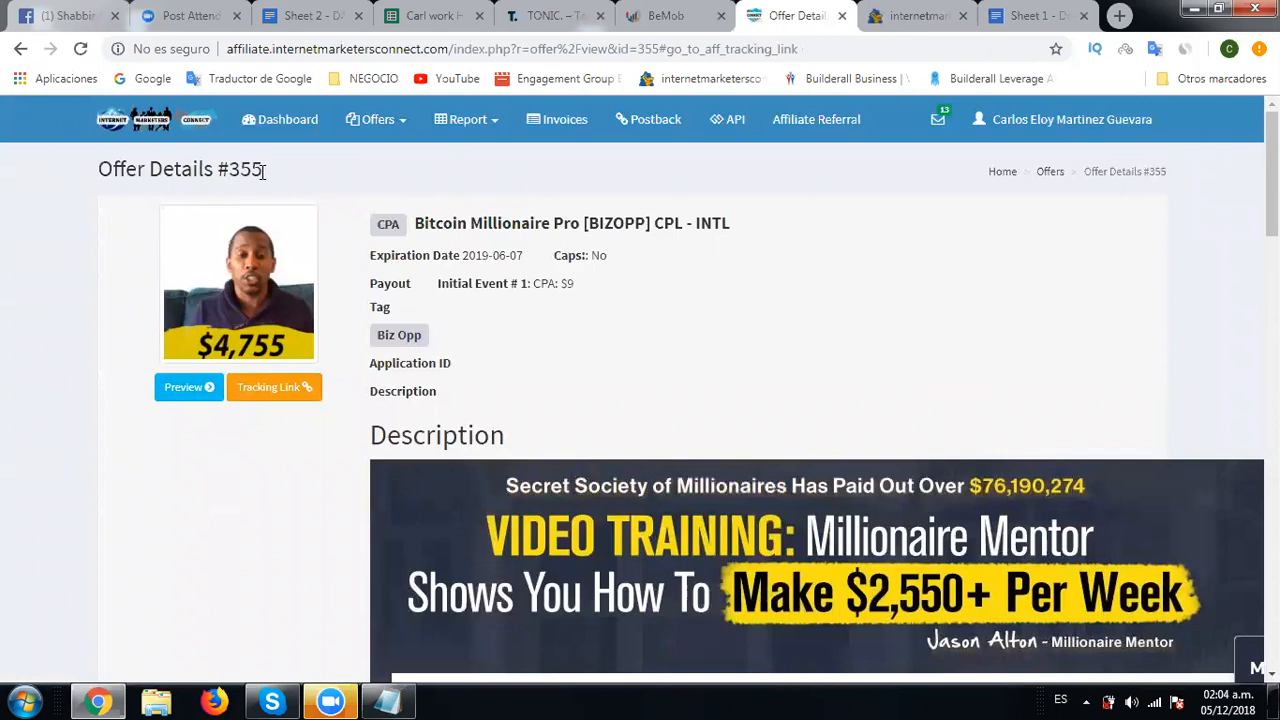
{"action": "triple_click", "coordinate": [180, 168]}
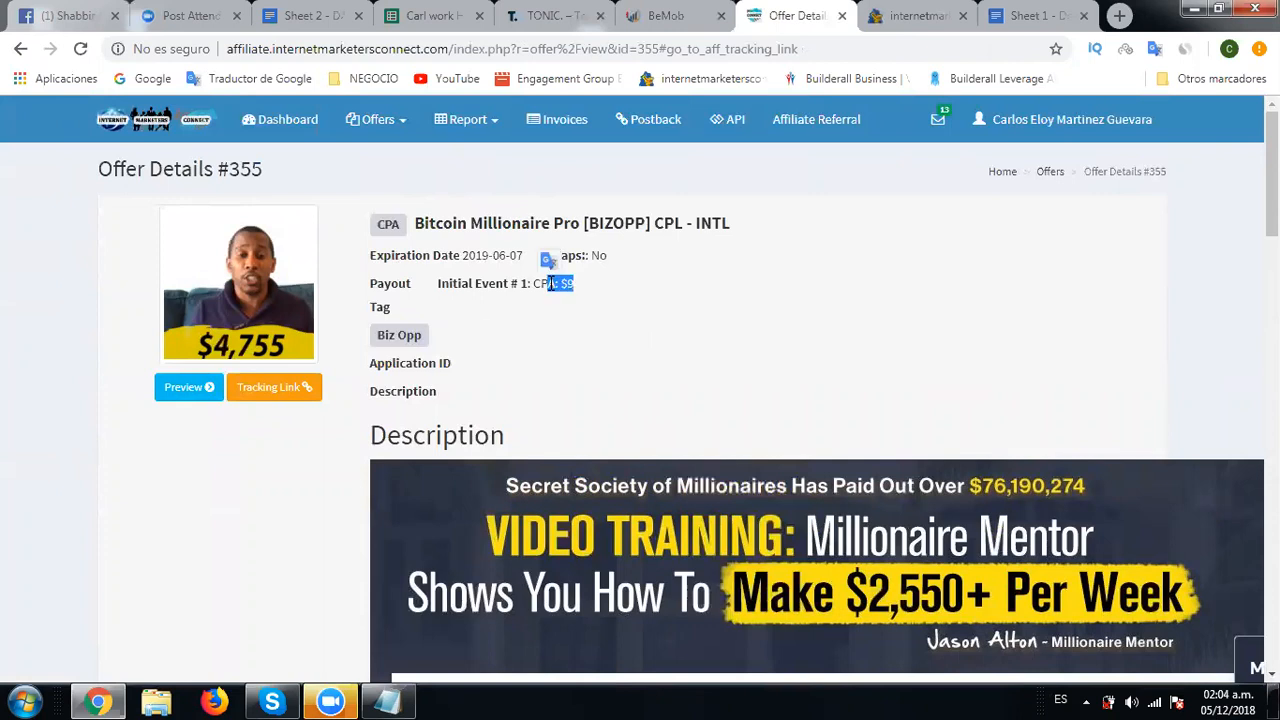
{"action": "scroll", "scroll_direction": "down", "scroll_amount": 3}
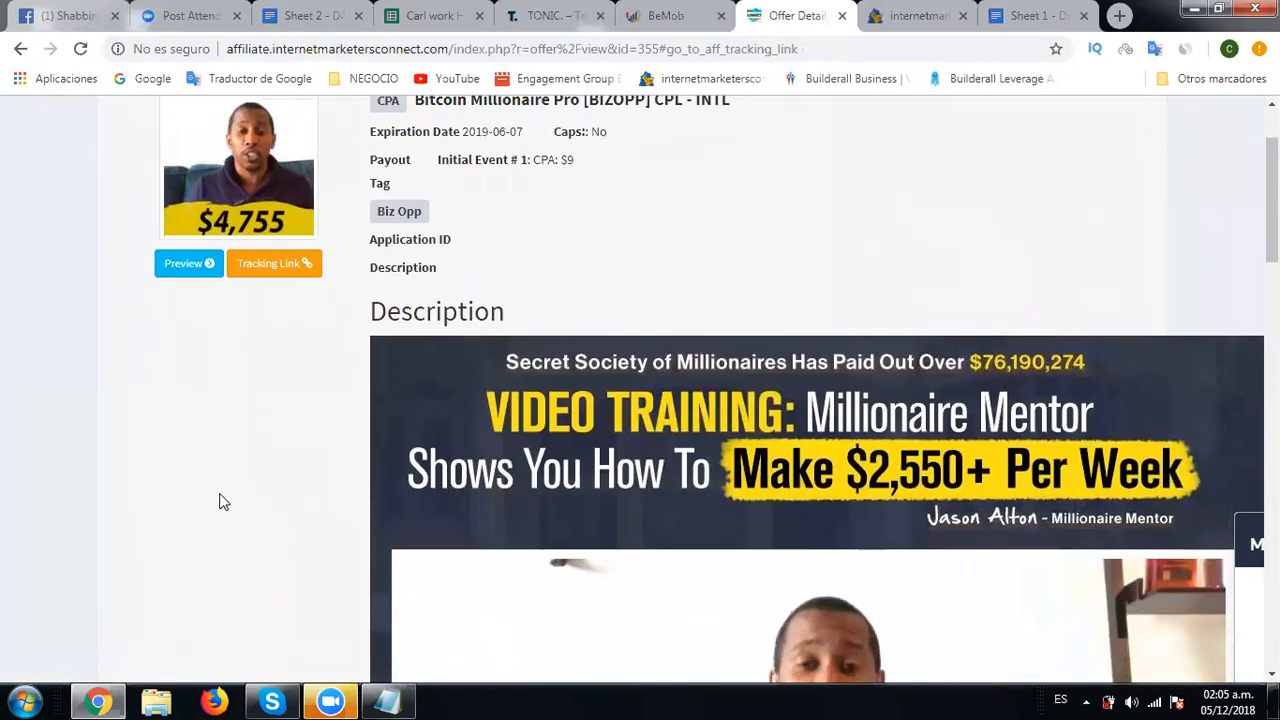
{"action": "scroll", "scroll_direction": "down", "scroll_amount": 3}
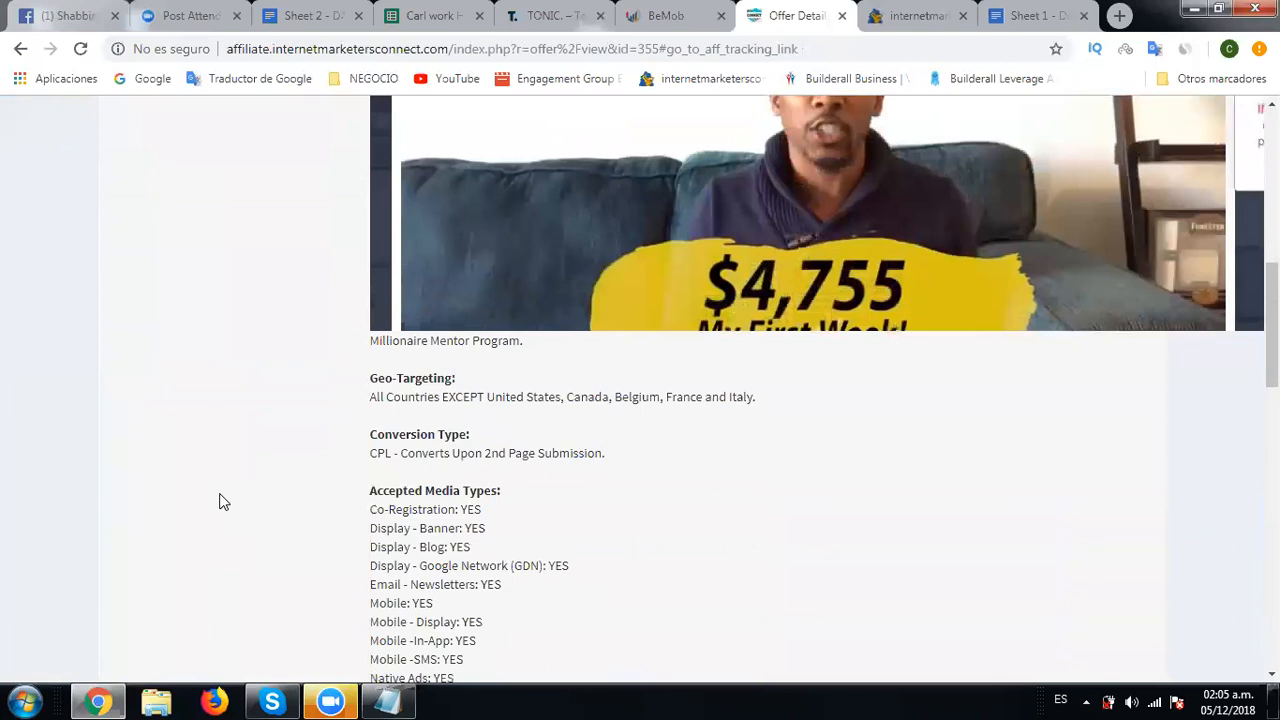
{"action": "double_click", "coordinate": [420, 452]}
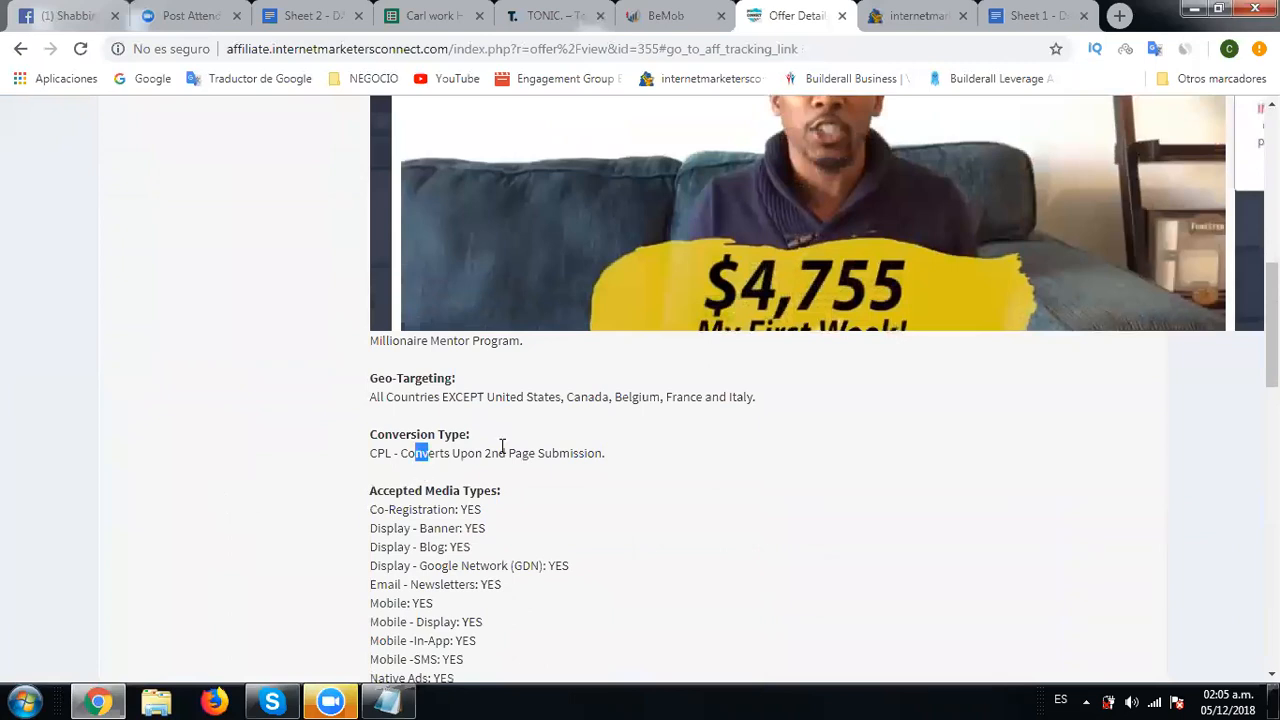
{"action": "left_click_drag", "start_coordinate": [418, 452], "coordinate": [604, 452]}
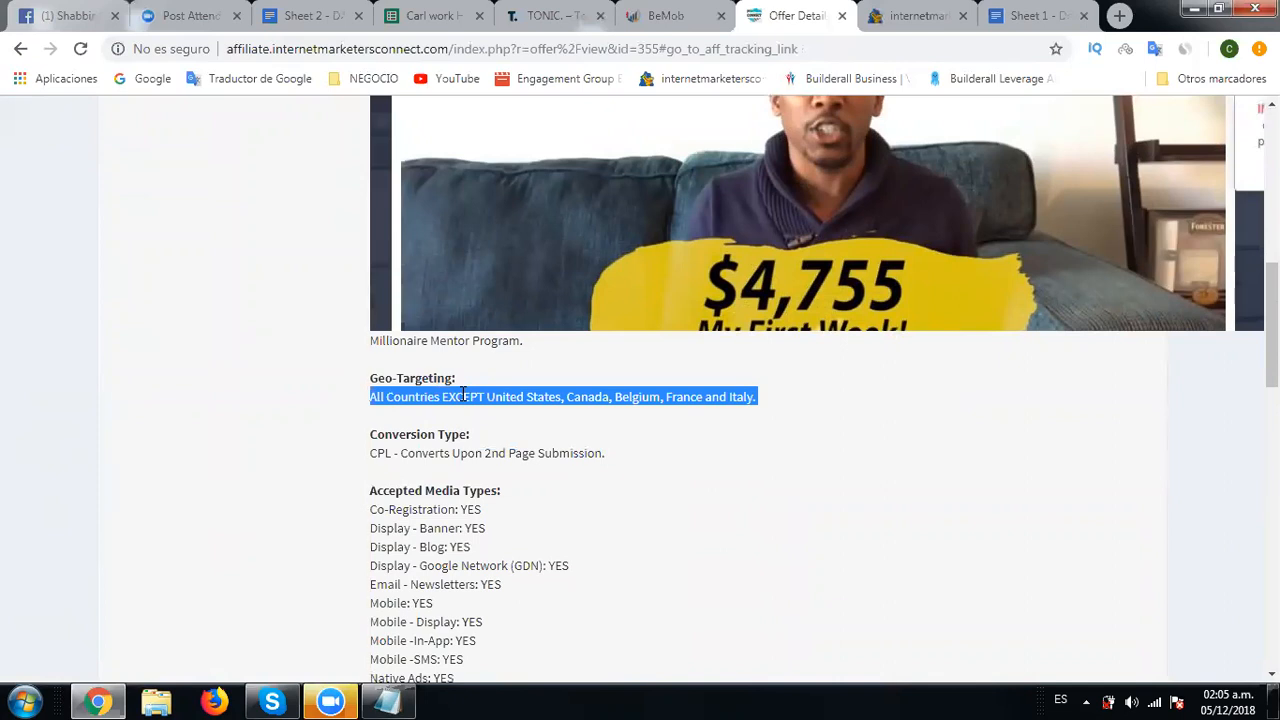
Step: Scroll through the accepted and restricted media types down to the payment warning
{"action": "scroll", "scroll_direction": "down", "scroll_amount": 3}
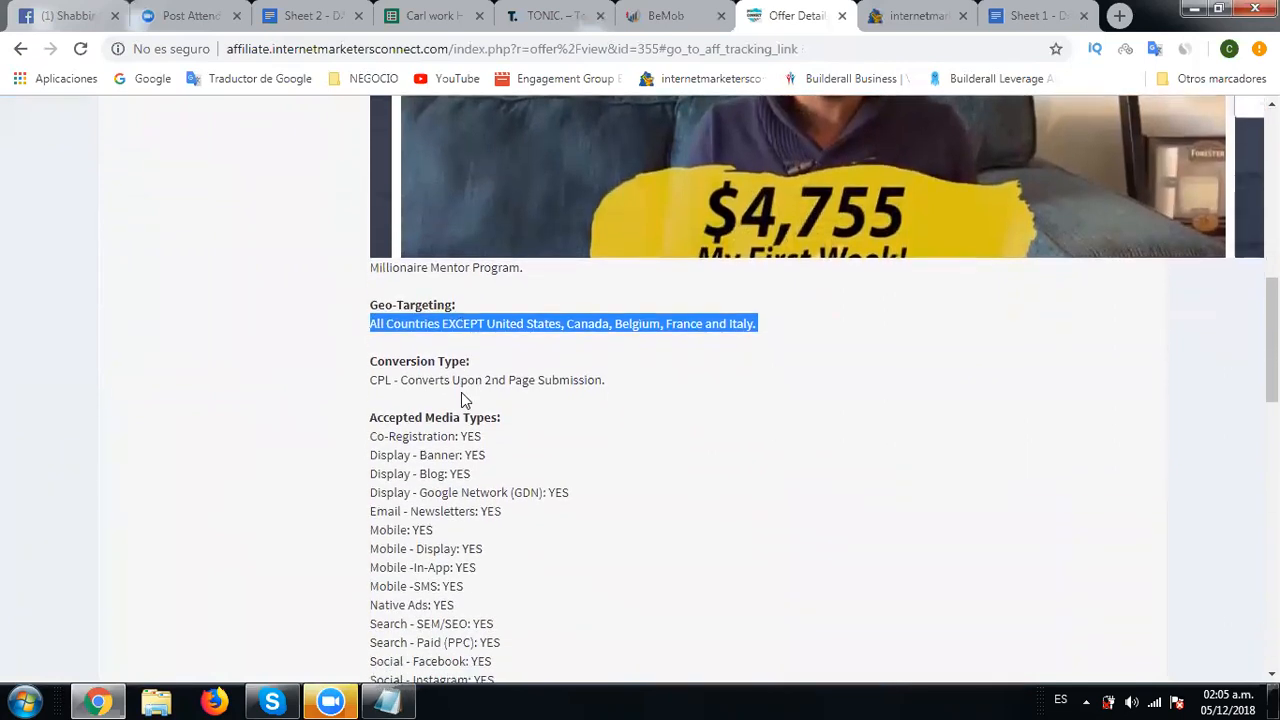
{"action": "scroll", "scroll_direction": "down", "scroll_amount": 3}
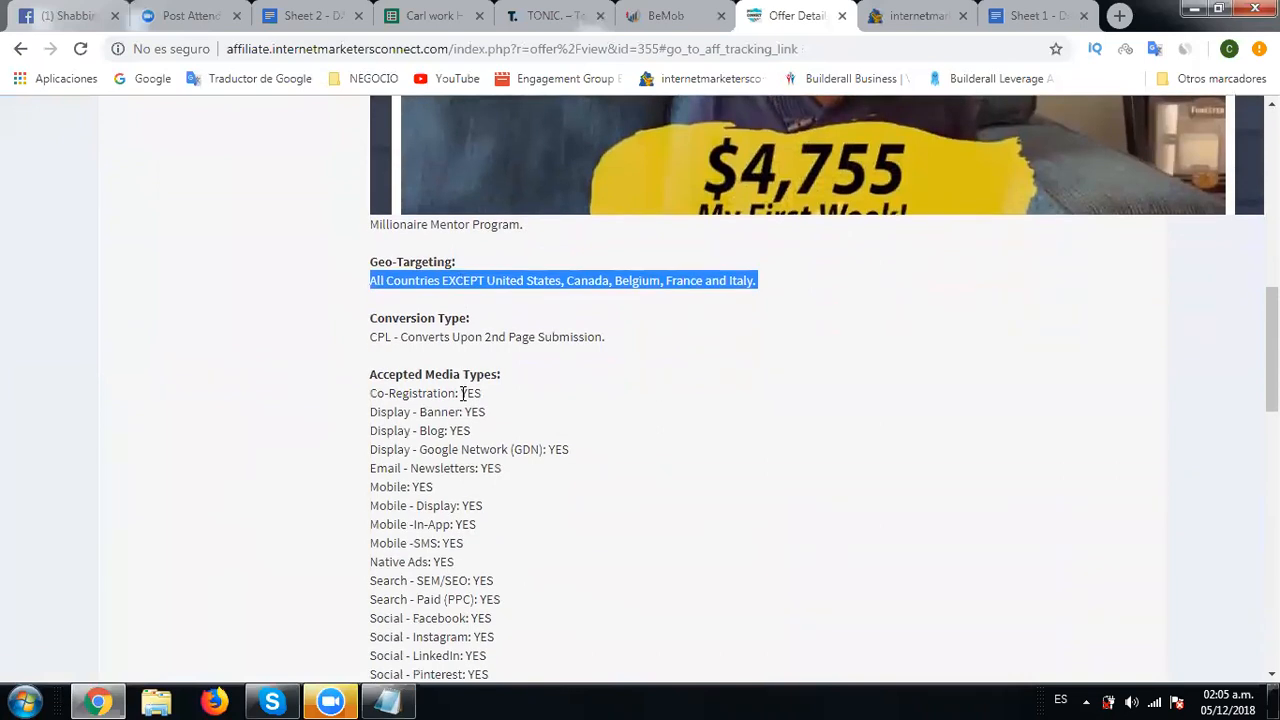
{"action": "scroll", "scroll_direction": "down", "scroll_amount": 3}
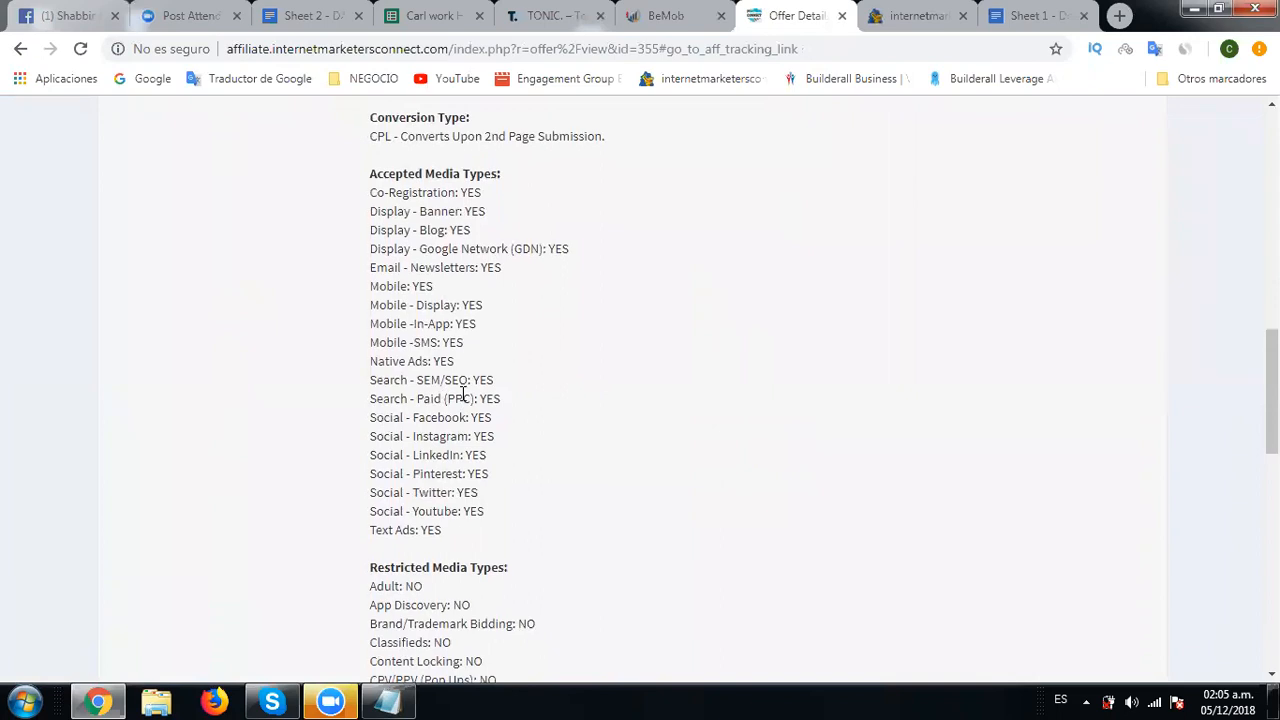
{"action": "scroll", "scroll_direction": "down", "scroll_amount": 3}
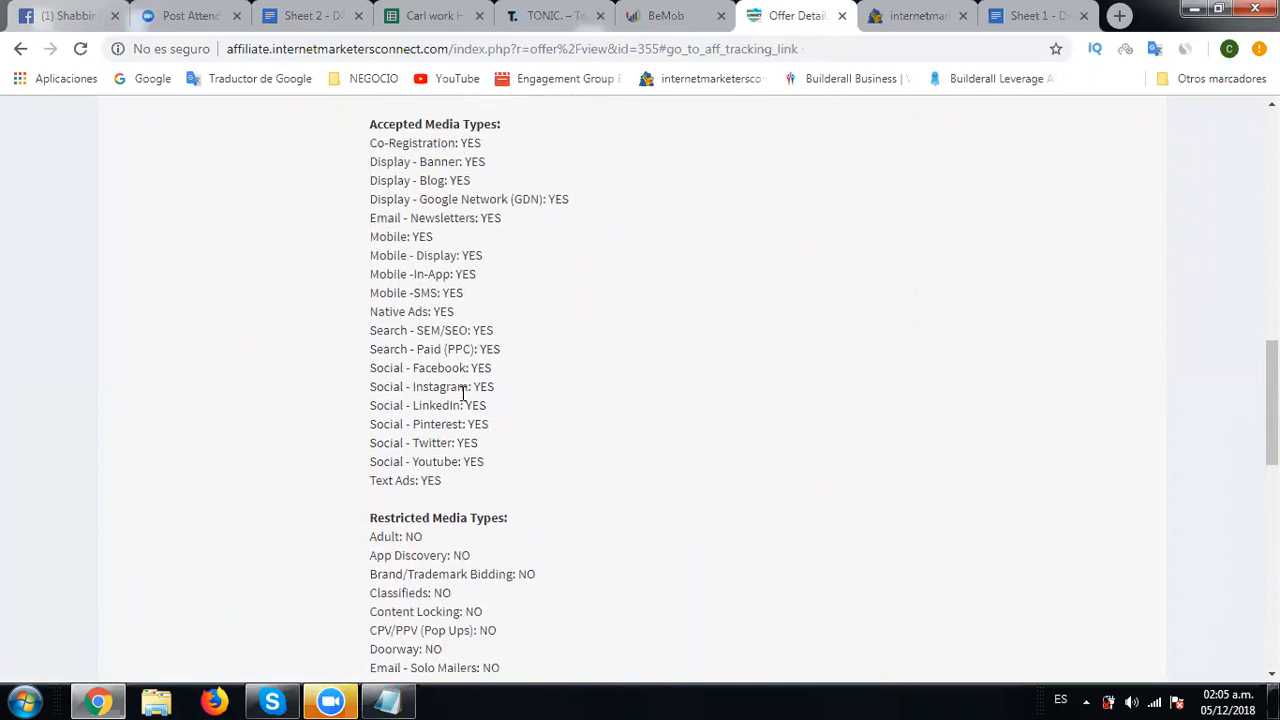
{"action": "scroll", "scroll_direction": "down", "scroll_amount": 3}
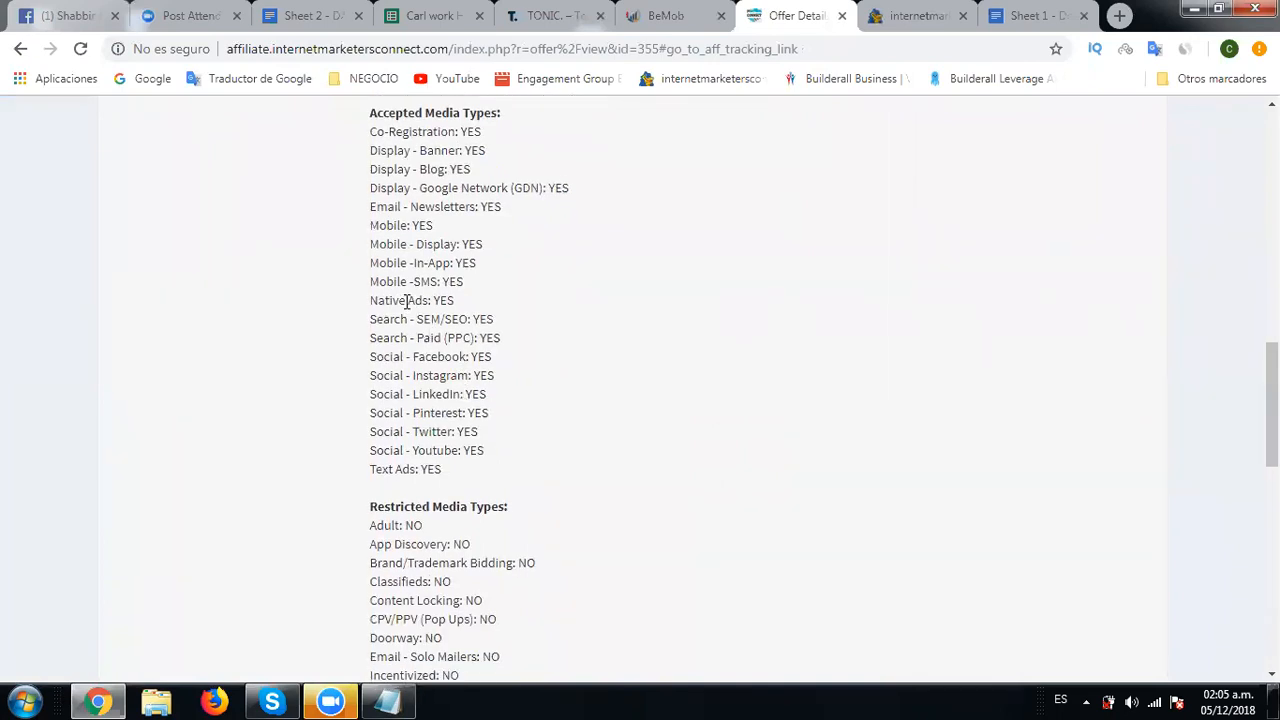
{"action": "scroll", "scroll_direction": "down", "scroll_amount": 3}
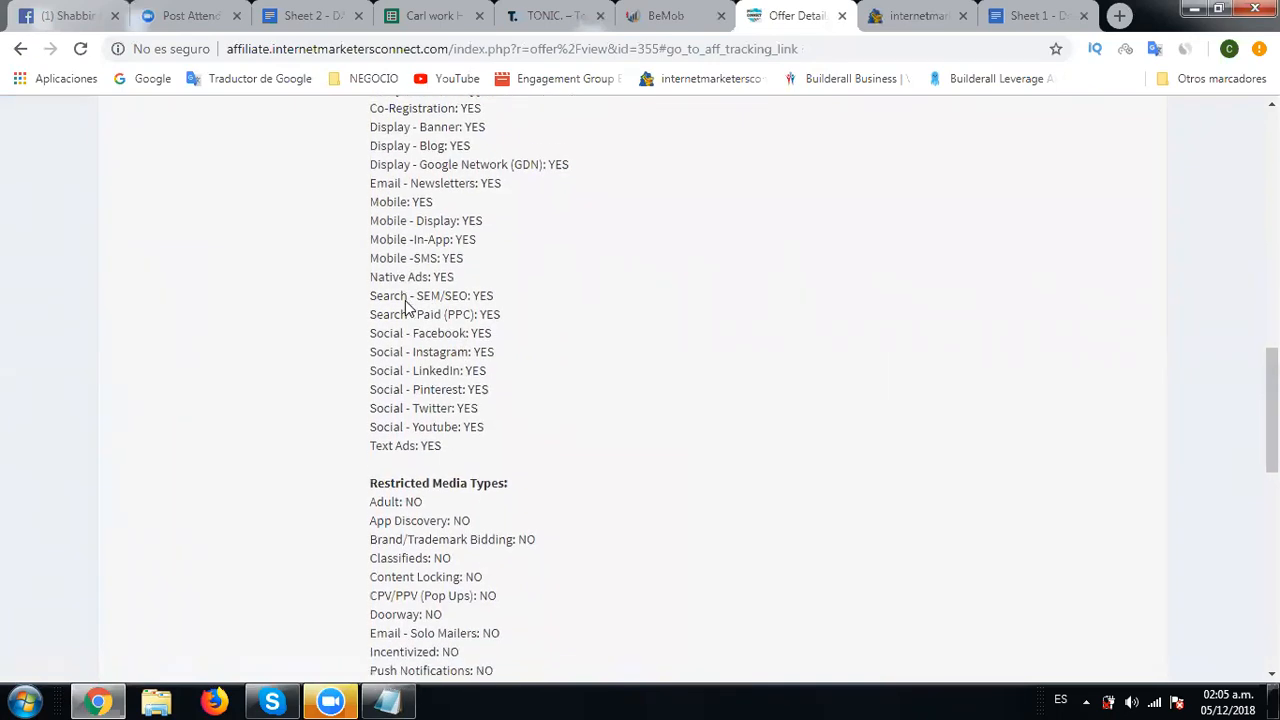
{"action": "scroll", "scroll_direction": "down", "scroll_amount": 3}
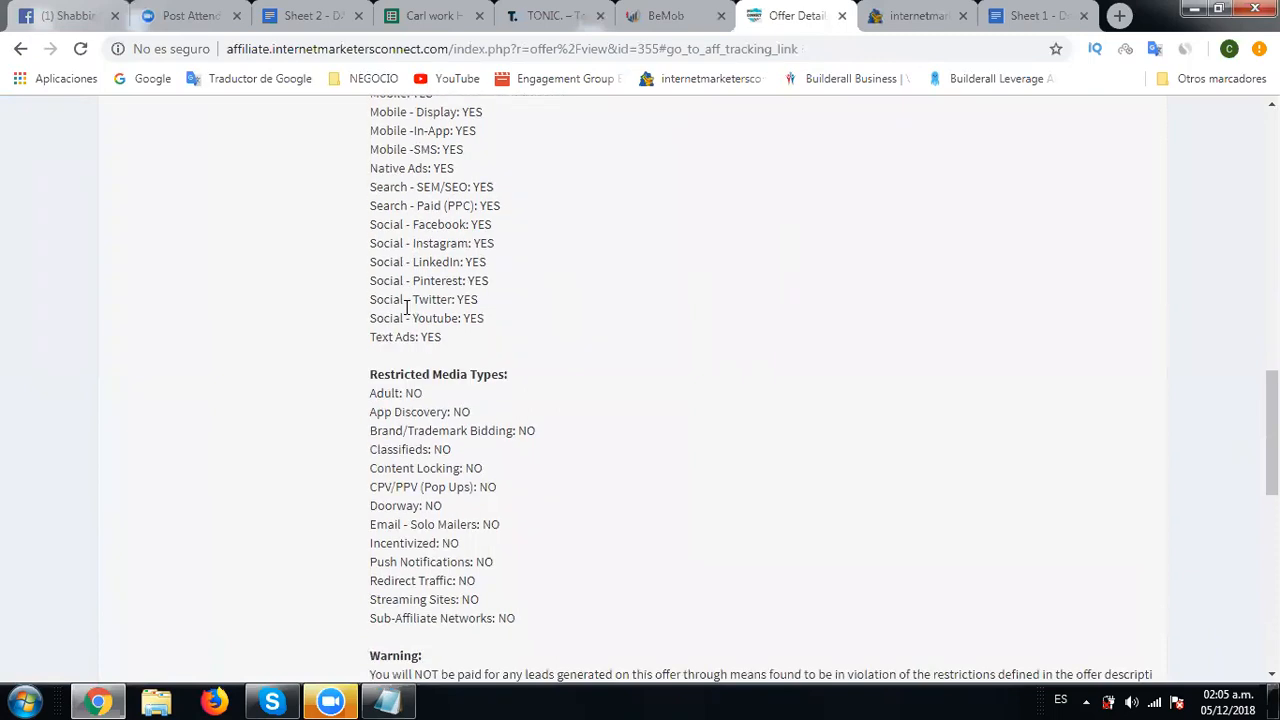
{"action": "scroll", "scroll_direction": "down", "scroll_amount": 3}
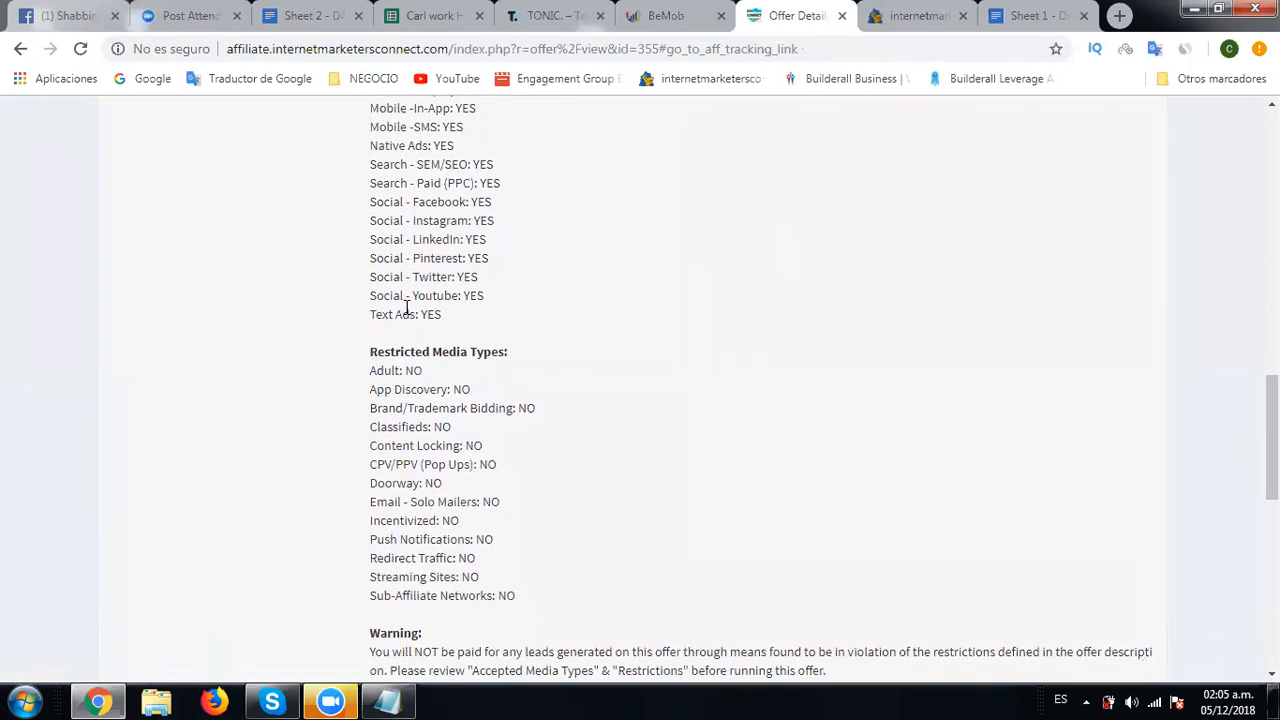
{"action": "scroll", "scroll_direction": "down", "scroll_amount": 3}
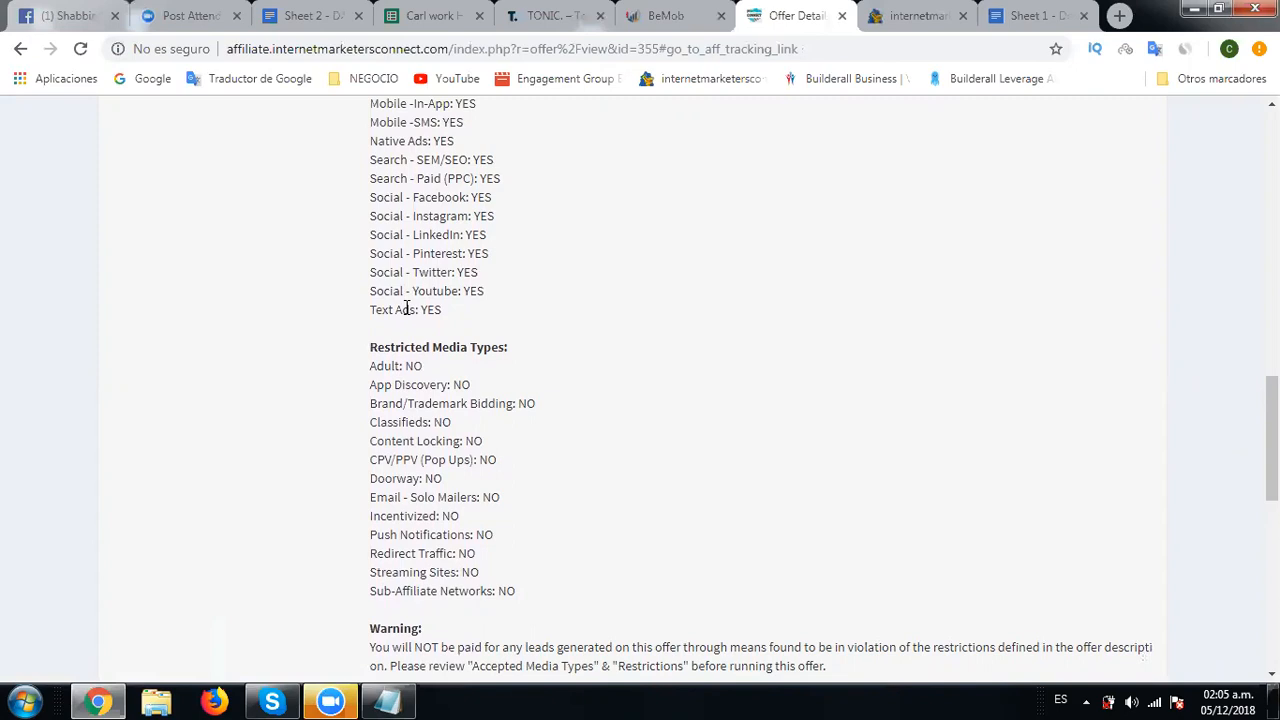
Step: Bring up the Notepad note holding the offer 355 tracking link
{"action": "left_click", "coordinate": [388, 700]}
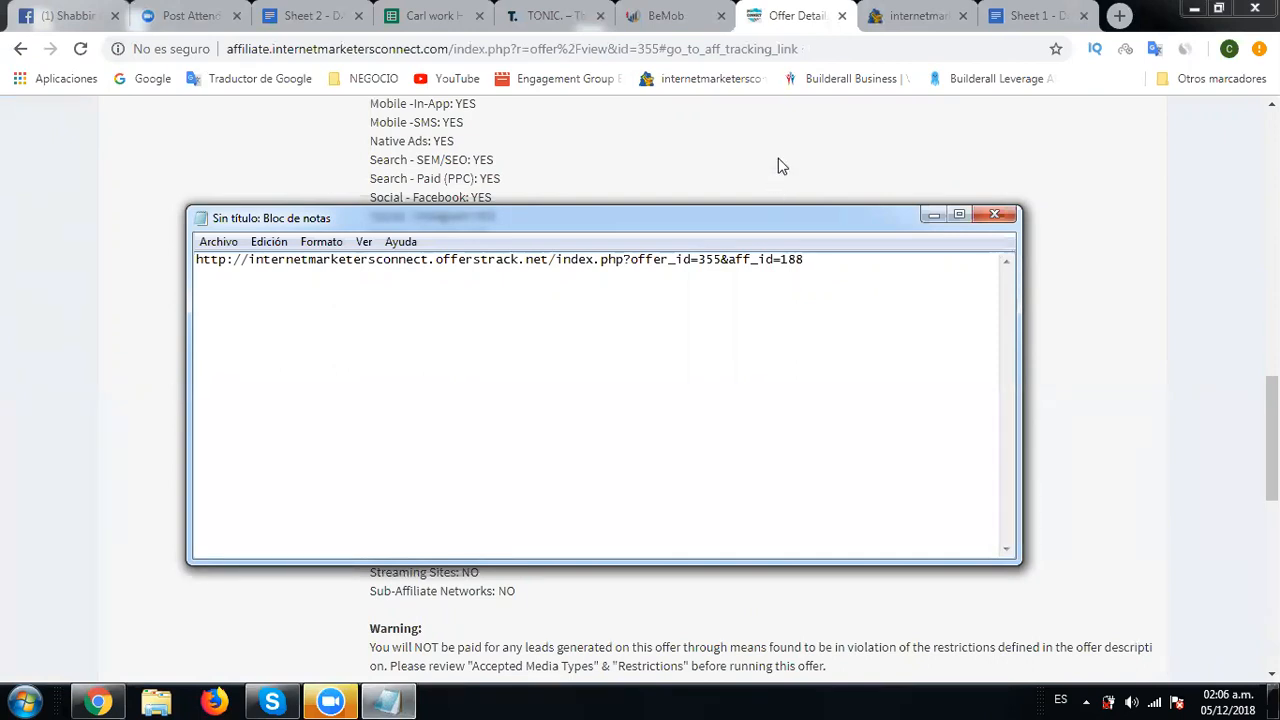
Step: Return to BeMob and go to the Offers section with its hourly stats chart
{"action": "left_click", "coordinate": [662, 16]}
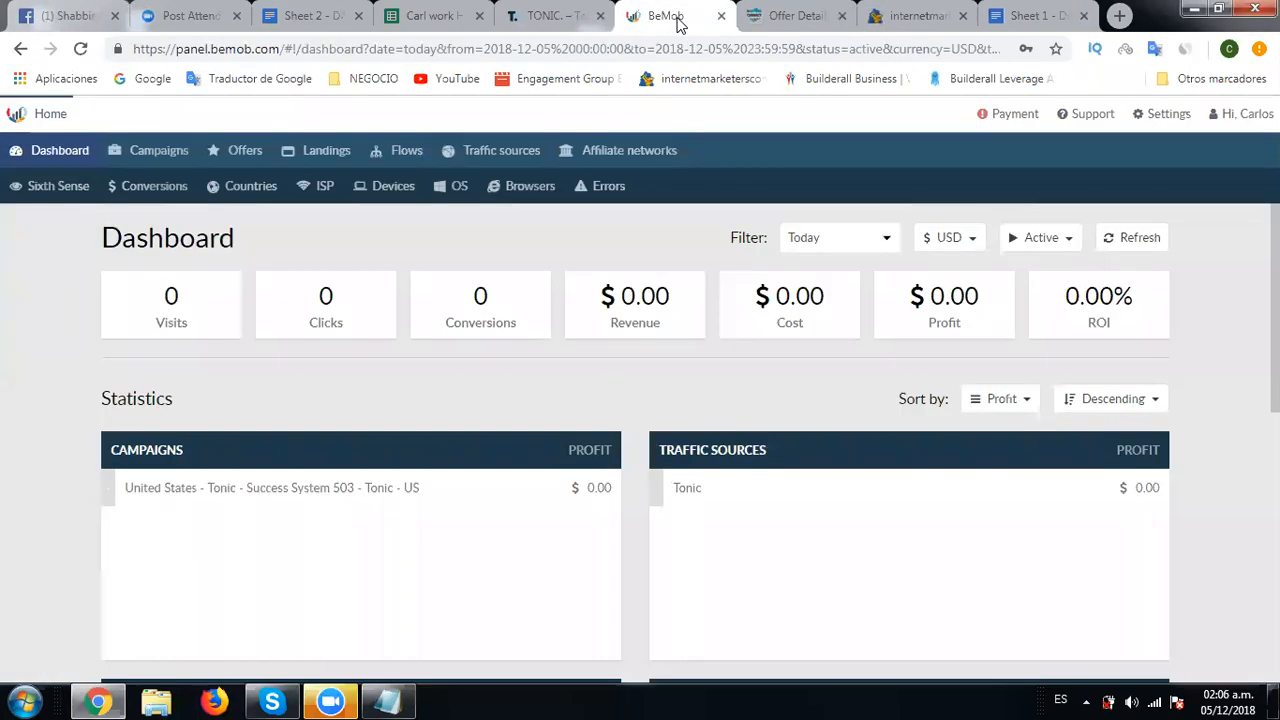
{"action": "mouse_move", "coordinate": [326, 150]}
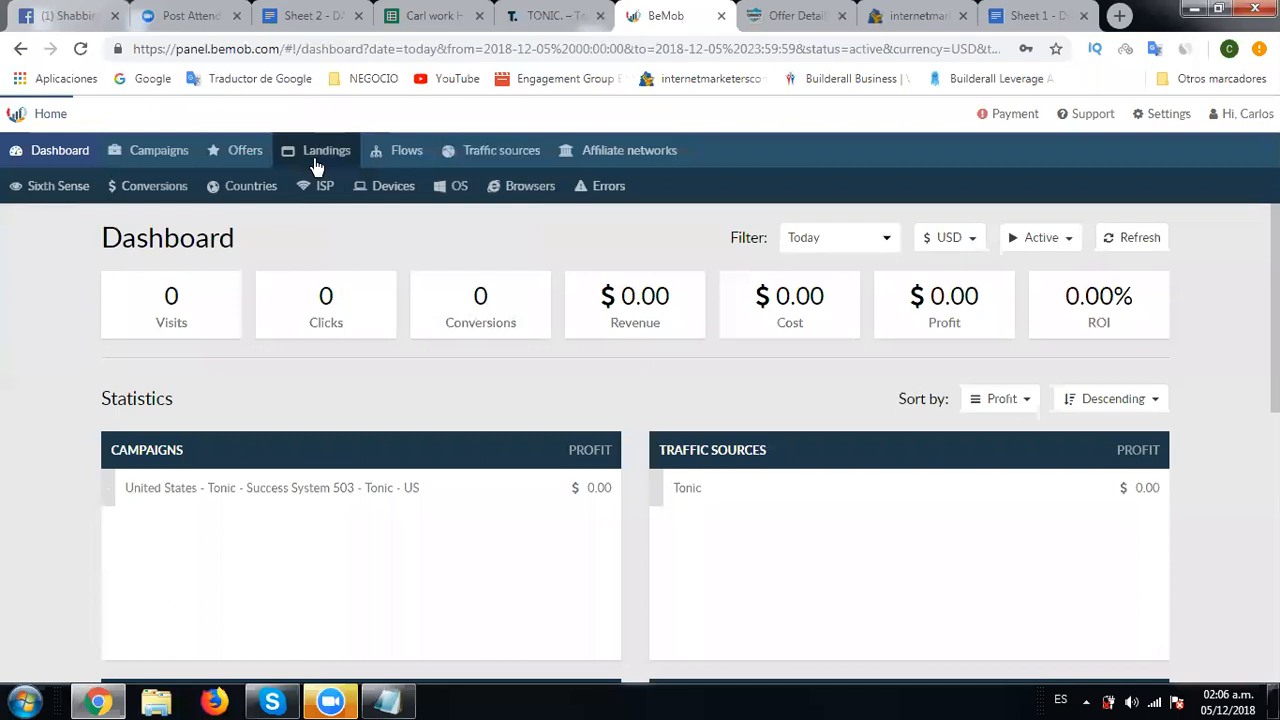
{"action": "mouse_move", "coordinate": [244, 150]}
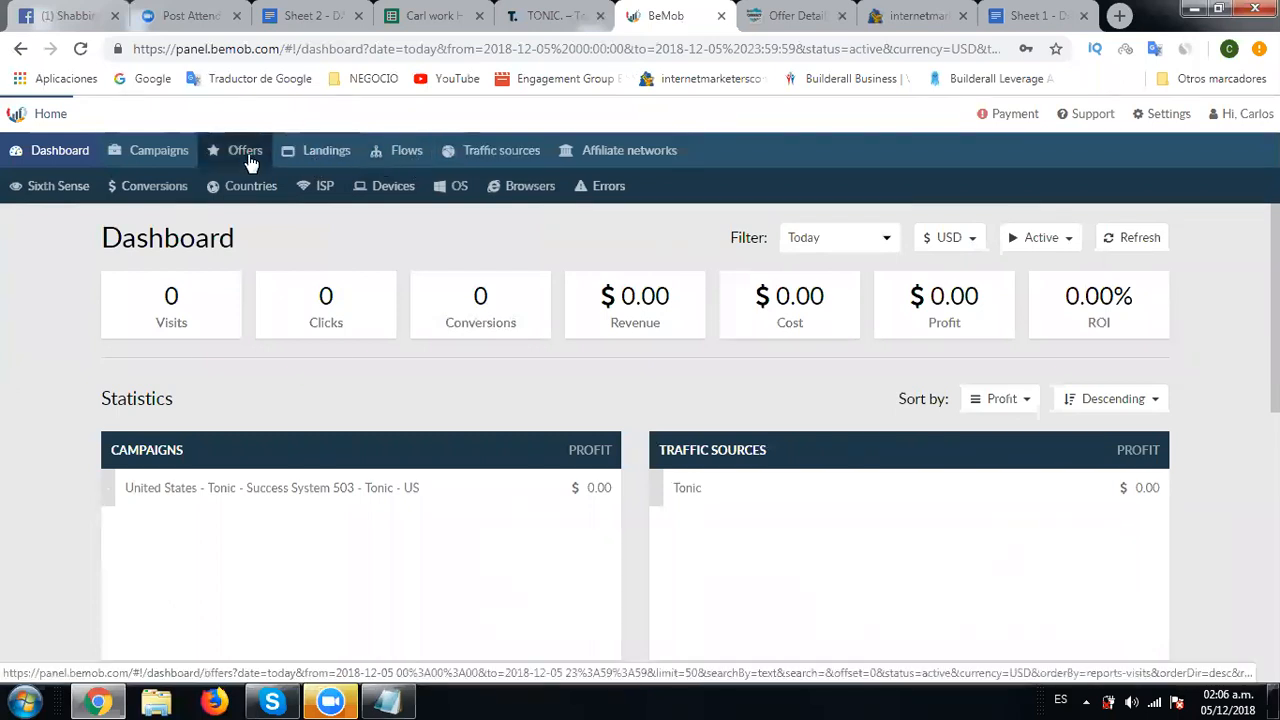
{"action": "left_click", "coordinate": [244, 150]}
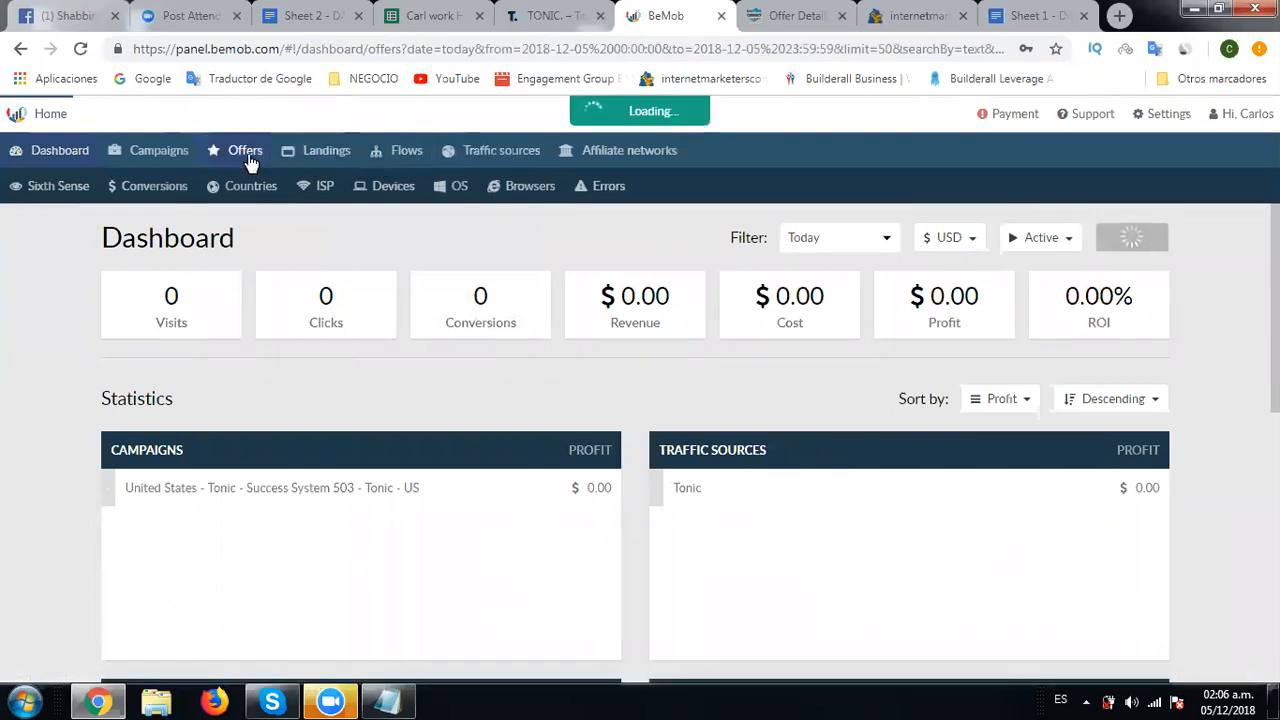
{"action": "left_click", "coordinate": [244, 150]}
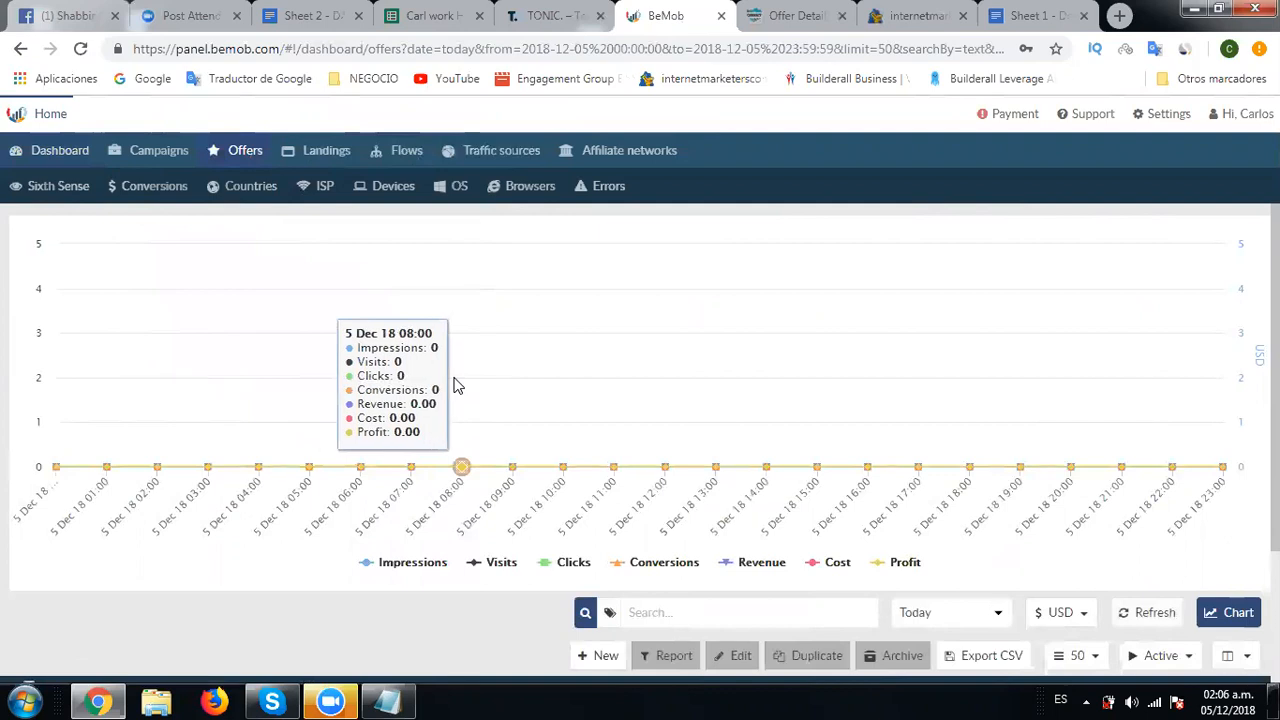
{"action": "mouse_move", "coordinate": [270, 490]}
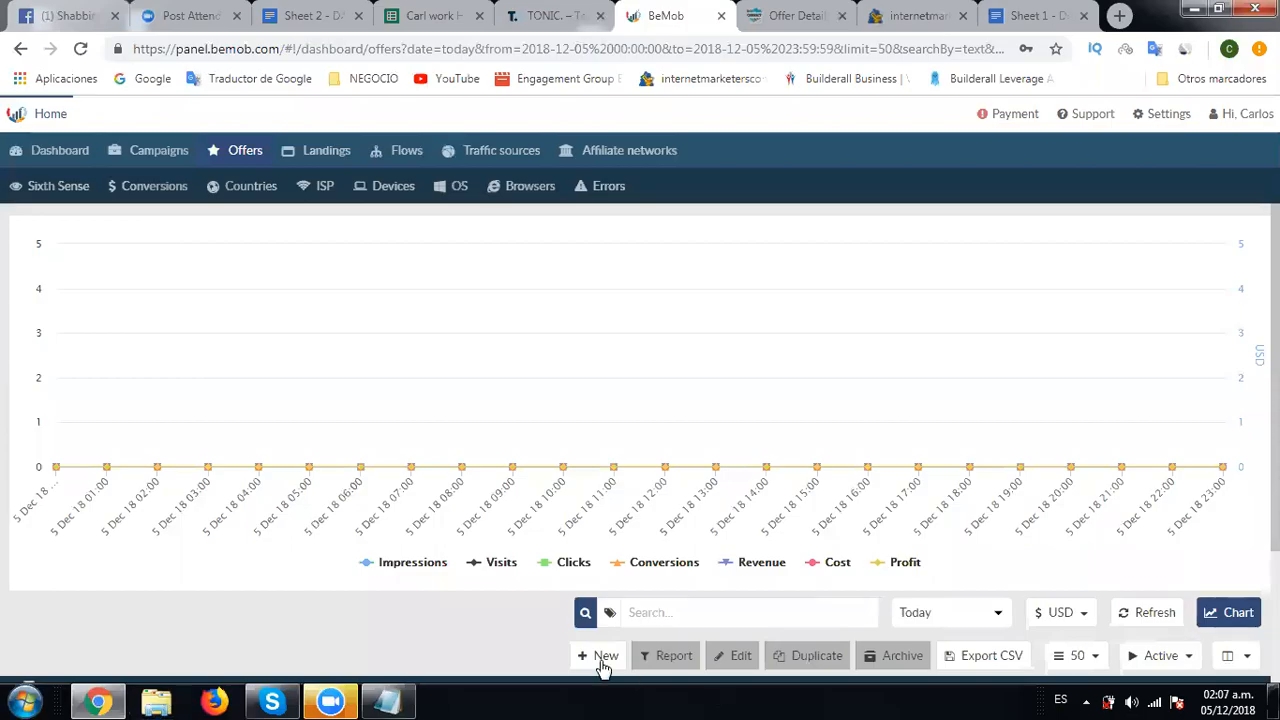
{"action": "mouse_move", "coordinate": [470, 614]}
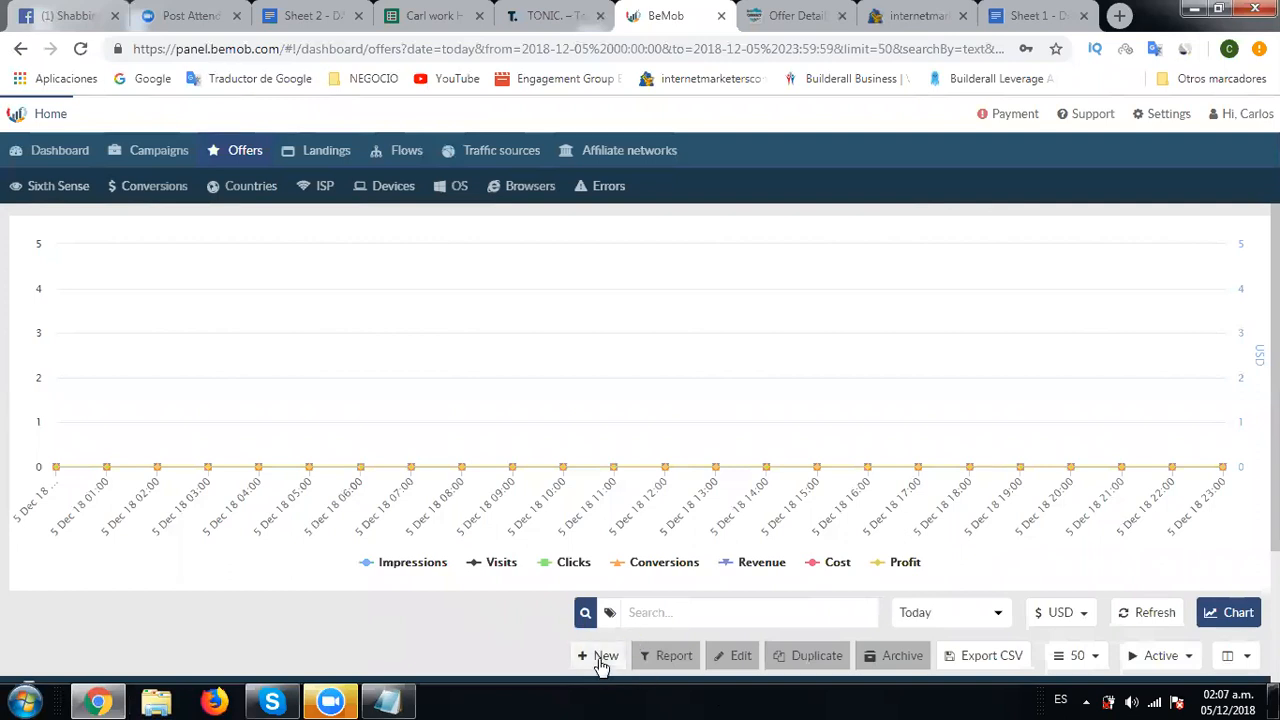
Step: Start a new offer named 'Offer 355 -IMC' with United Kingdom as its country
{"action": "left_click", "coordinate": [598, 656]}
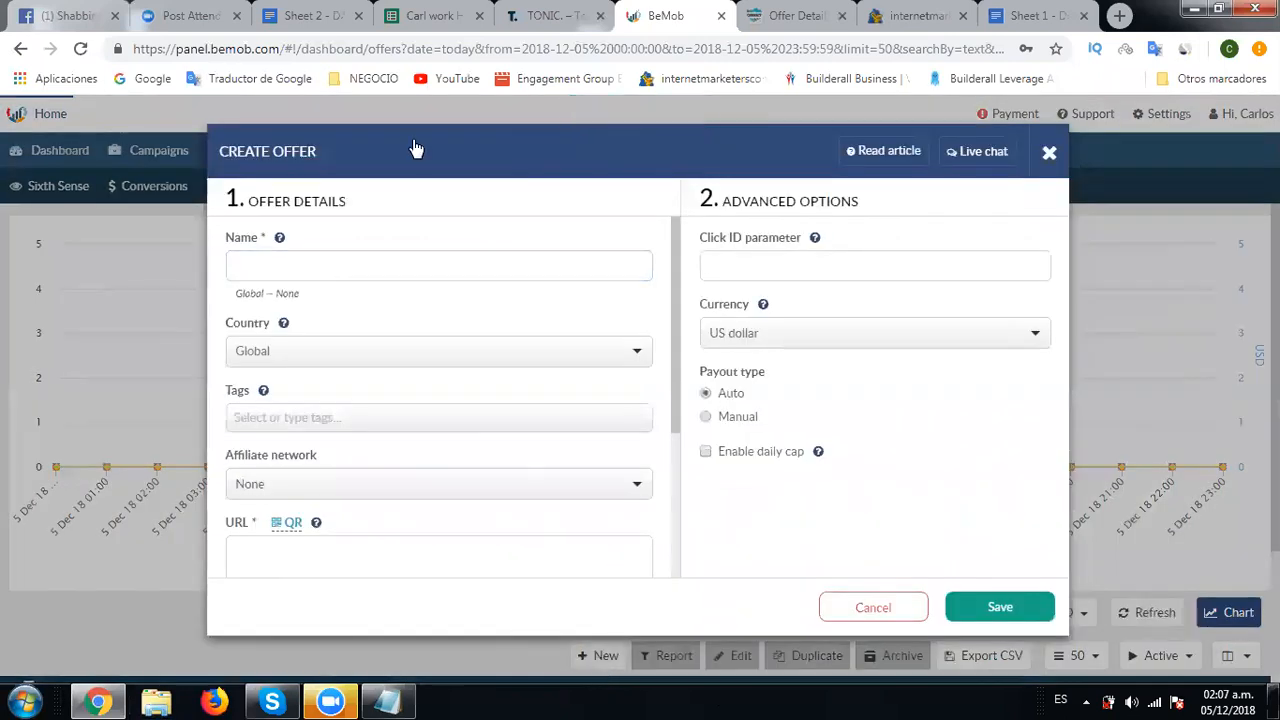
{"action": "left_click", "coordinate": [440, 264]}
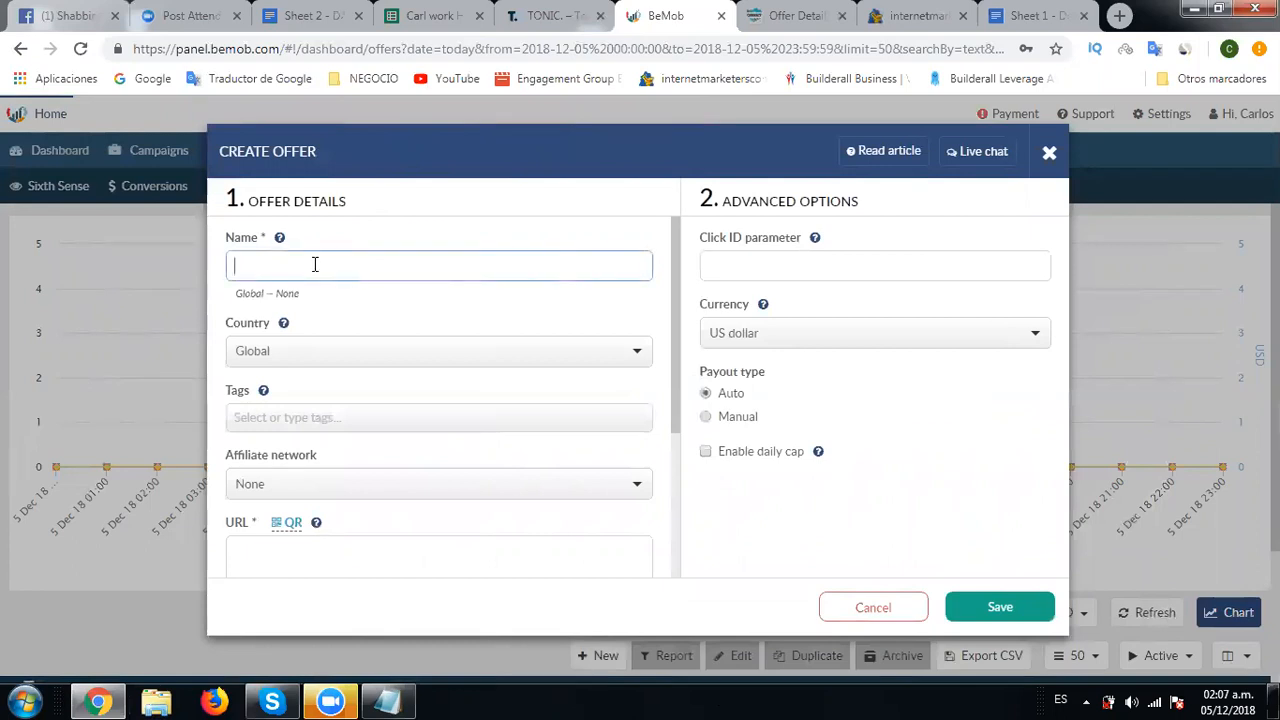
{"action": "type", "text": "Offer 355 -"}
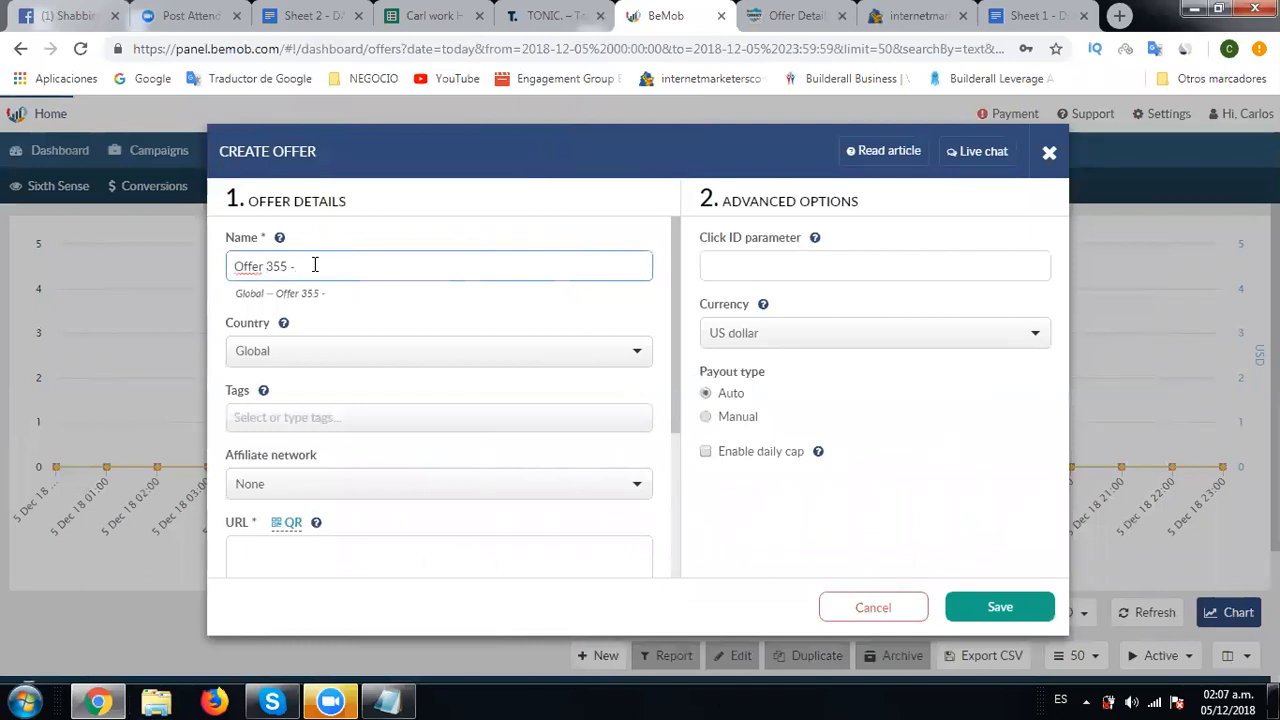
{"action": "type", "text": "IMC"}
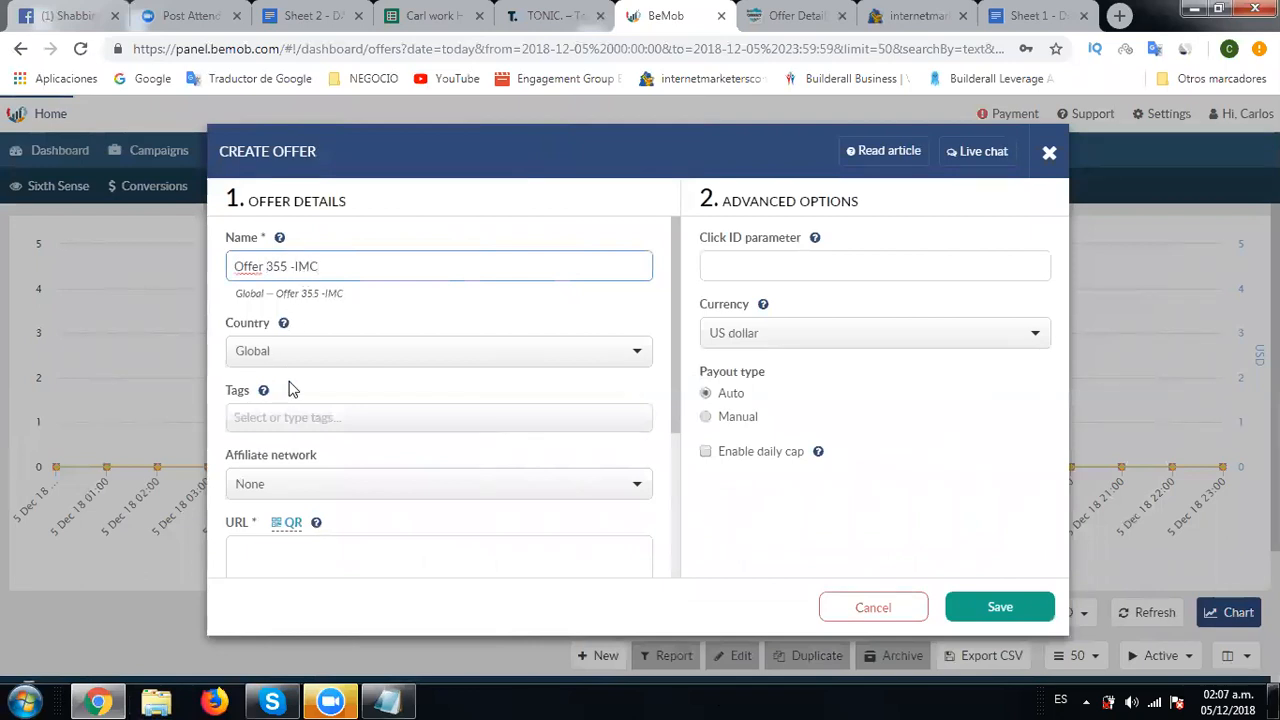
{"action": "left_click", "coordinate": [438, 350]}
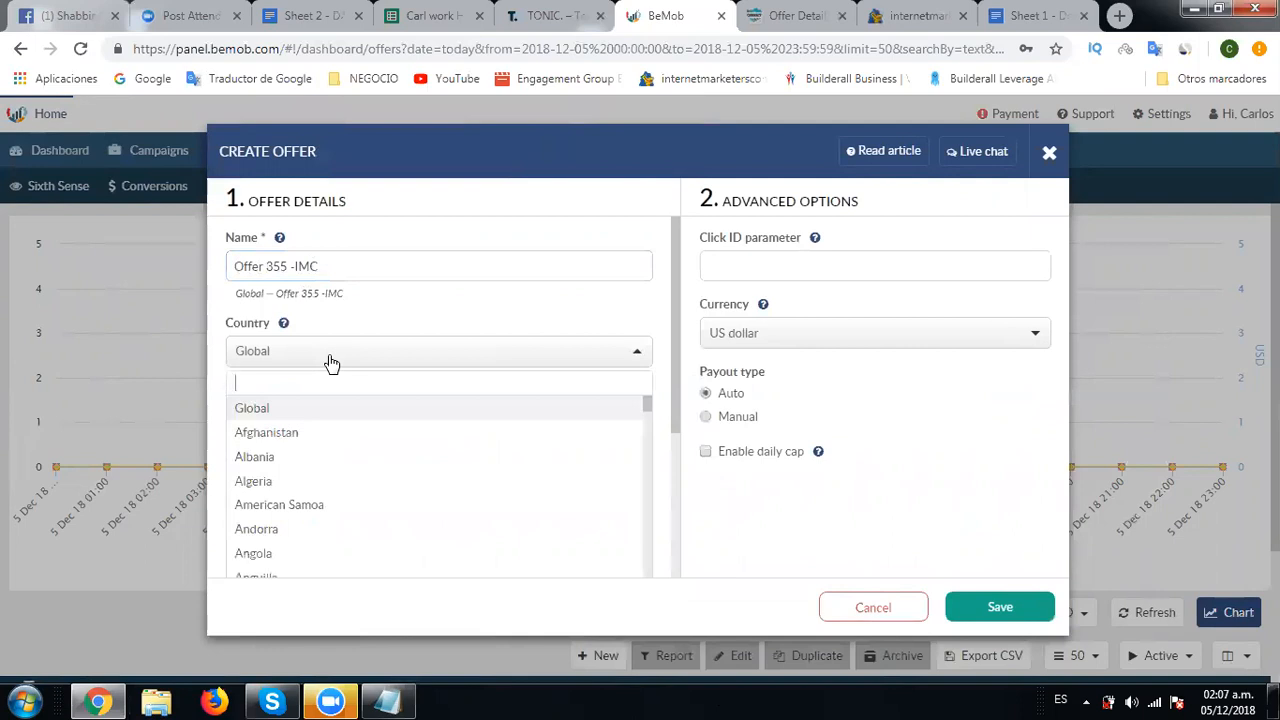
{"action": "type", "text": "unite"}
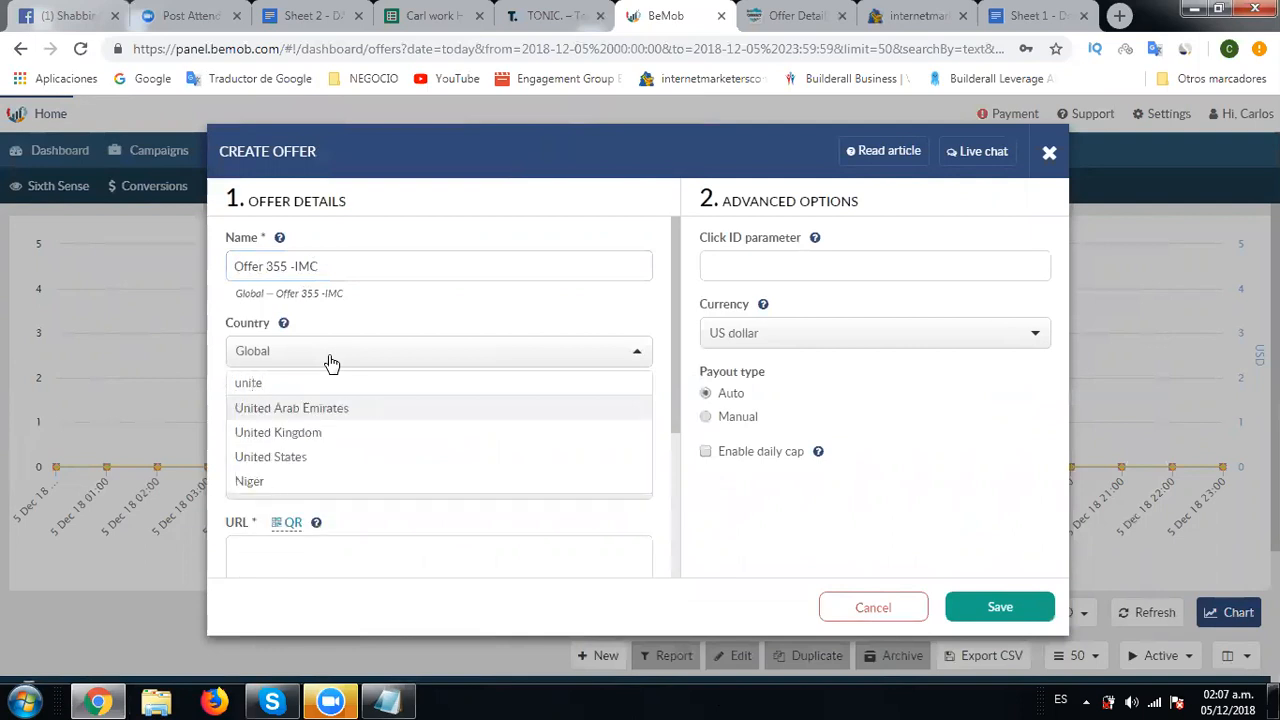
{"action": "left_click", "coordinate": [278, 432]}
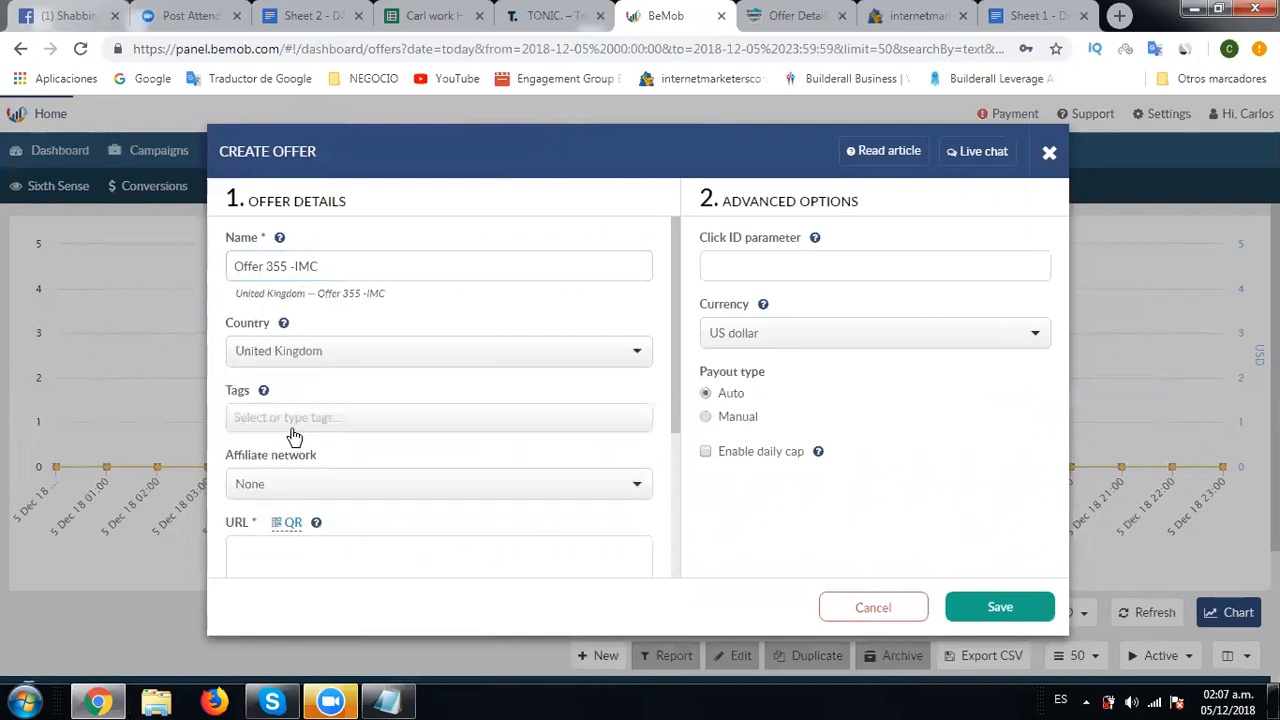
{"action": "mouse_move", "coordinate": [288, 512]}
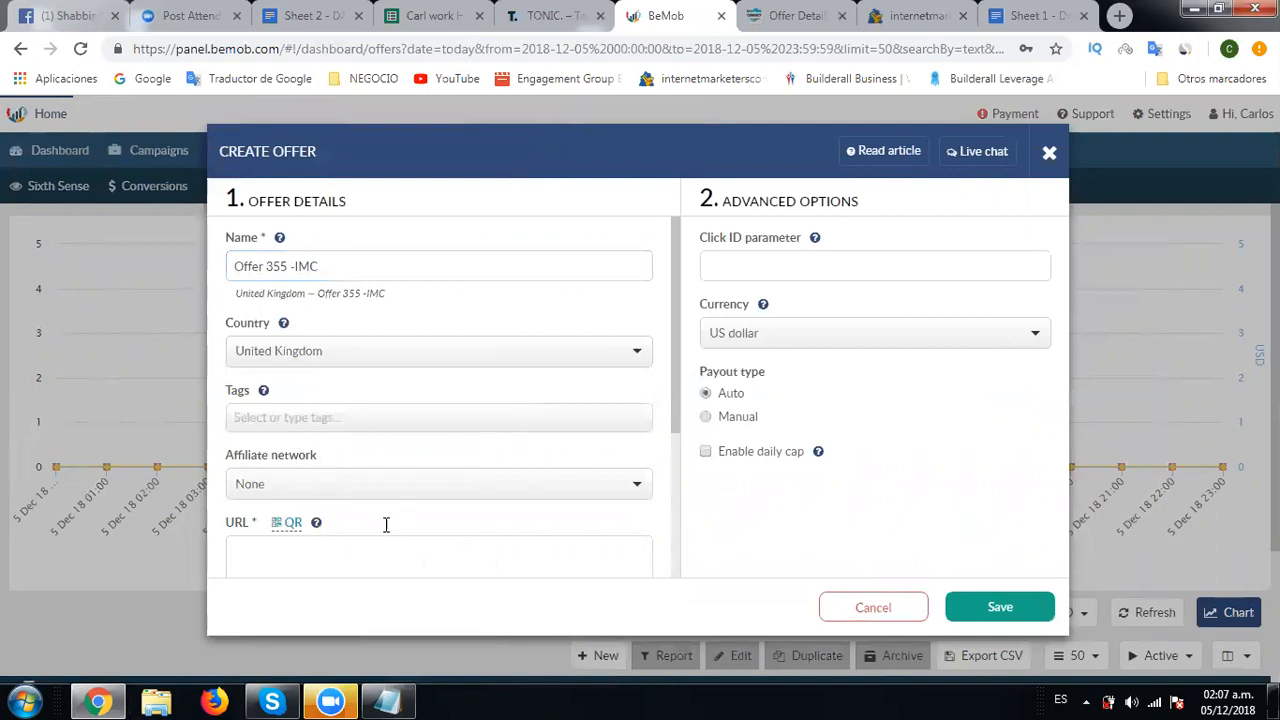
{"action": "left_click", "coordinate": [438, 556]}
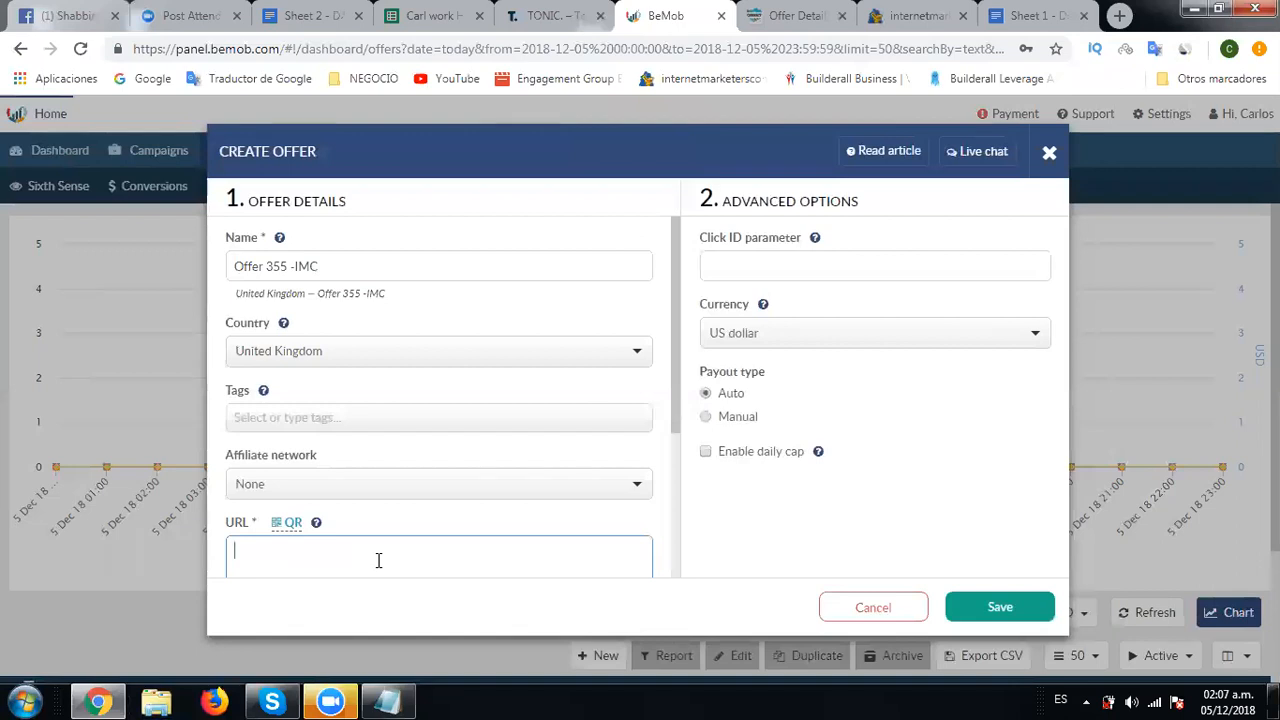
Step: Paste the clipboard text beginning 'Calculation -' into the URL field and show the affiliate network choices
{"action": "right_click", "coordinate": [378, 560]}
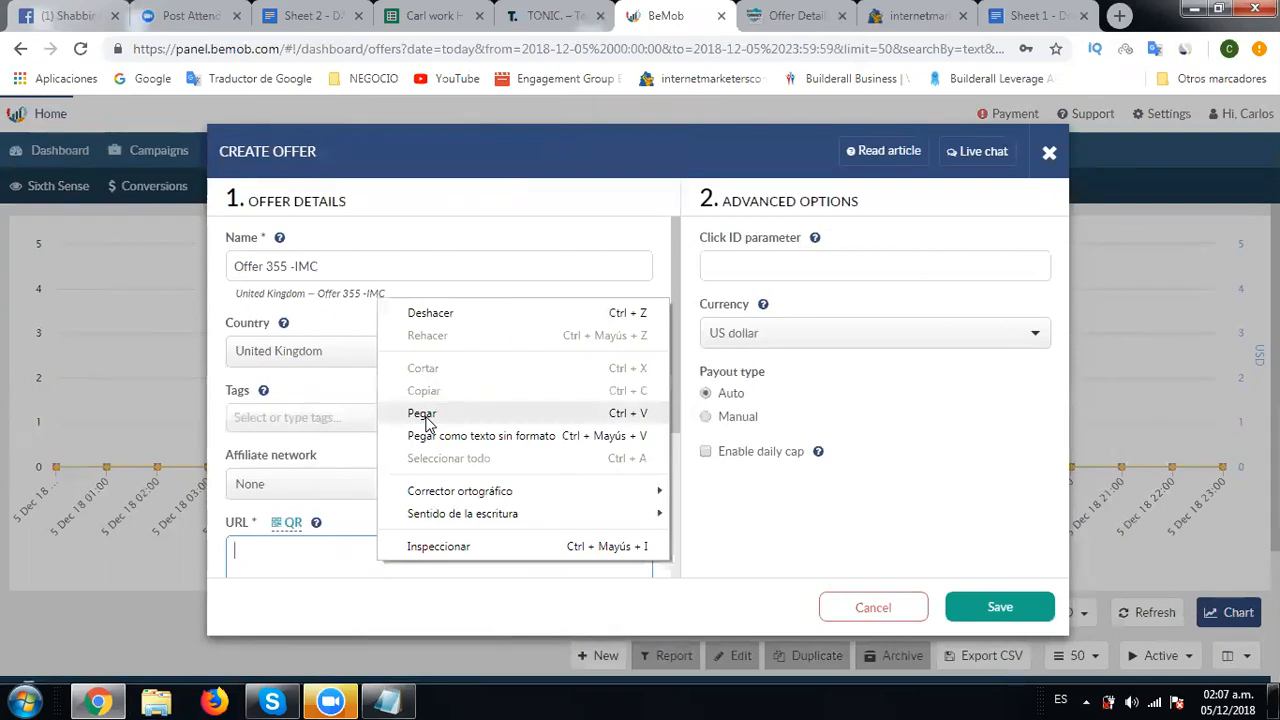
{"action": "left_click", "coordinate": [422, 412]}
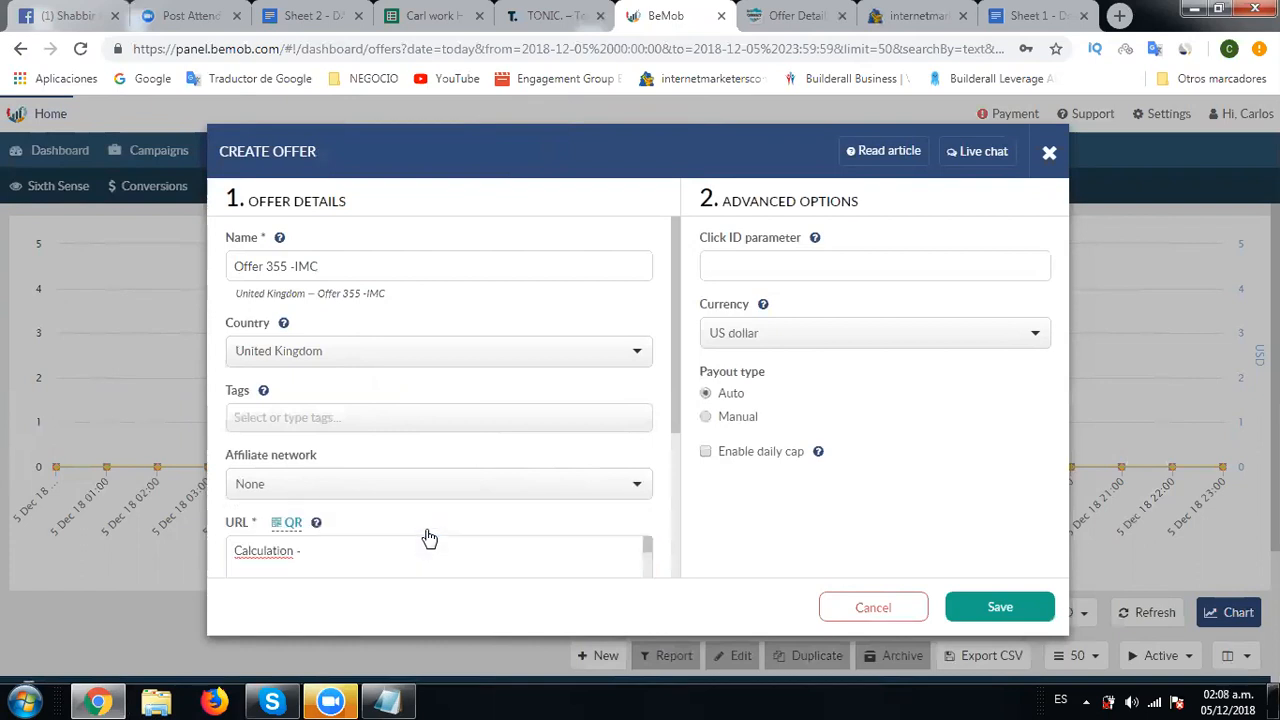
{"action": "left_click", "coordinate": [438, 484]}
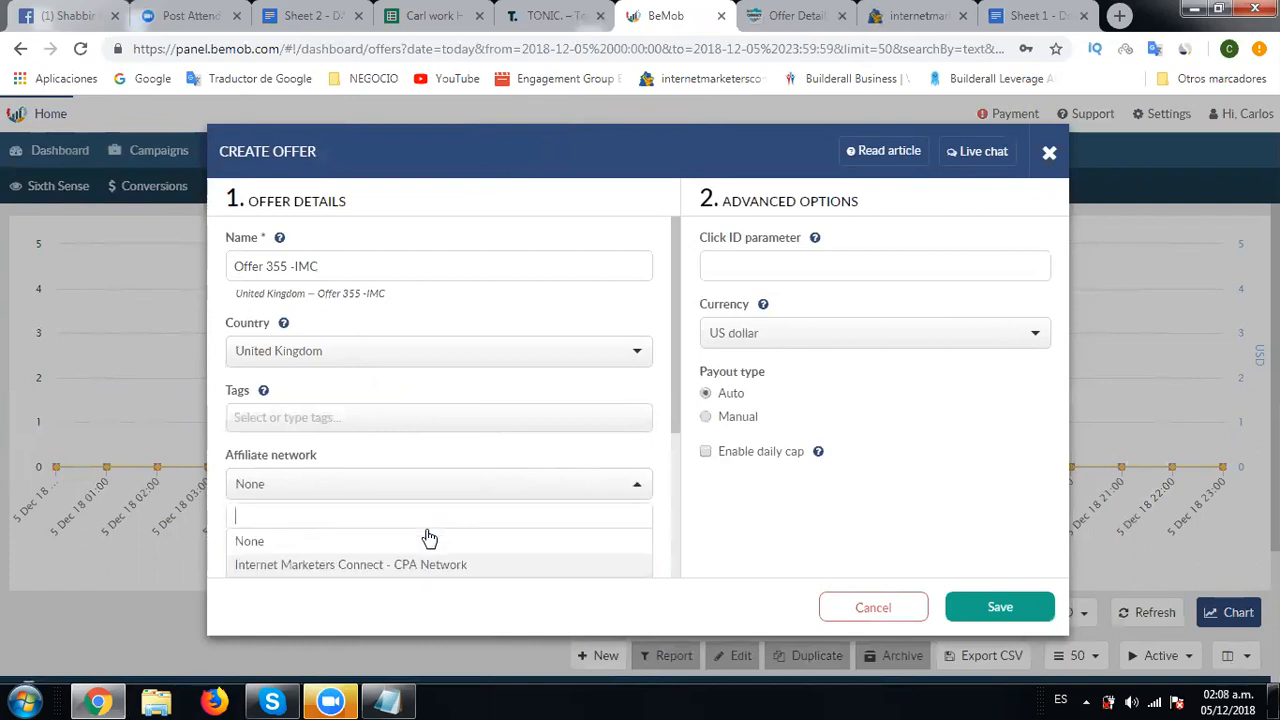
{"action": "mouse_move", "coordinate": [360, 500]}
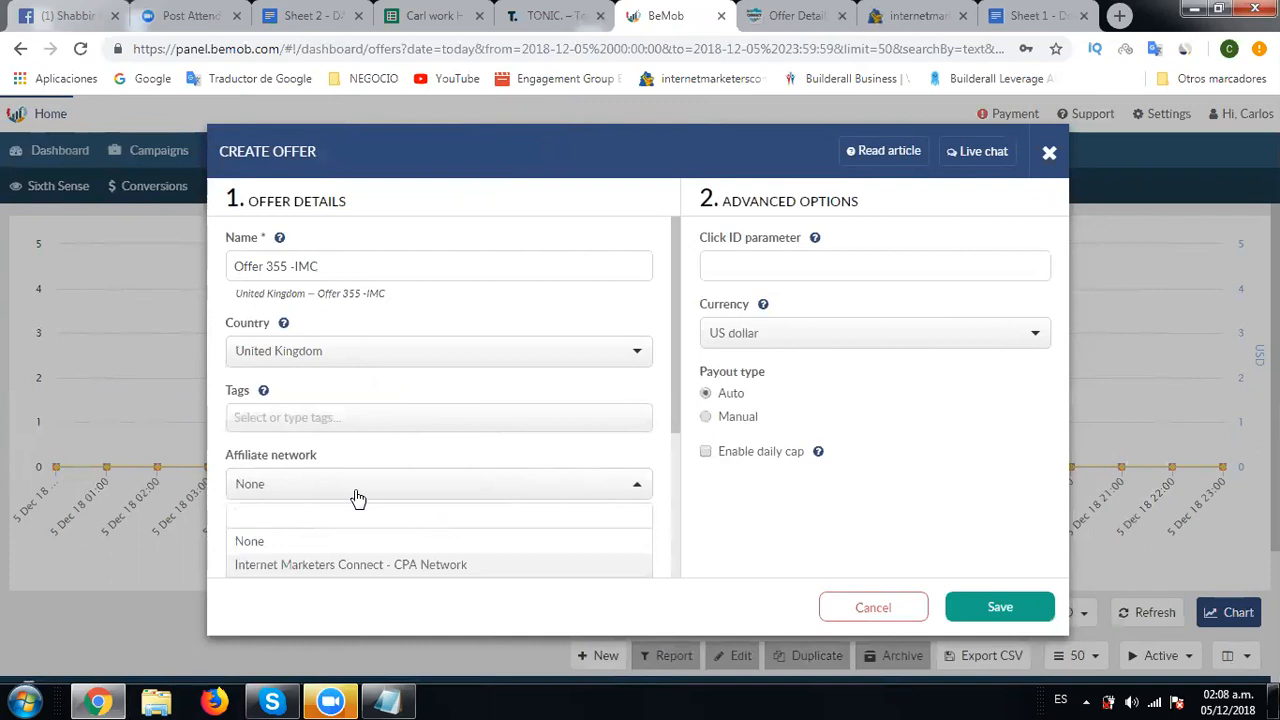
{"action": "mouse_move", "coordinate": [330, 574]}
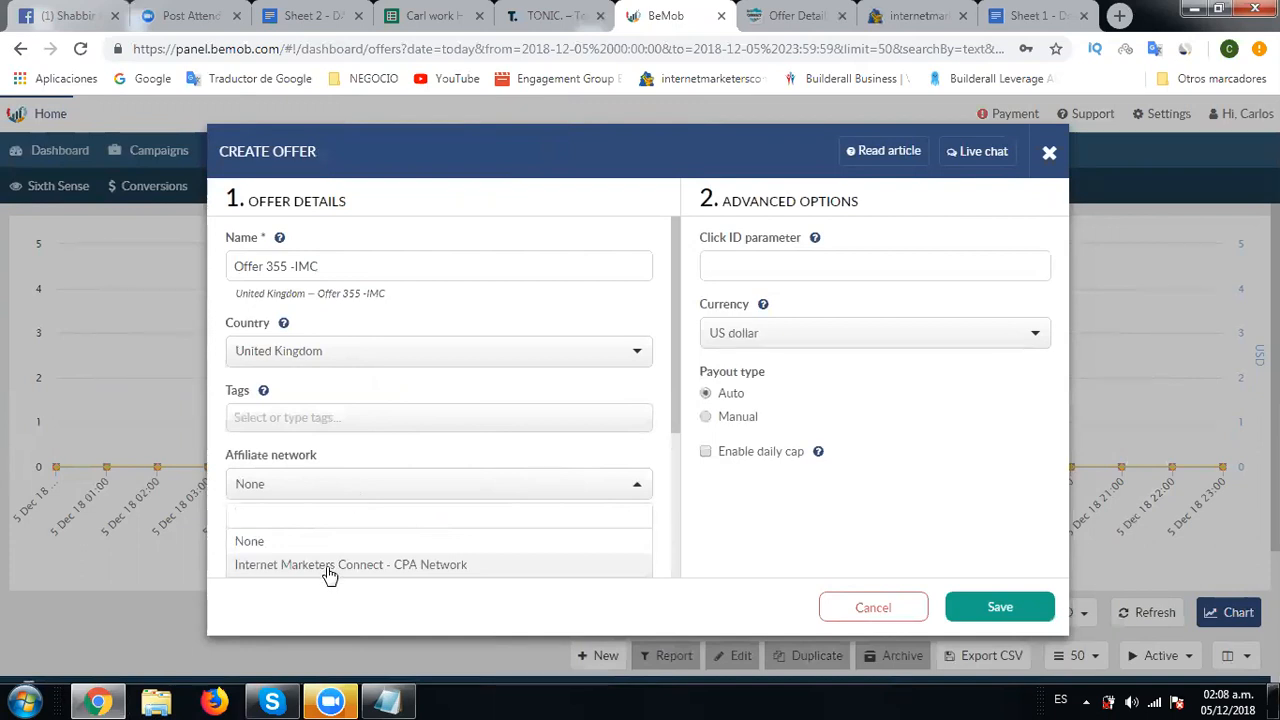
Step: Set the affiliate network to Internet Marketers Connect - CPA Network and highlight the aff_sub1 click ID note
{"action": "left_click", "coordinate": [350, 564]}
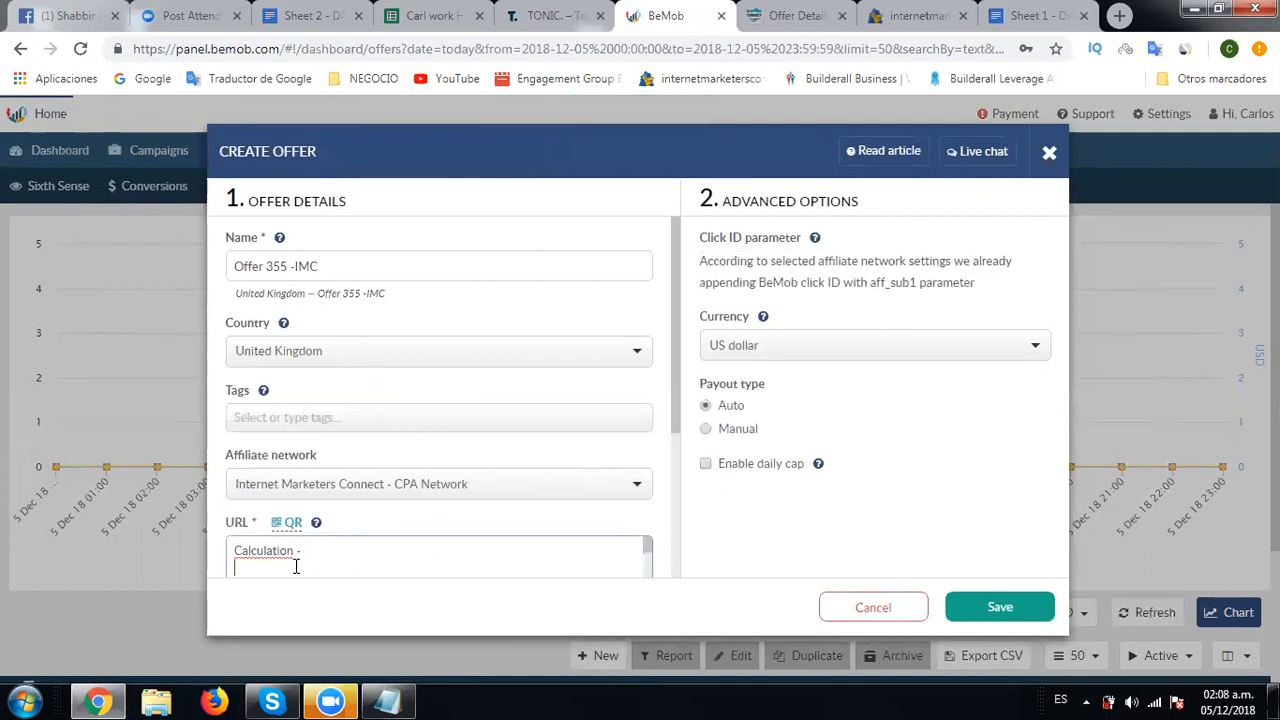
{"action": "double_click", "coordinate": [732, 260]}
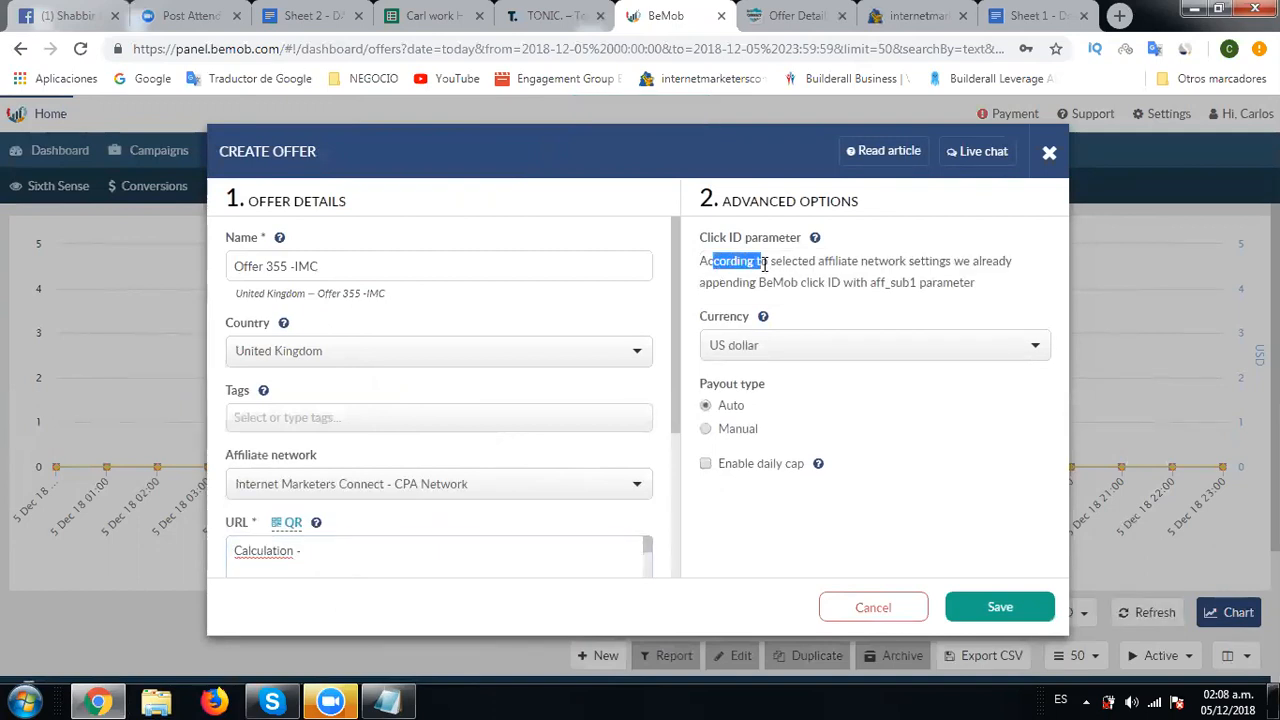
{"action": "left_click_drag", "start_coordinate": [760, 260], "coordinate": [876, 260]}
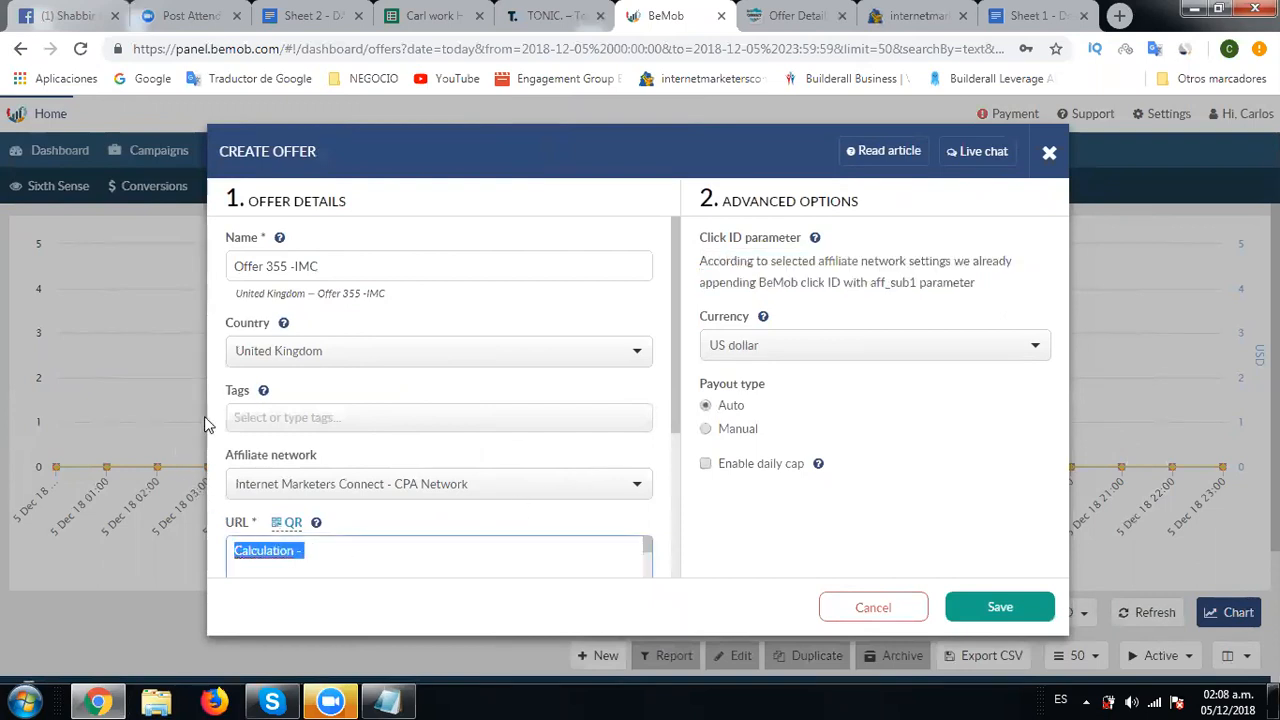
{"action": "mouse_move", "coordinate": [370, 522]}
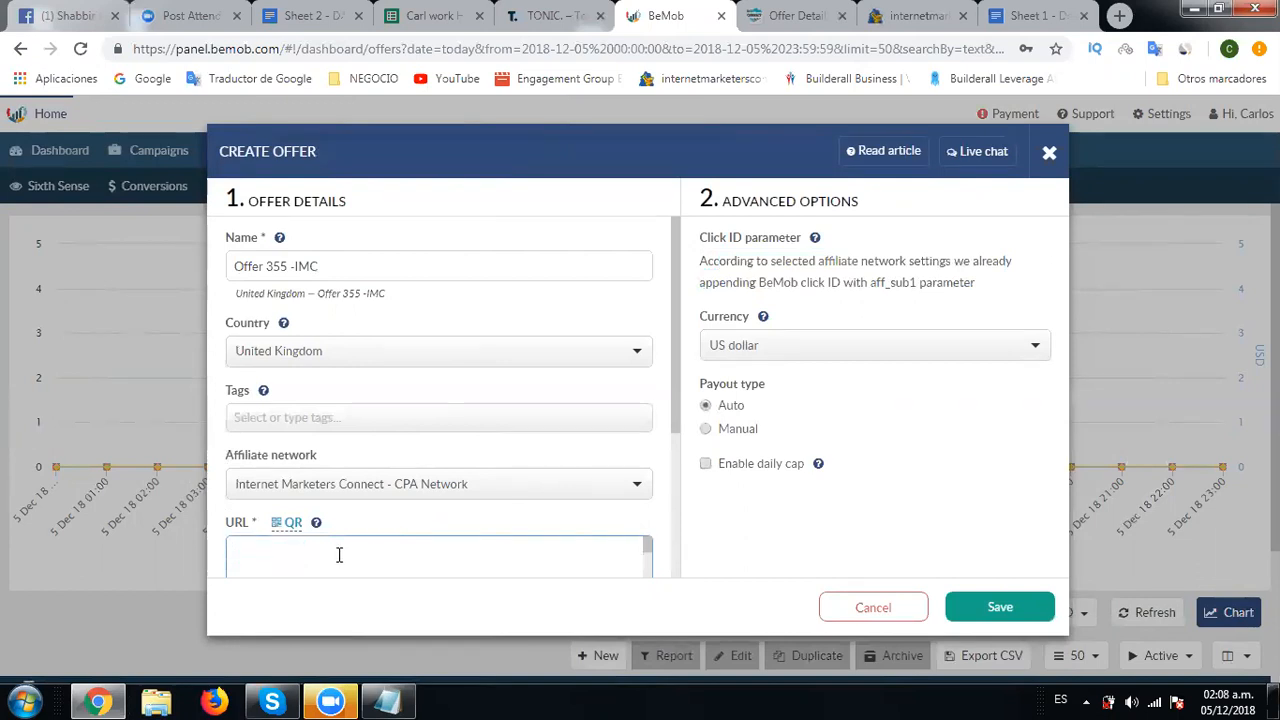
Step: In Notepad, copy the tracking link and paste a second copy on the line below
{"action": "left_click", "coordinate": [400, 48]}
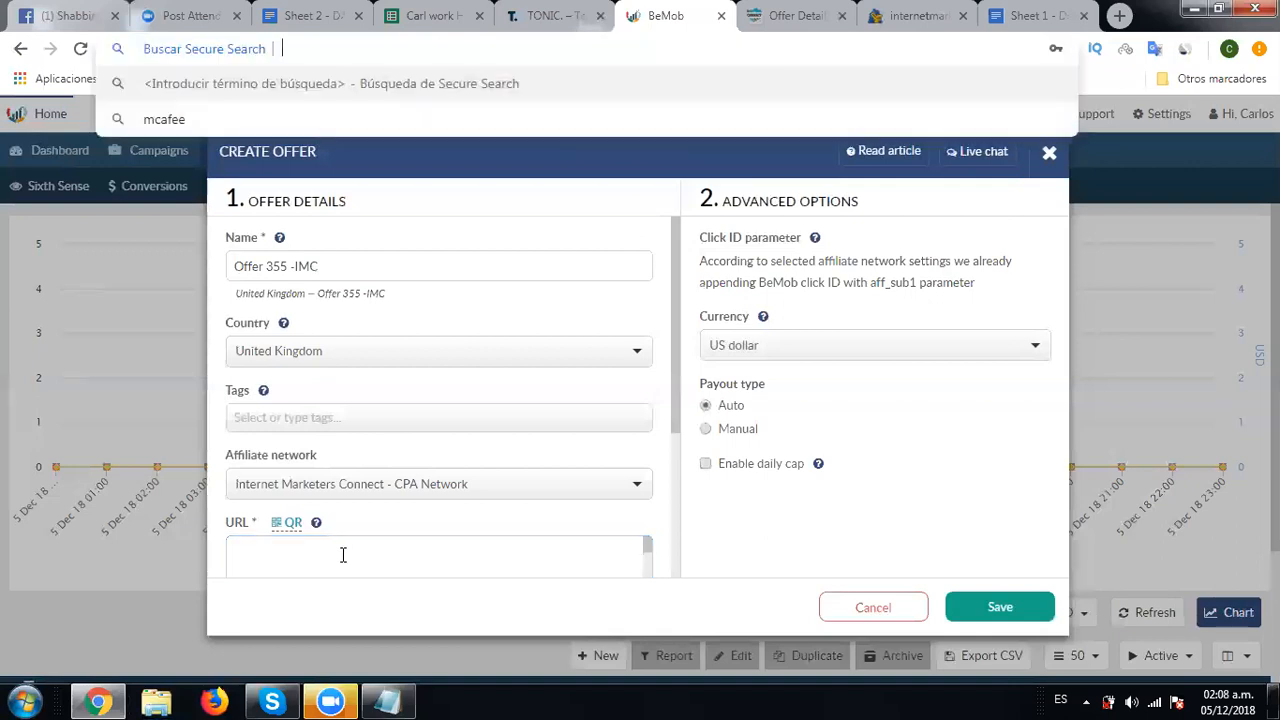
{"action": "left_click", "coordinate": [344, 556]}
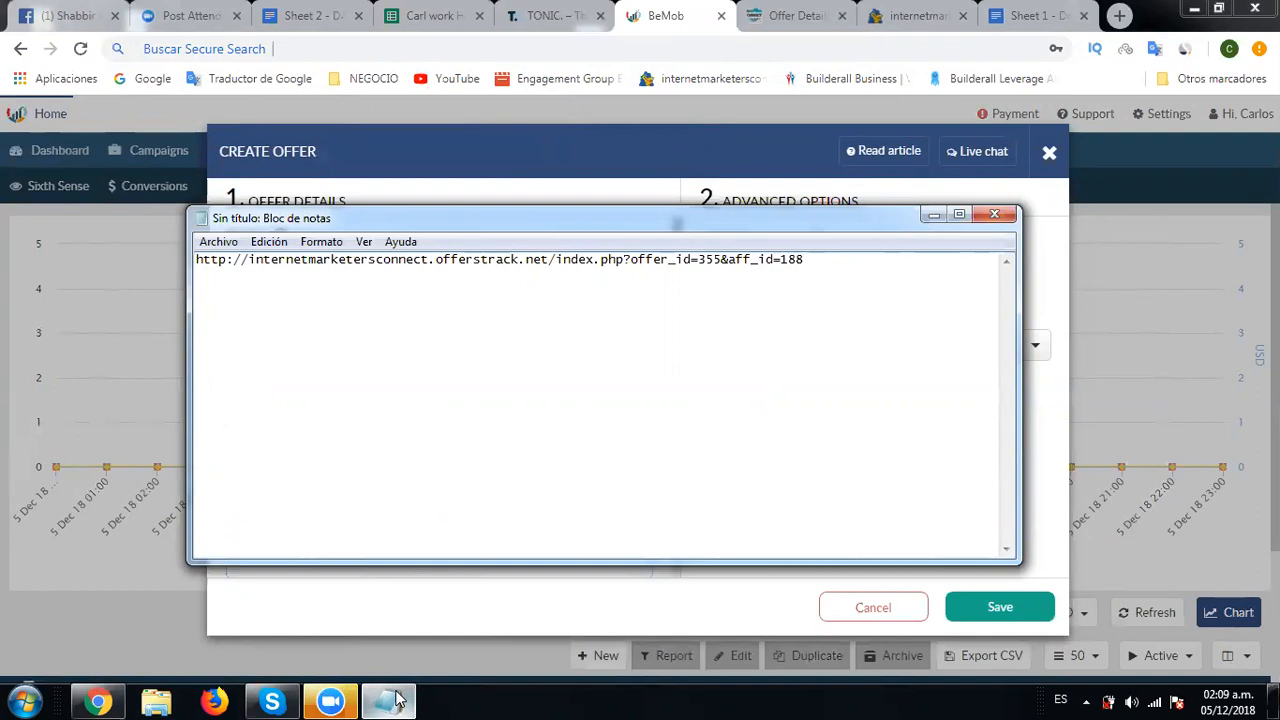
{"action": "left_click", "coordinate": [802, 260]}
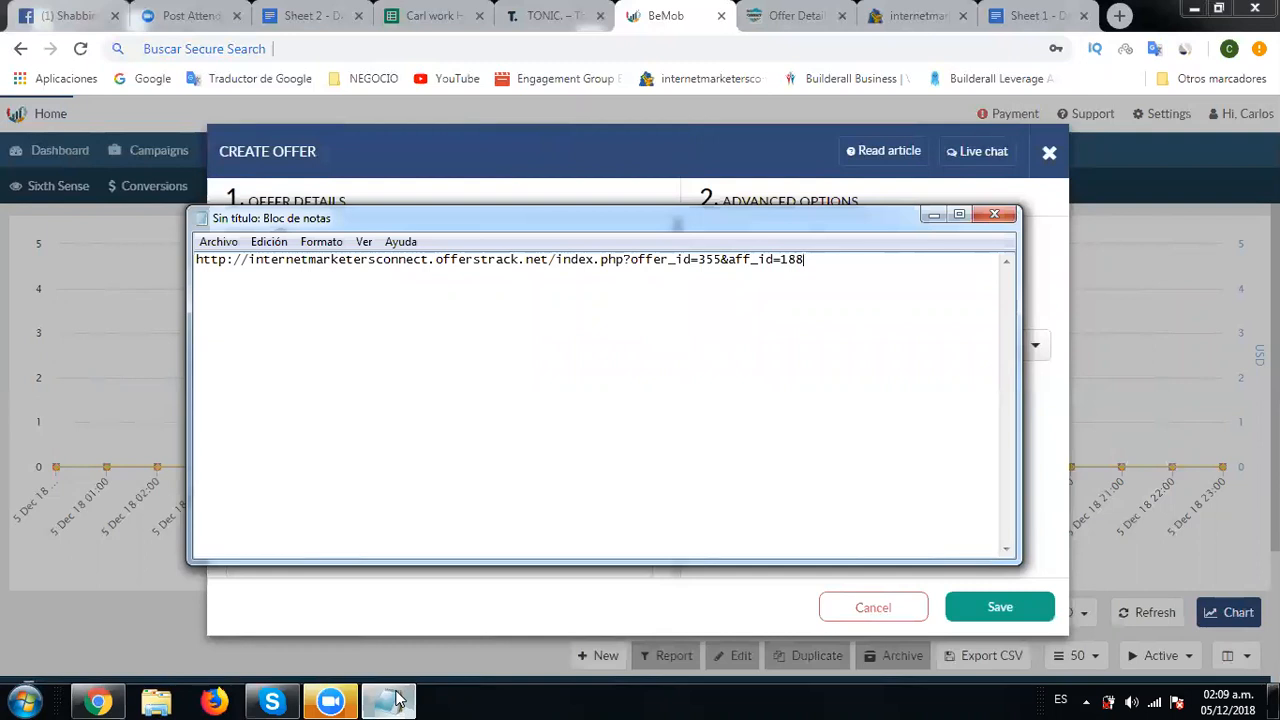
{"action": "left_click_drag", "start_coordinate": [296, 260], "coordinate": [804, 260]}
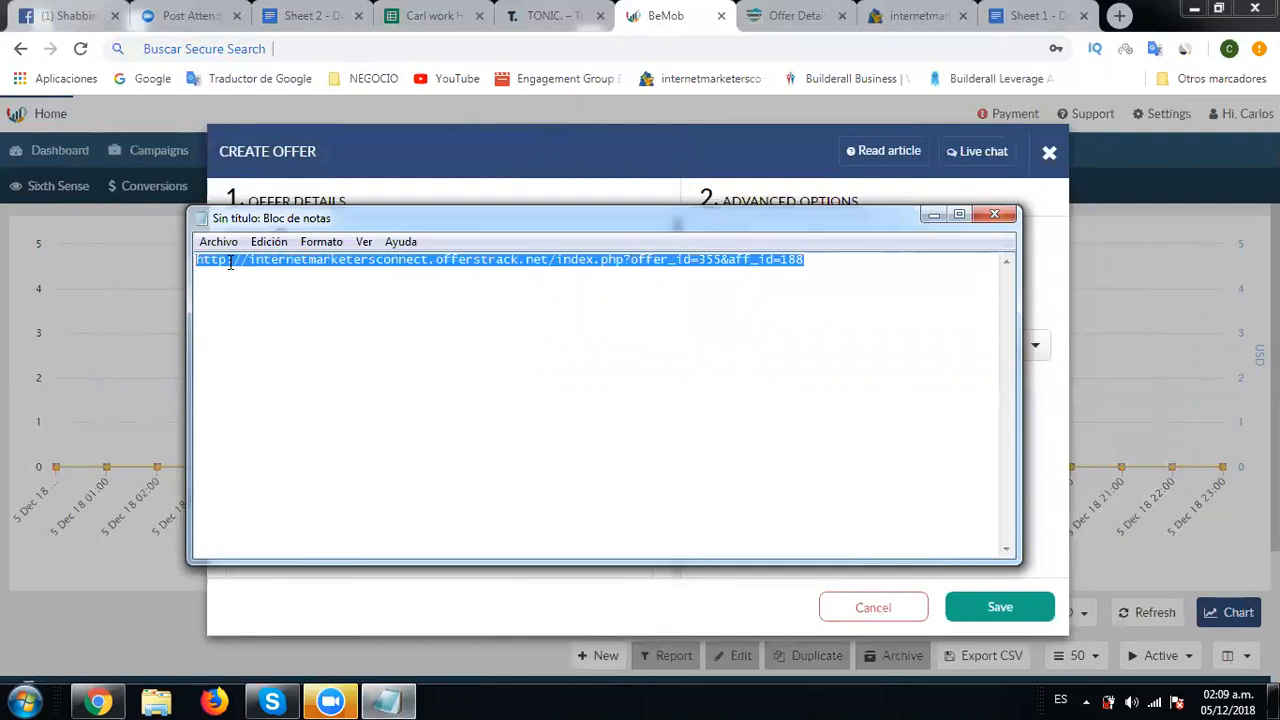
{"action": "right_click", "coordinate": [400, 260]}
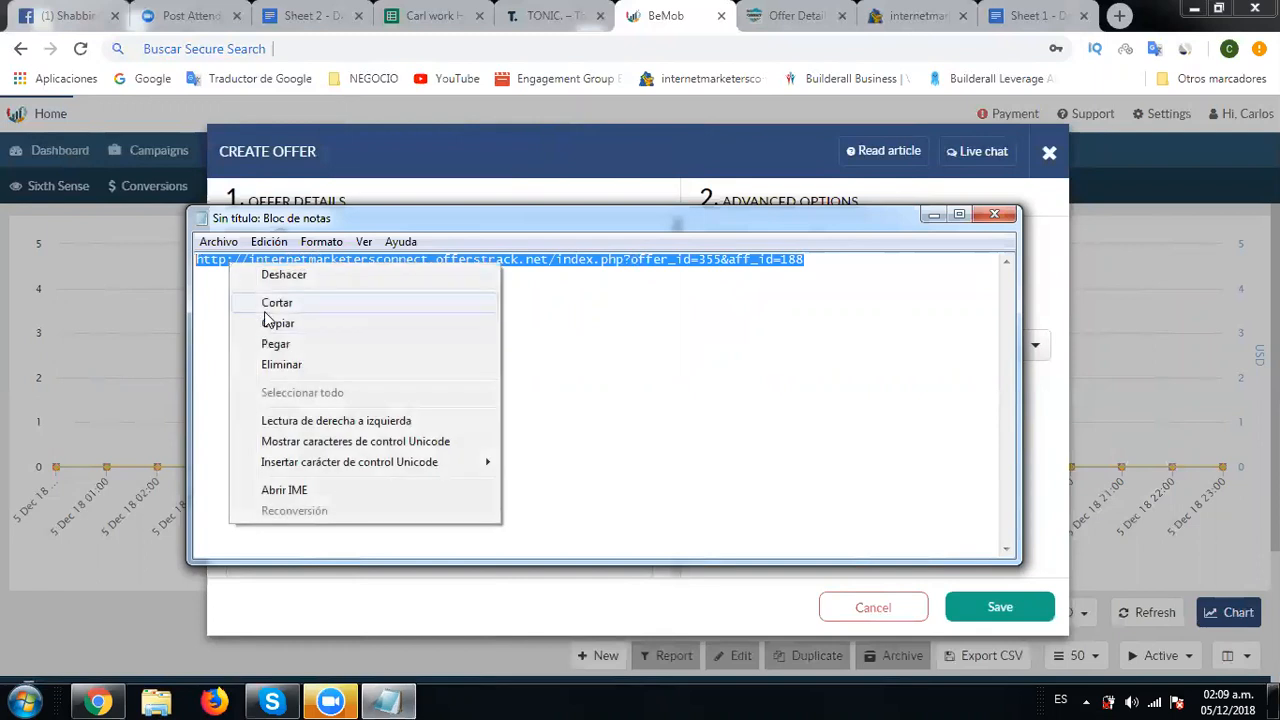
{"action": "left_click", "coordinate": [278, 322]}
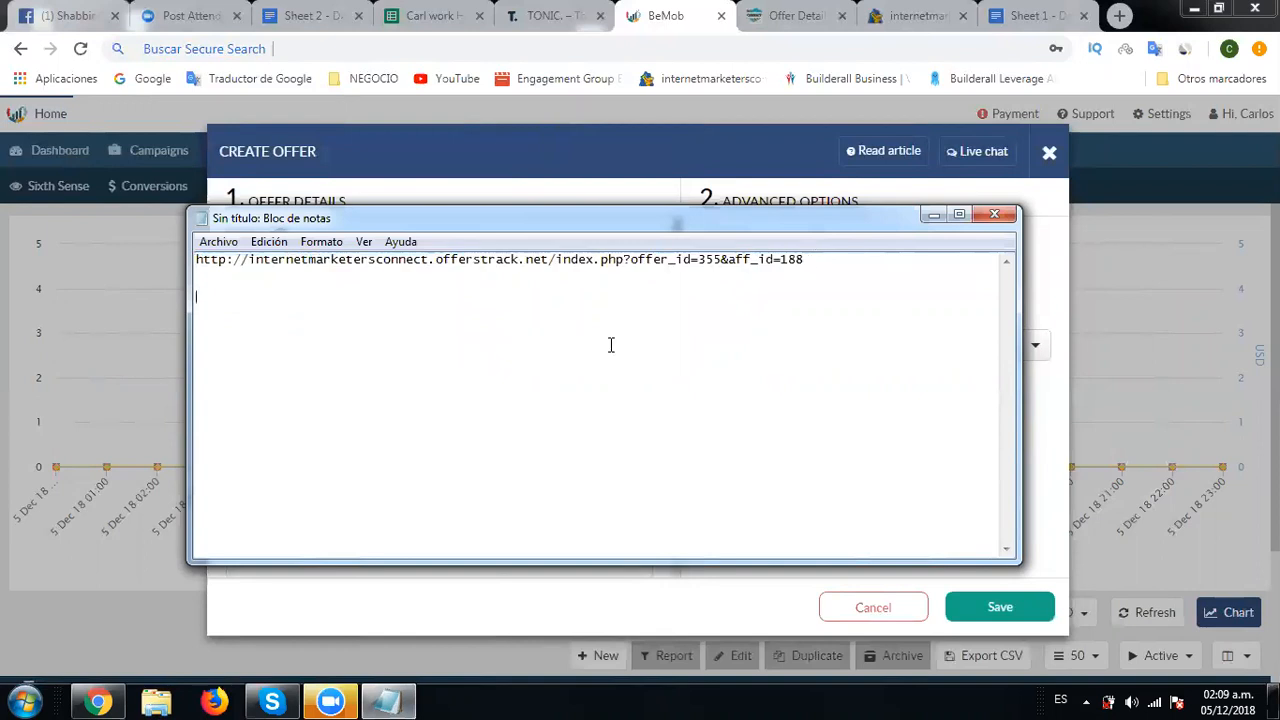
{"action": "right_click", "coordinate": [612, 344]}
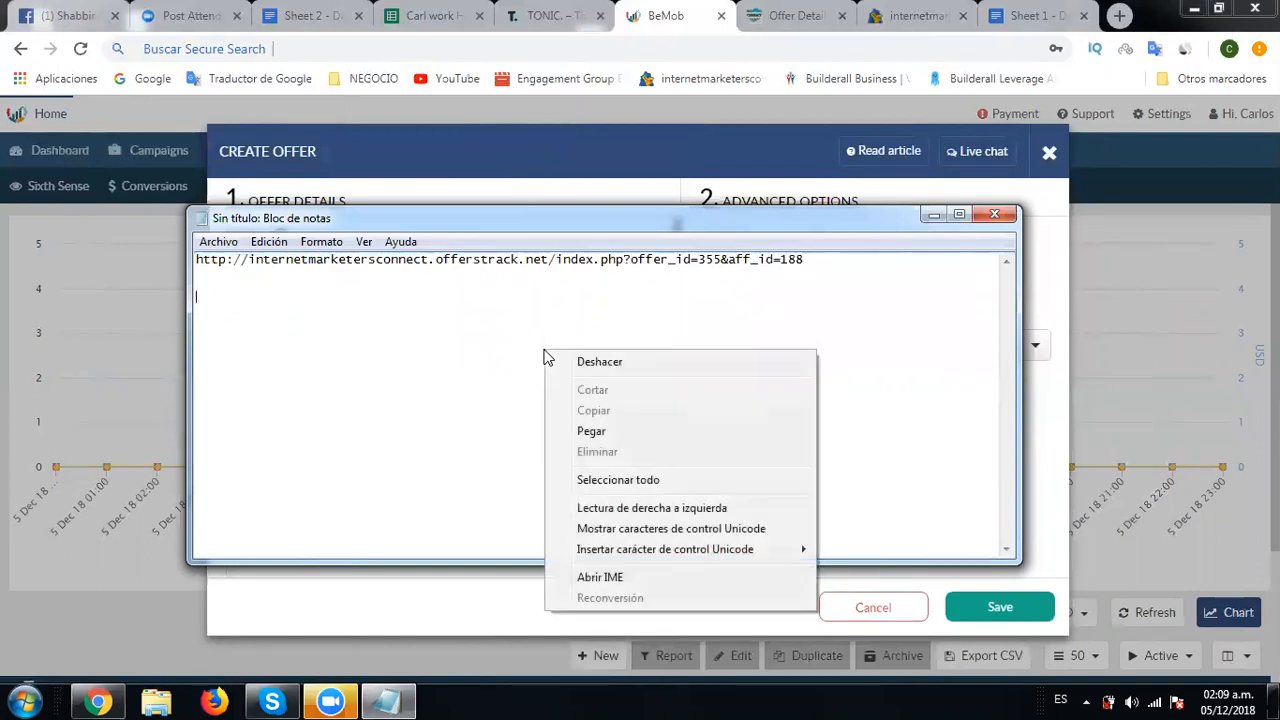
{"action": "mouse_move", "coordinate": [592, 432]}
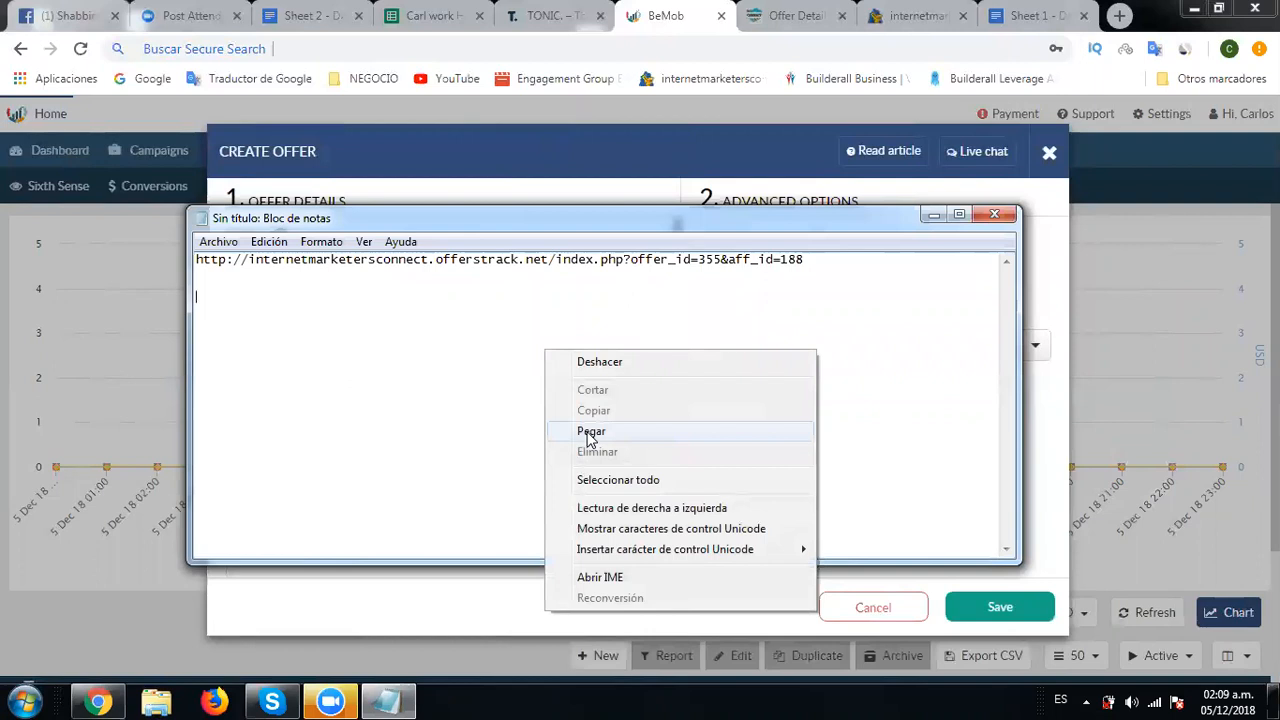
{"action": "left_click", "coordinate": [592, 432]}
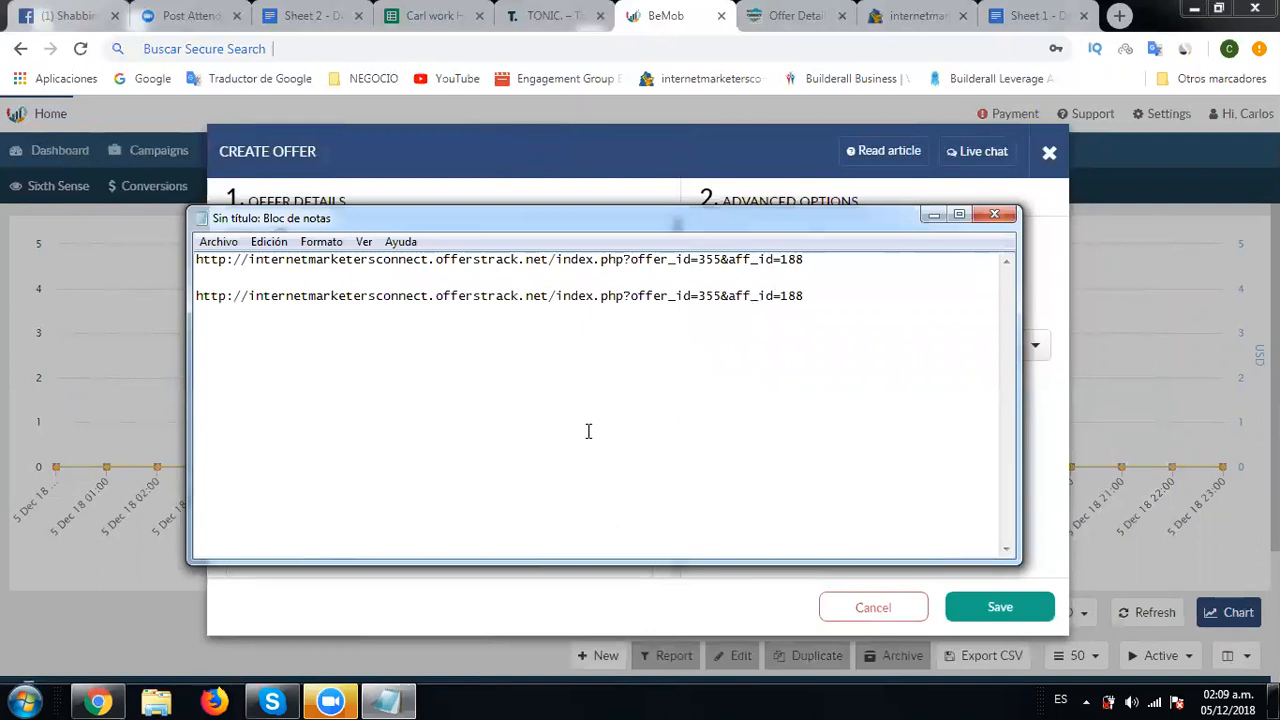
Step: Append &aff_sub1={clickid} to the second link and copy the extended link
{"action": "left_click", "coordinate": [804, 296]}
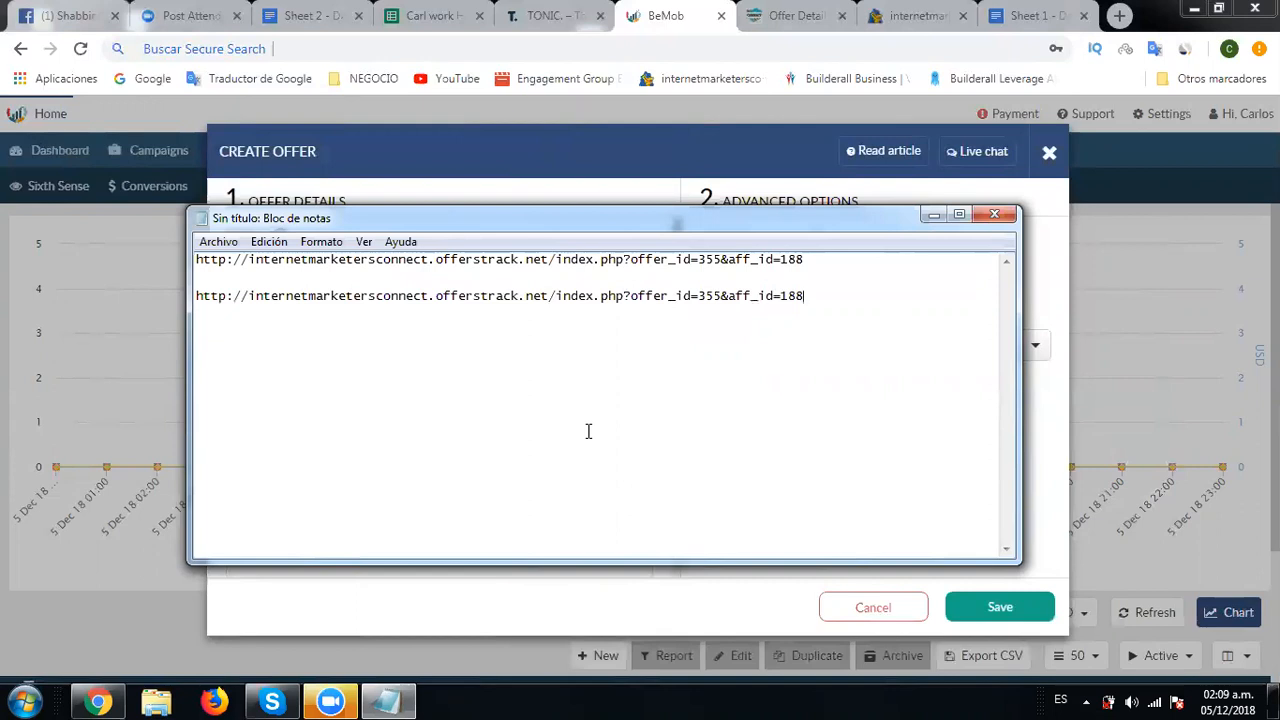
{"action": "type", "text": "&"}
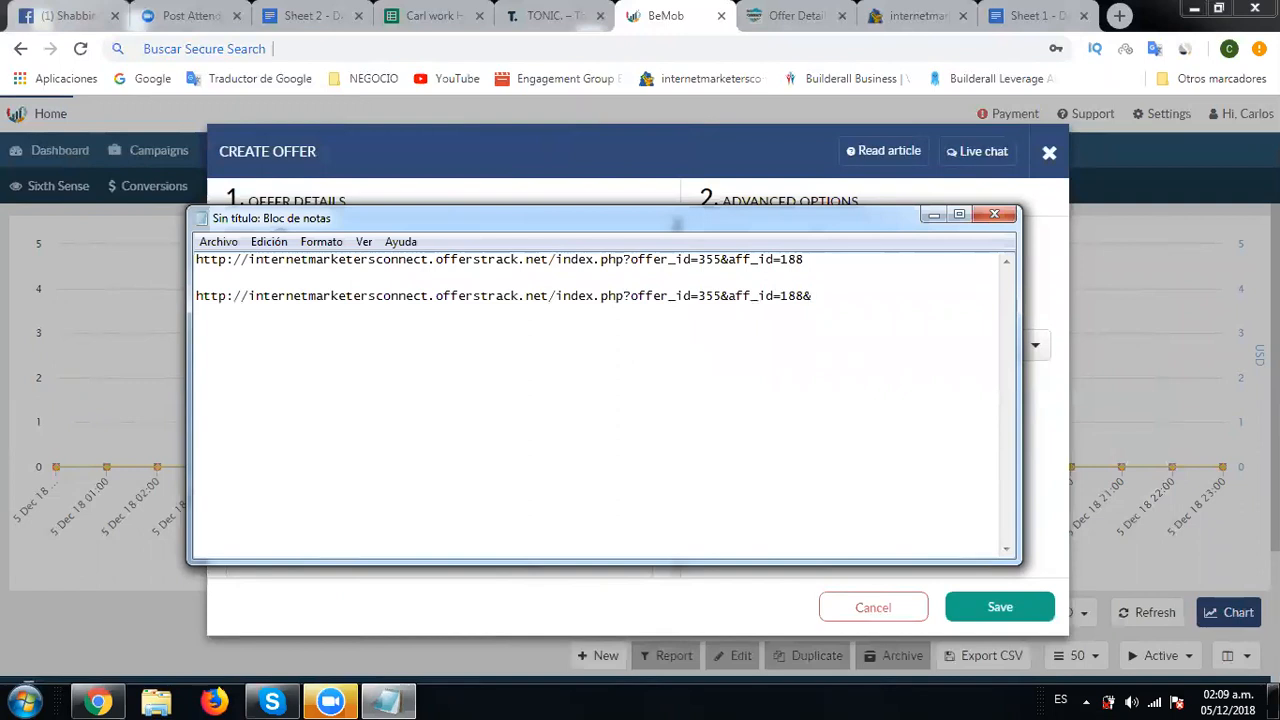
{"action": "type", "text": "&aff"}
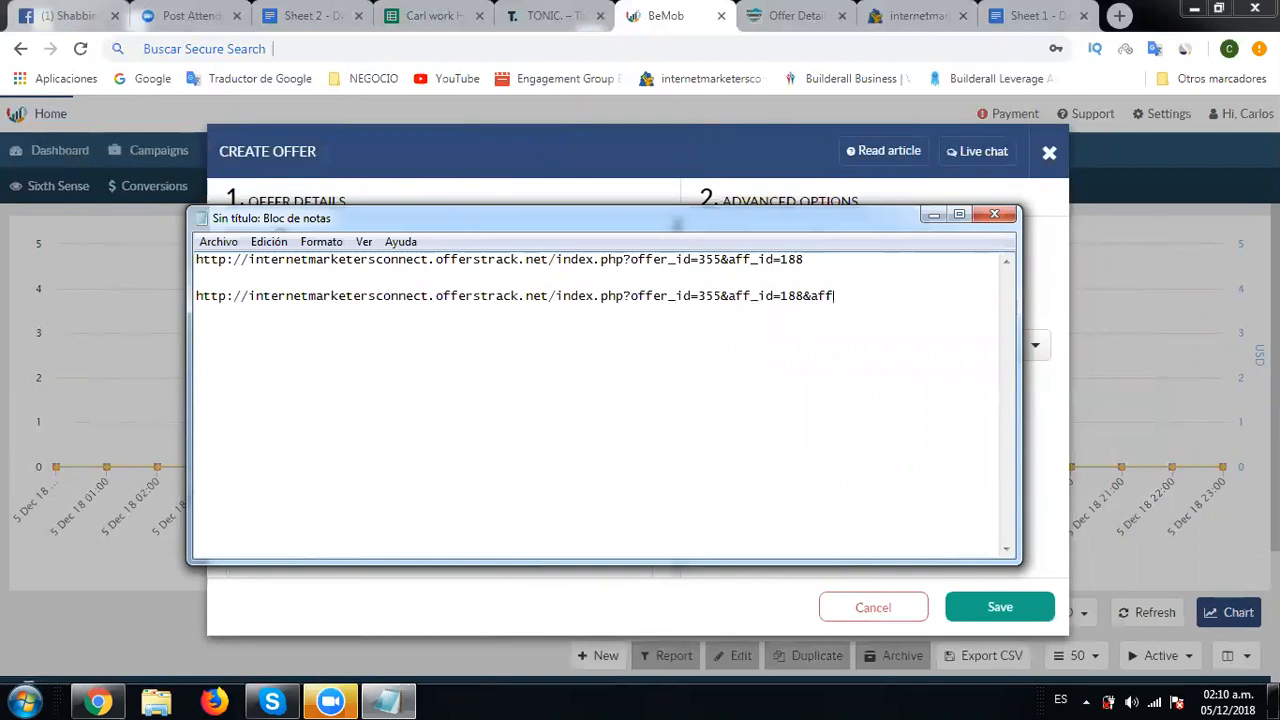
{"action": "type", "text": "_"}
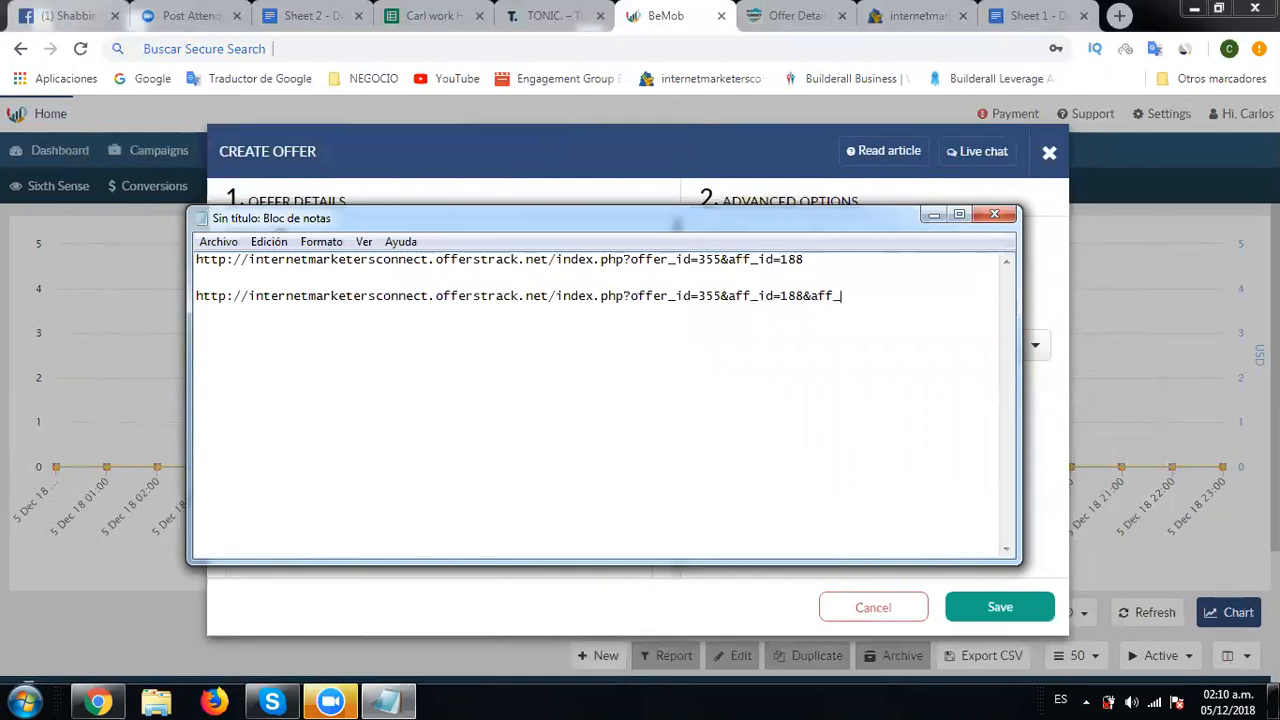
{"action": "type", "text": "sub1"}
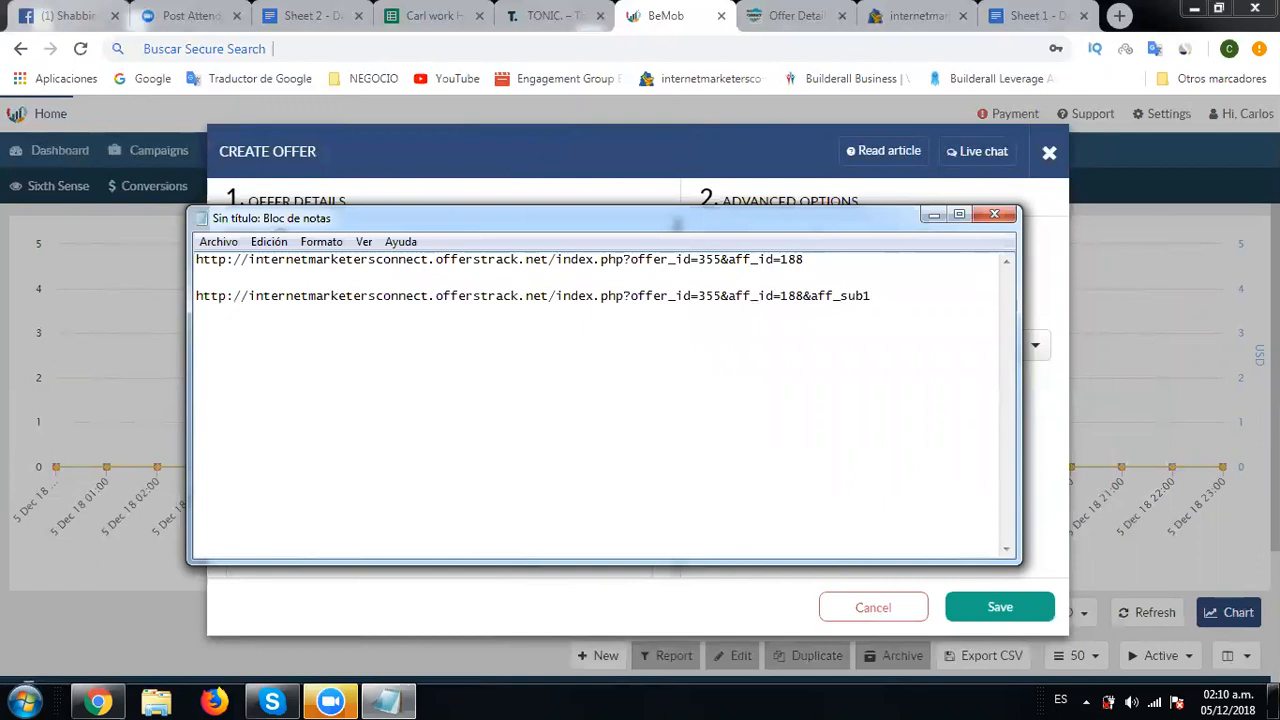
{"action": "type", "text": "="}
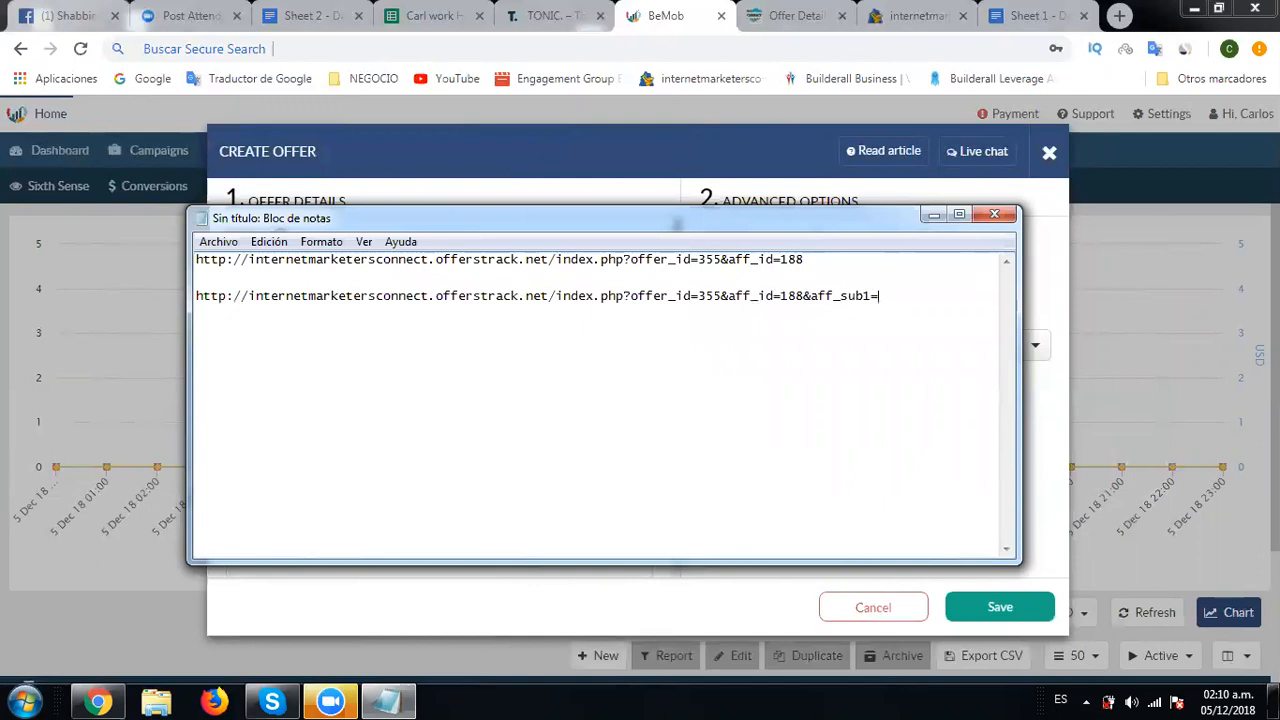
{"action": "type", "text": "{}"}
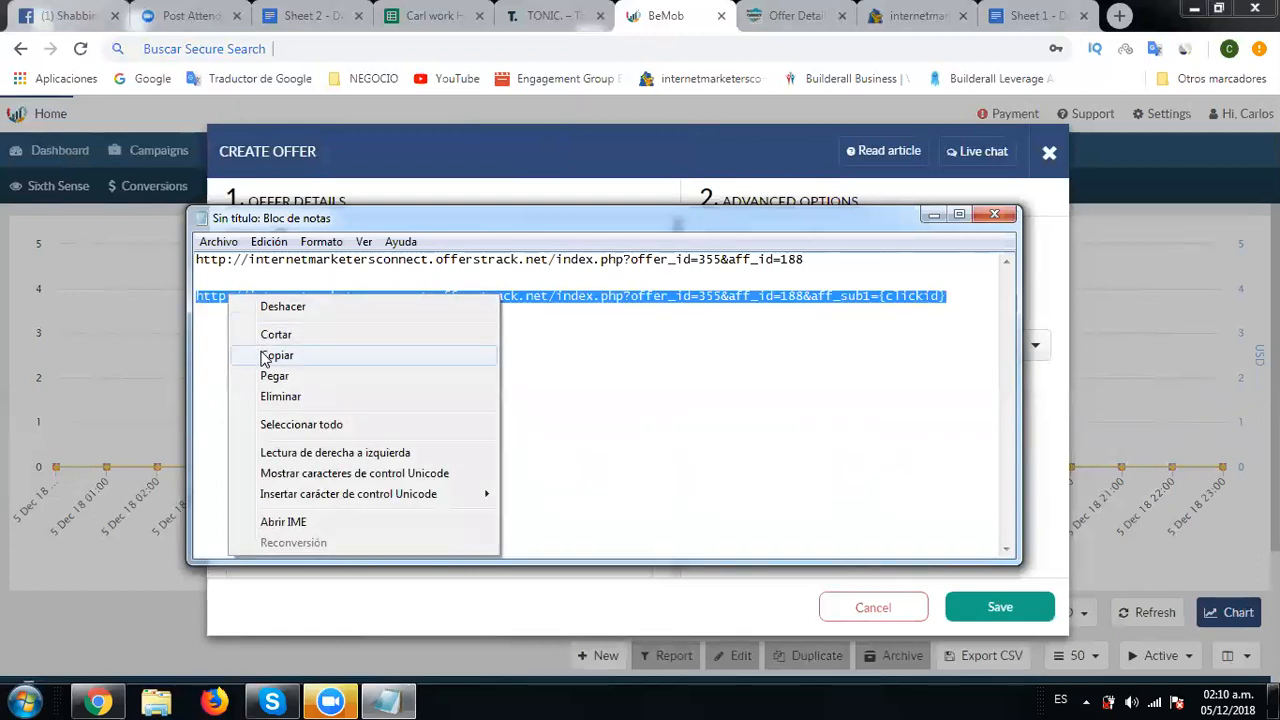
{"action": "left_click", "coordinate": [276, 356]}
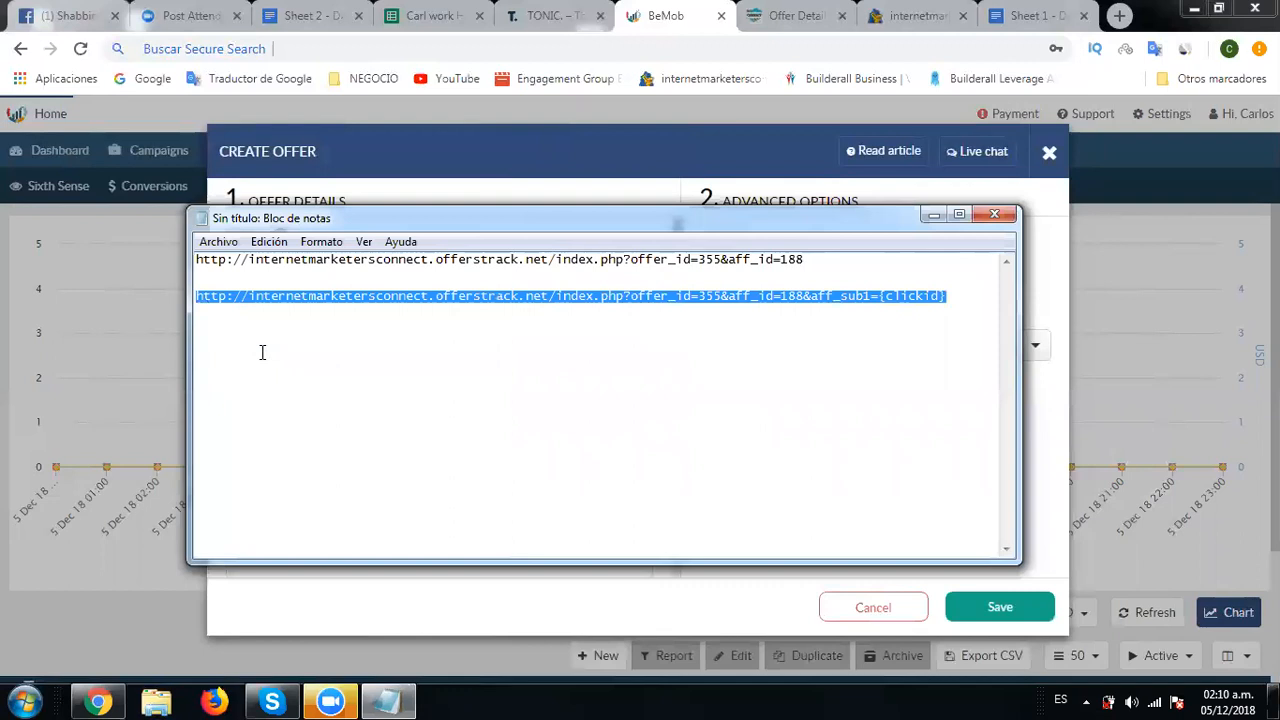
{"action": "mouse_move", "coordinate": [450, 214]}
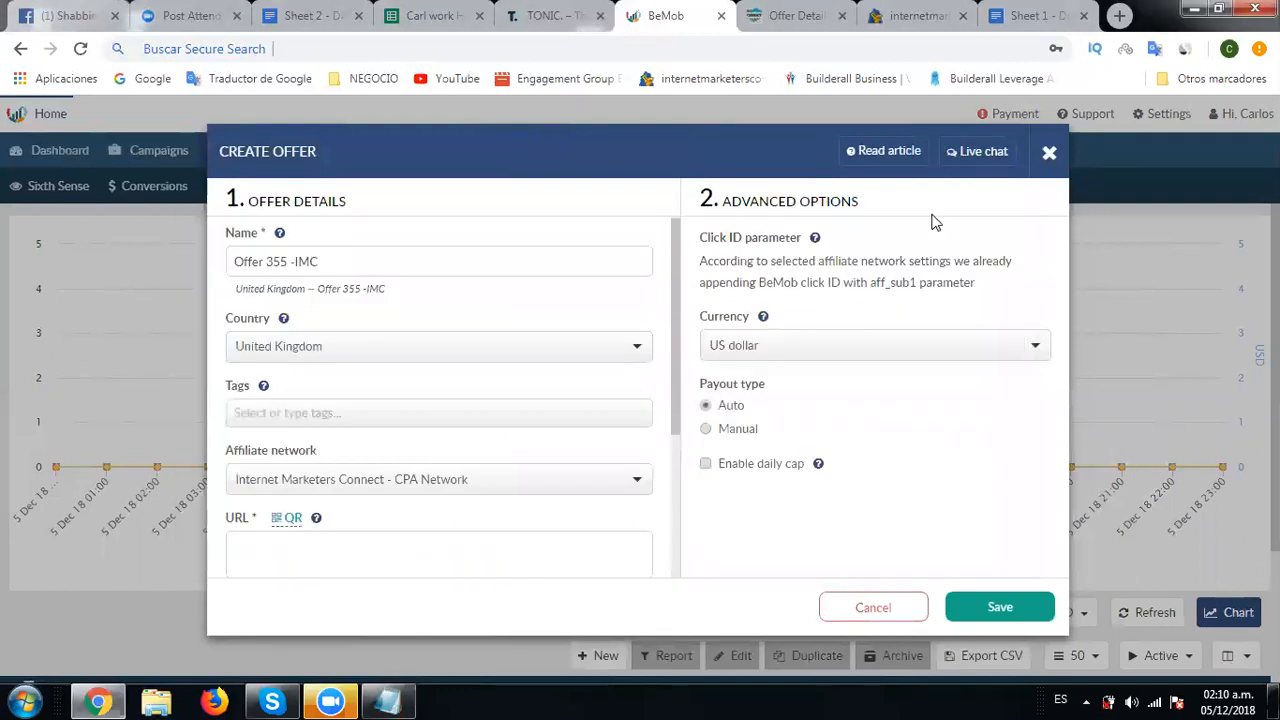
Step: Paste the offer 355 tracking link into the offer URL field
{"action": "left_click", "coordinate": [438, 552]}
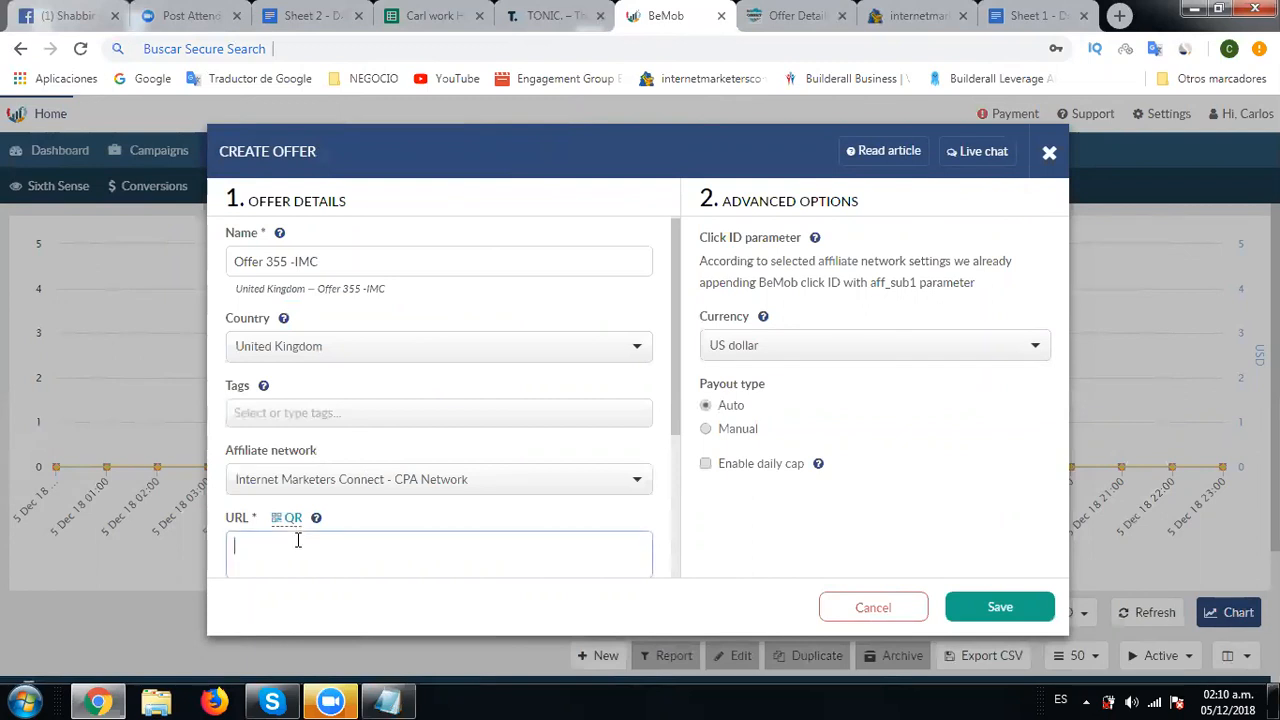
{"action": "right_click", "coordinate": [298, 544]}
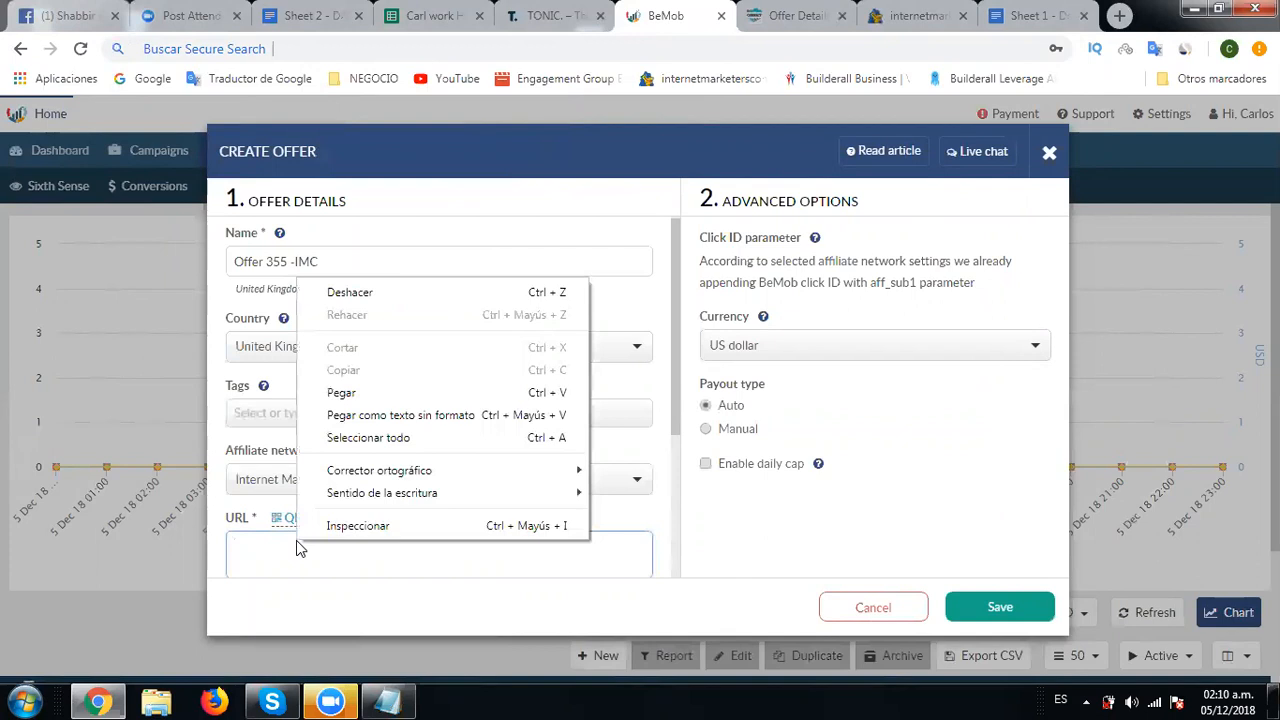
{"action": "mouse_move", "coordinate": [360, 392]}
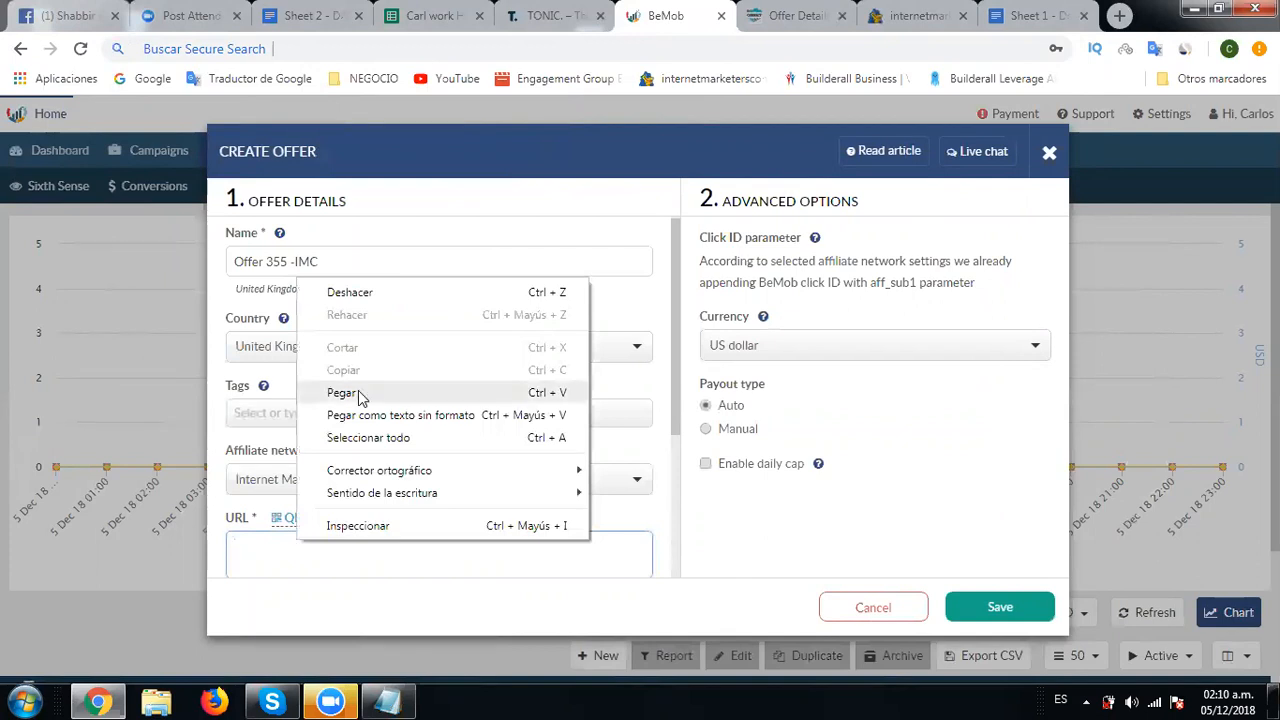
{"action": "left_click", "coordinate": [342, 392]}
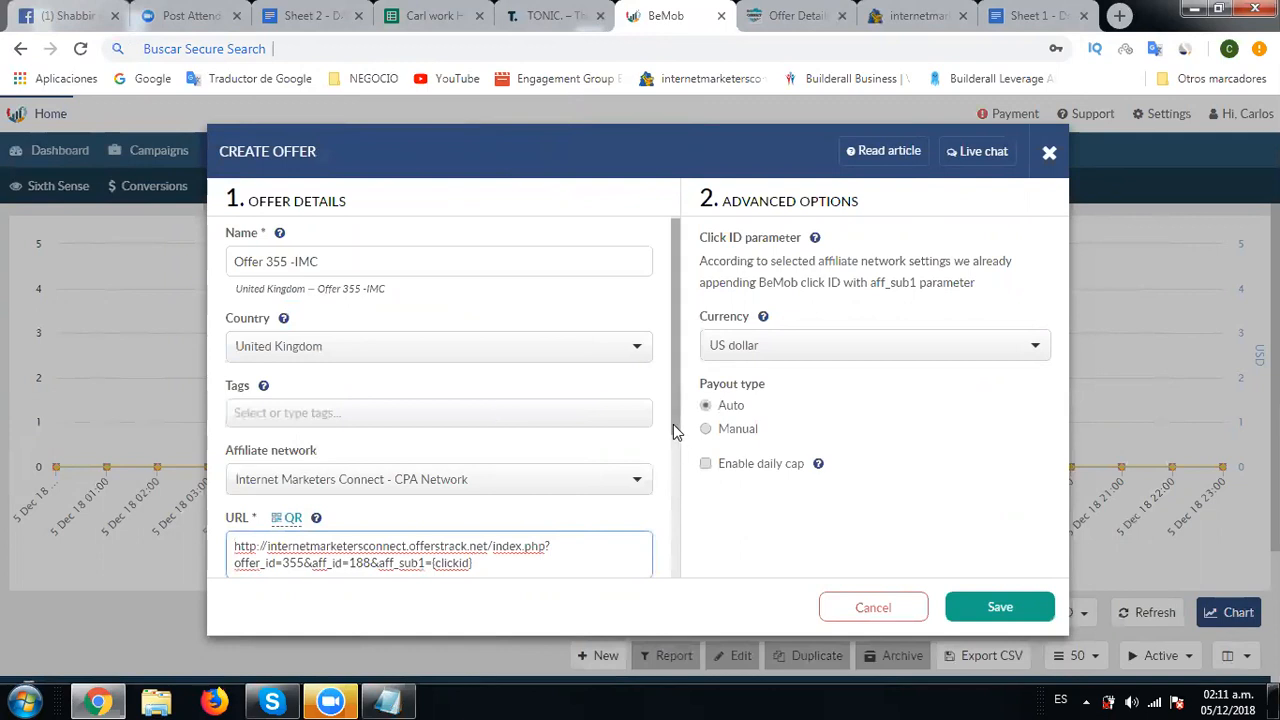
{"action": "scroll", "scroll_direction": "down", "scroll_amount": 3}
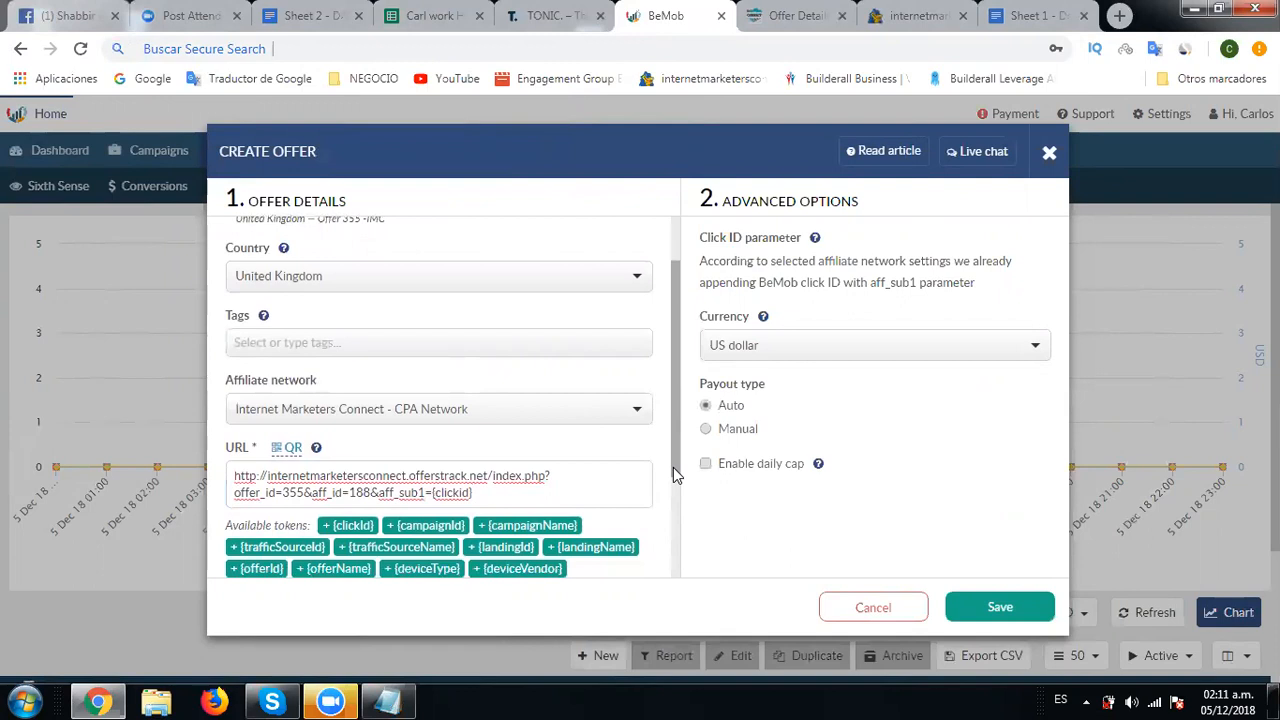
Step: Replace the lowercase {clickid} placeholder after aff_sub1= with the {clickId} token
{"action": "left_click", "coordinate": [470, 492]}
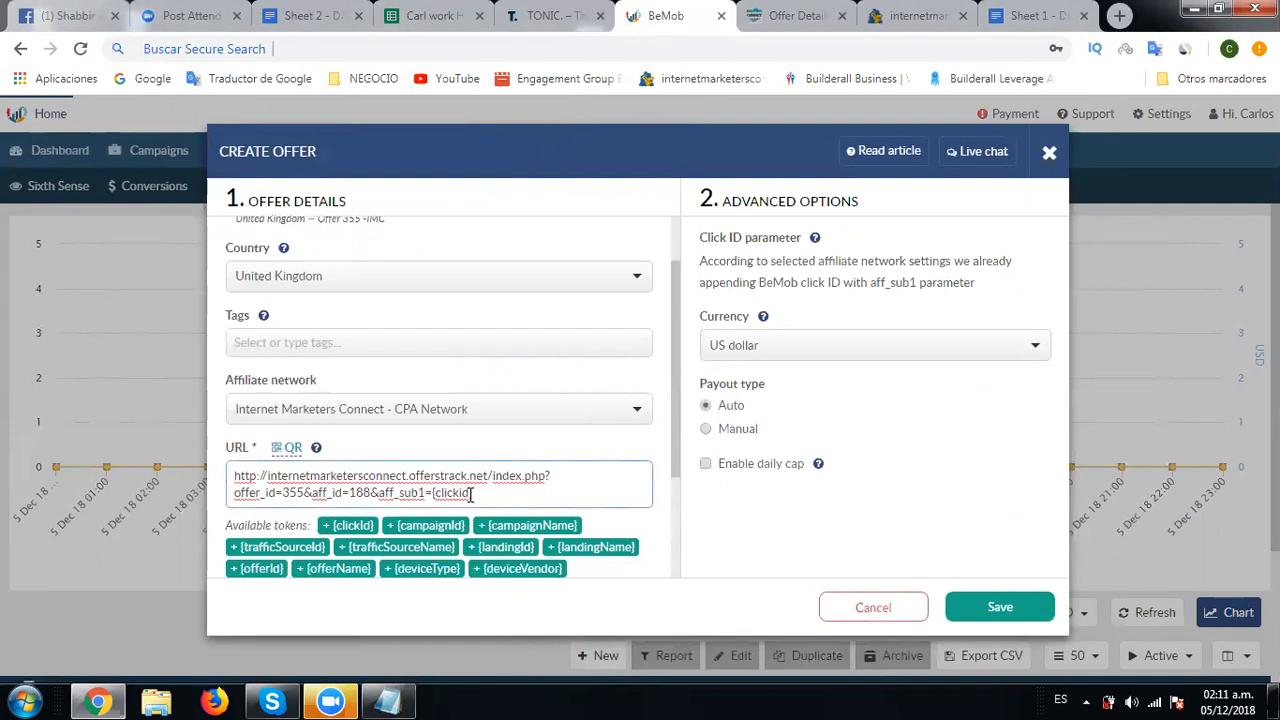
{"action": "key", "text": "Backspace"}
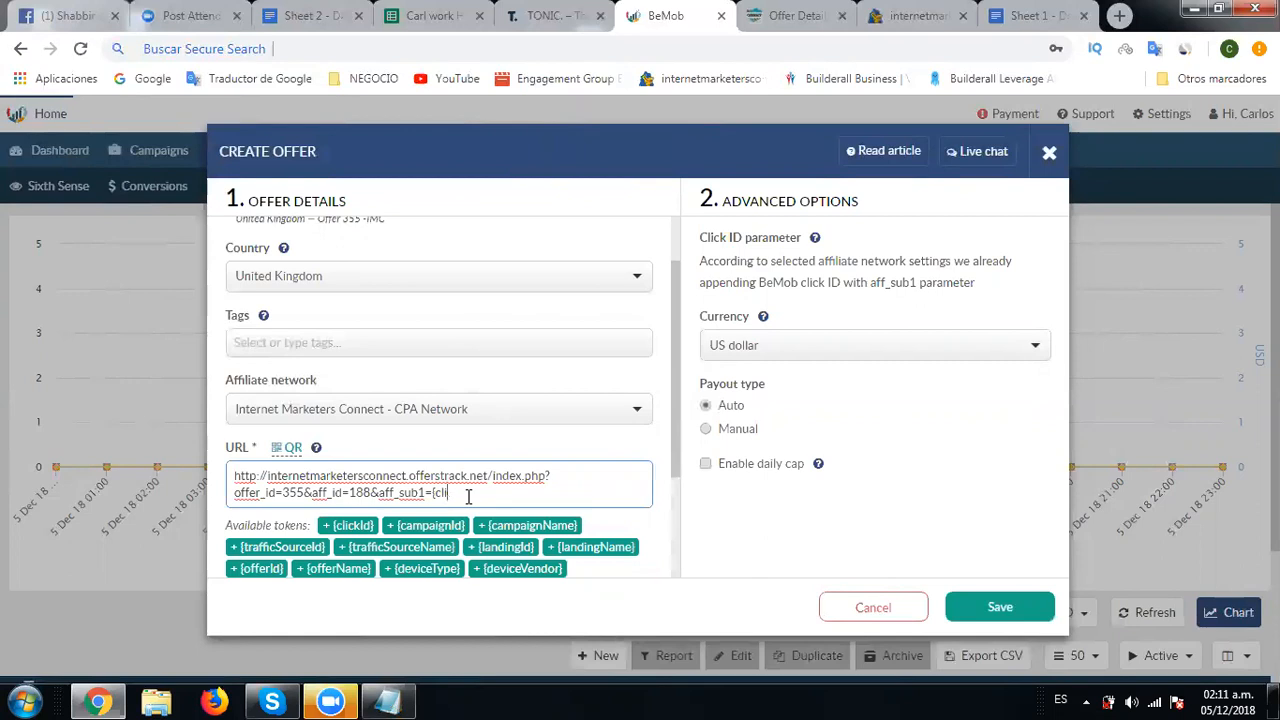
{"action": "key", "text": "Backspace"}
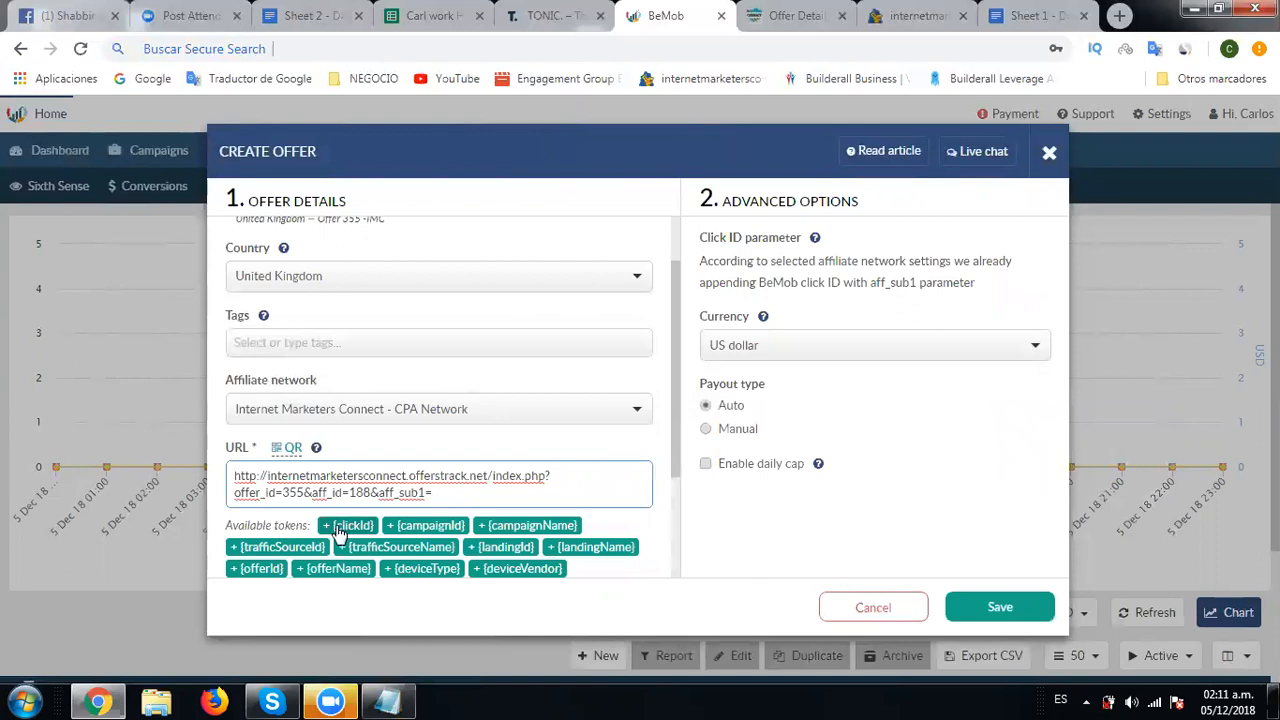
{"action": "left_click", "coordinate": [352, 524]}
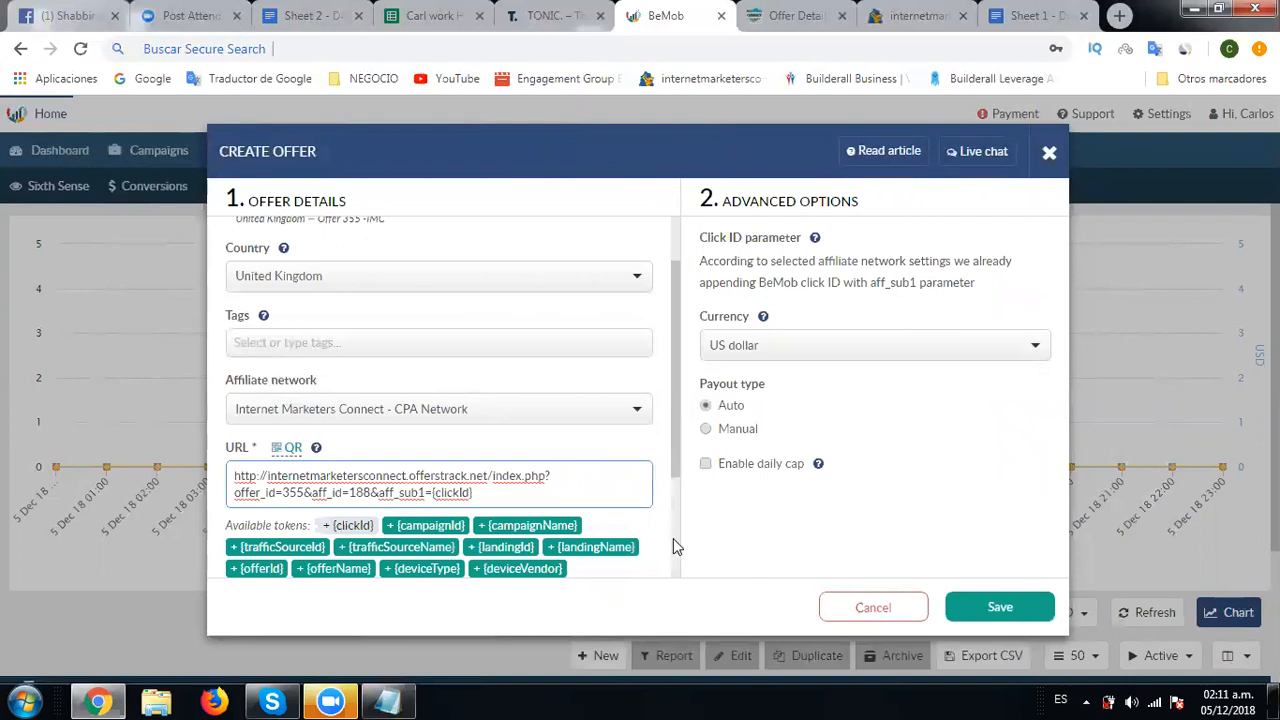
{"action": "scroll", "scroll_direction": "down", "scroll_amount": 3}
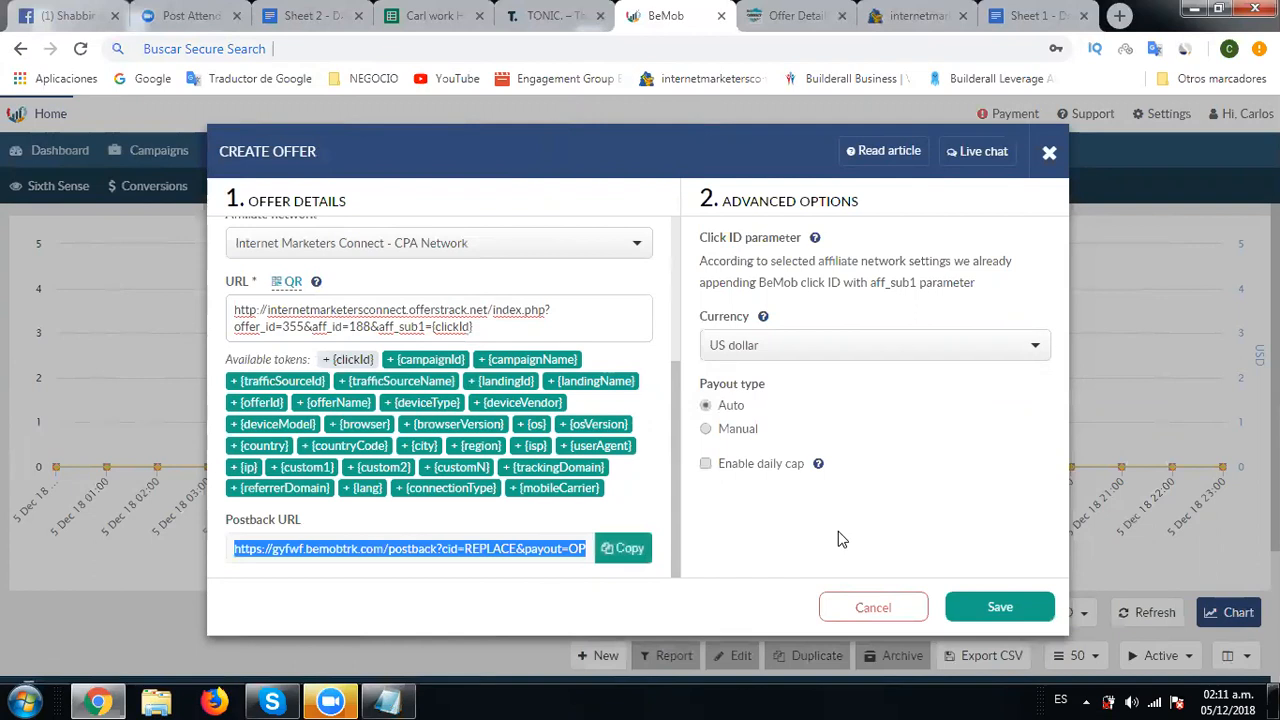
{"action": "mouse_move", "coordinate": [812, 428]}
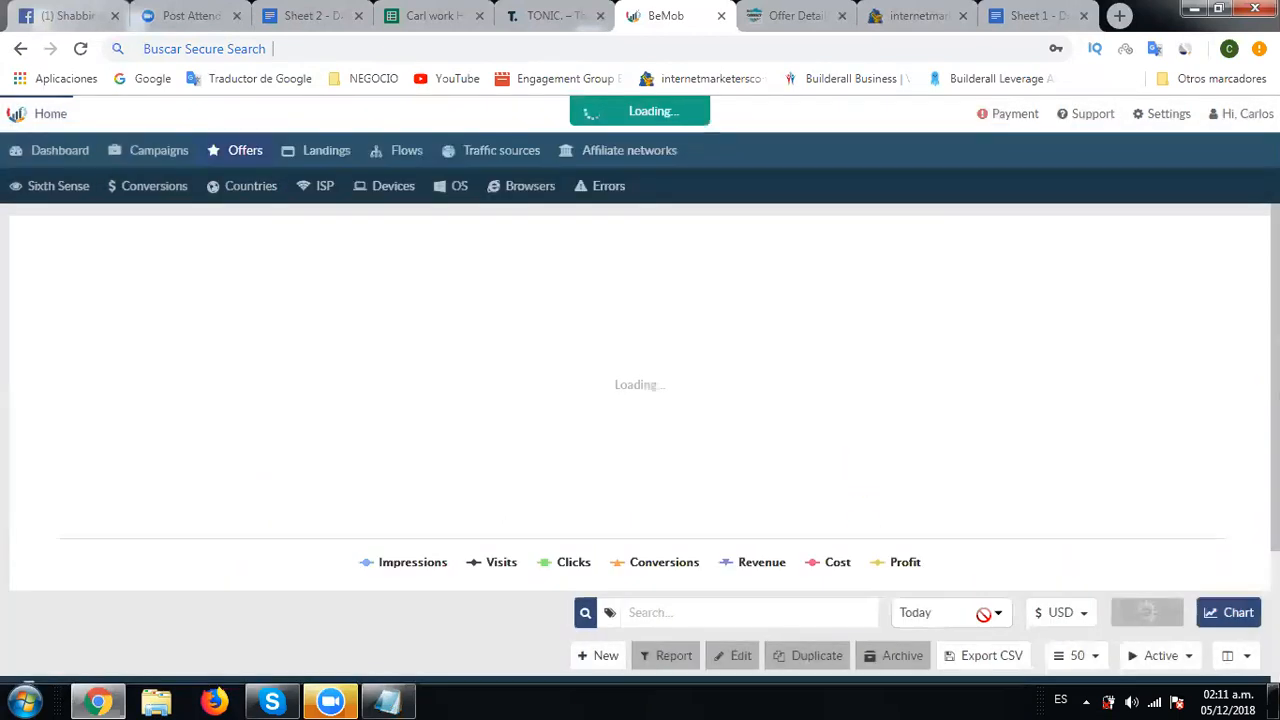
Step: Return to the Notepad notes holding the two offer 355 links once the offers list loads
{"action": "left_click", "coordinate": [948, 612]}
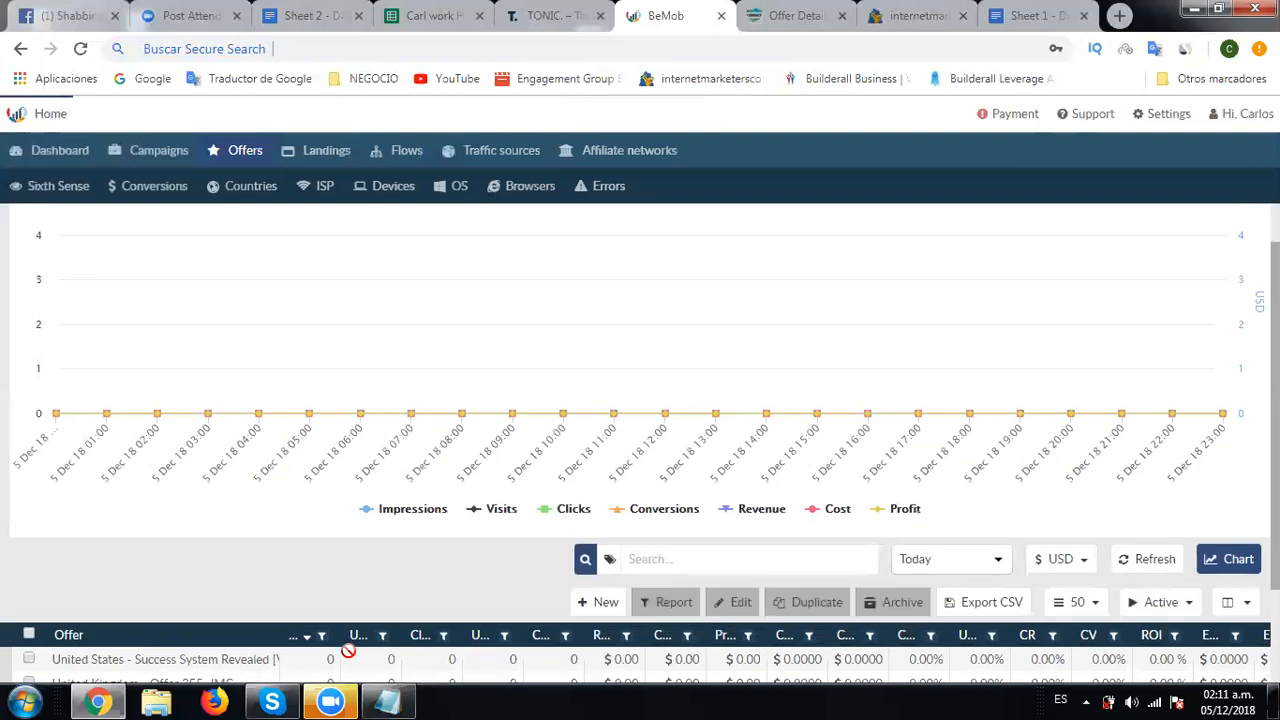
{"action": "scroll", "scroll_direction": "down", "scroll_amount": 3}
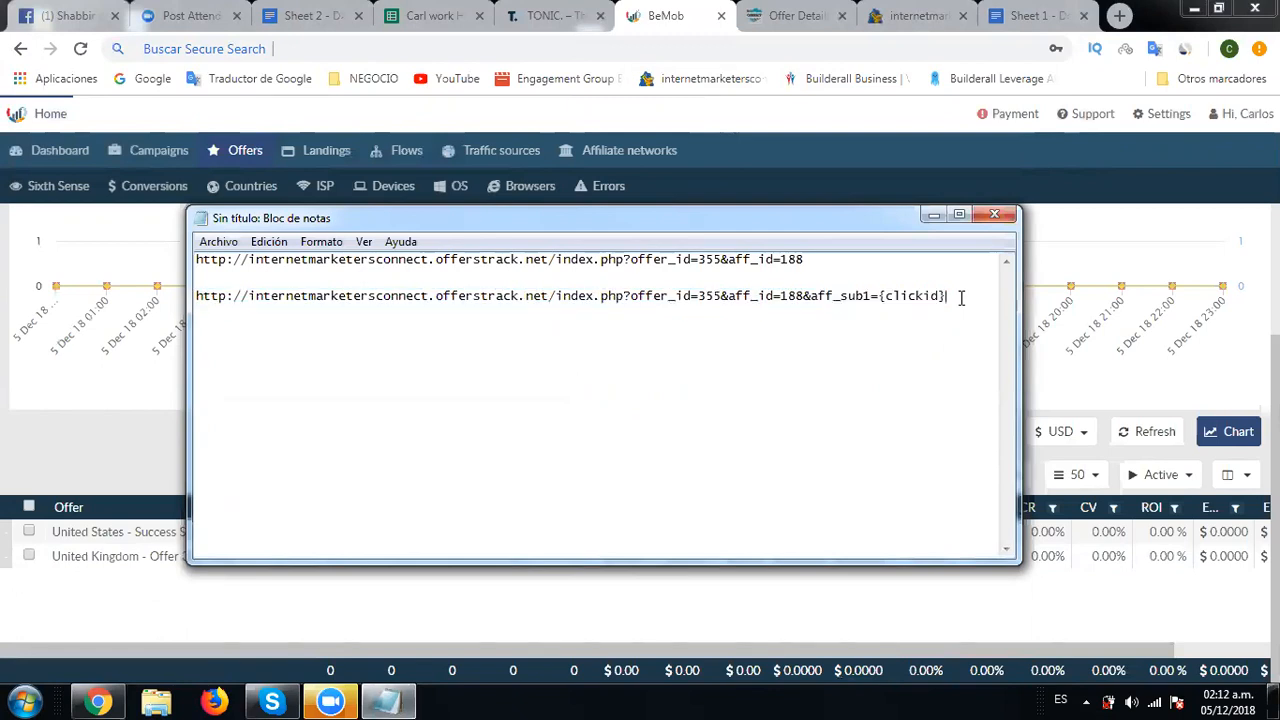
Step: Paste the BeMob postback URL on a new third line in Notepad
{"action": "key", "text": "Enter"}
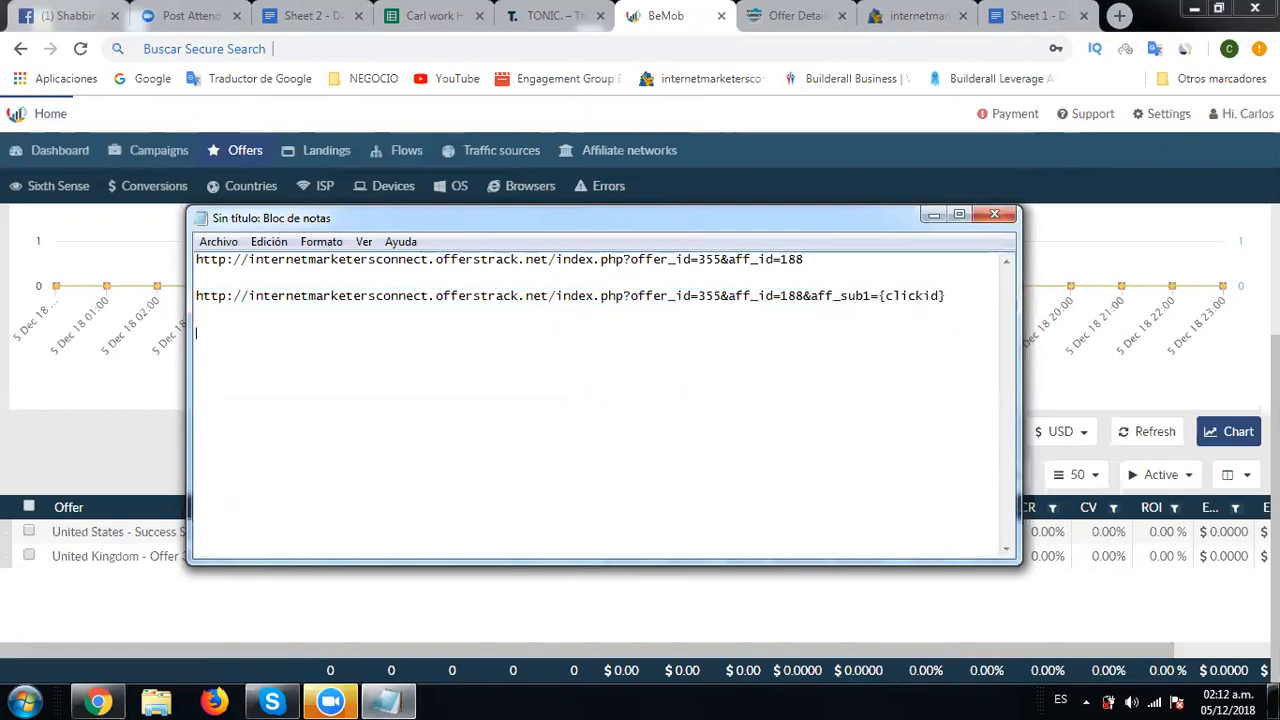
{"action": "right_click", "coordinate": [300, 336]}
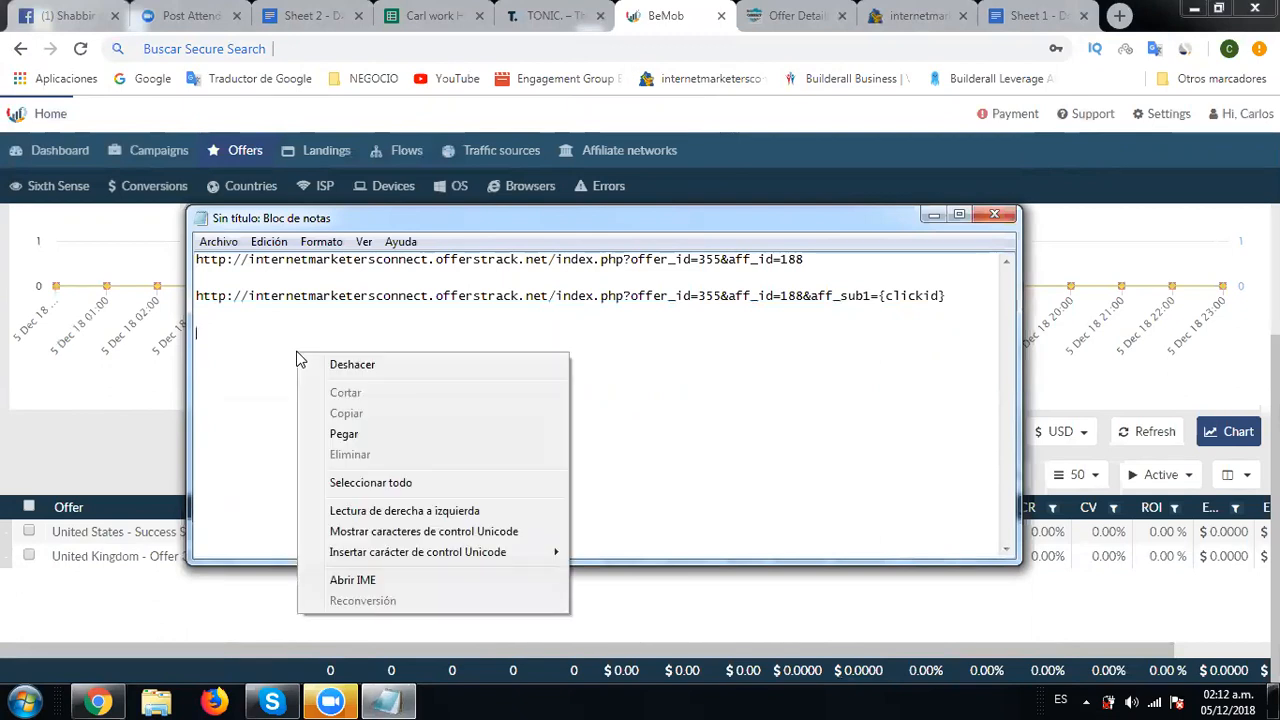
{"action": "left_click", "coordinate": [344, 432]}
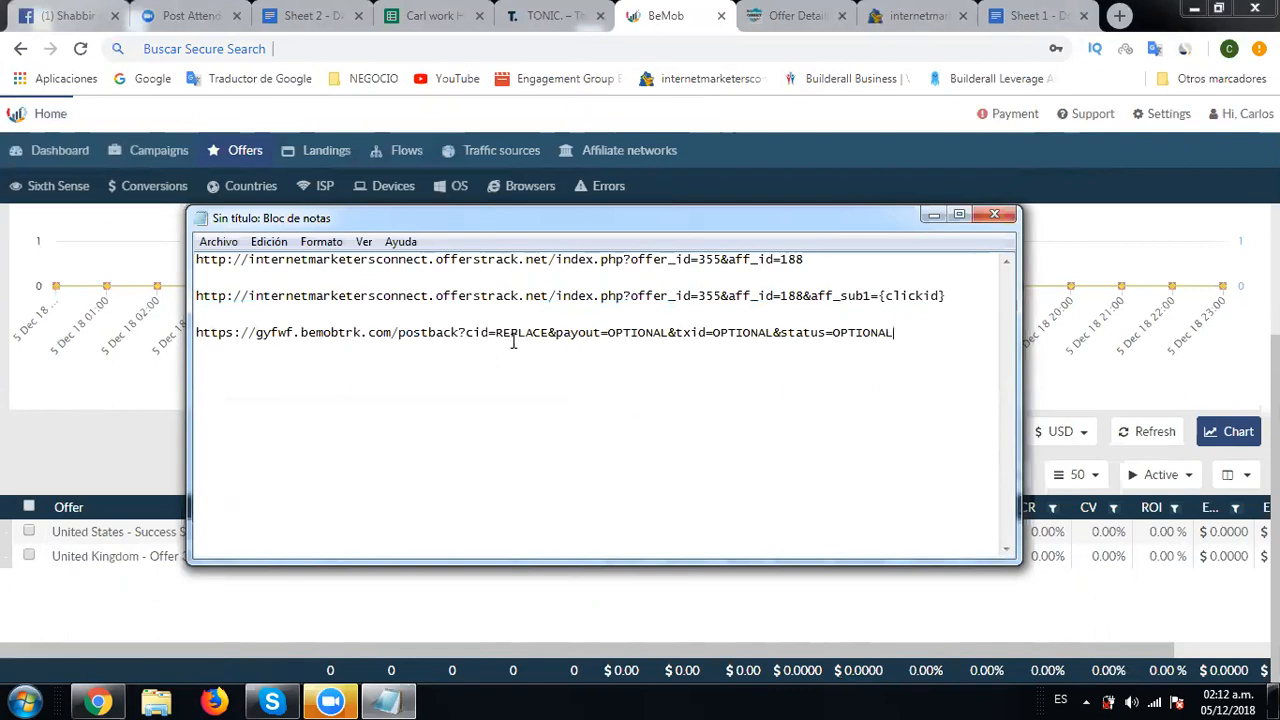
Step: Replace the REPLACE value after cid= with {aff_sub1}
{"action": "left_click_drag", "start_coordinate": [466, 332], "coordinate": [894, 332]}
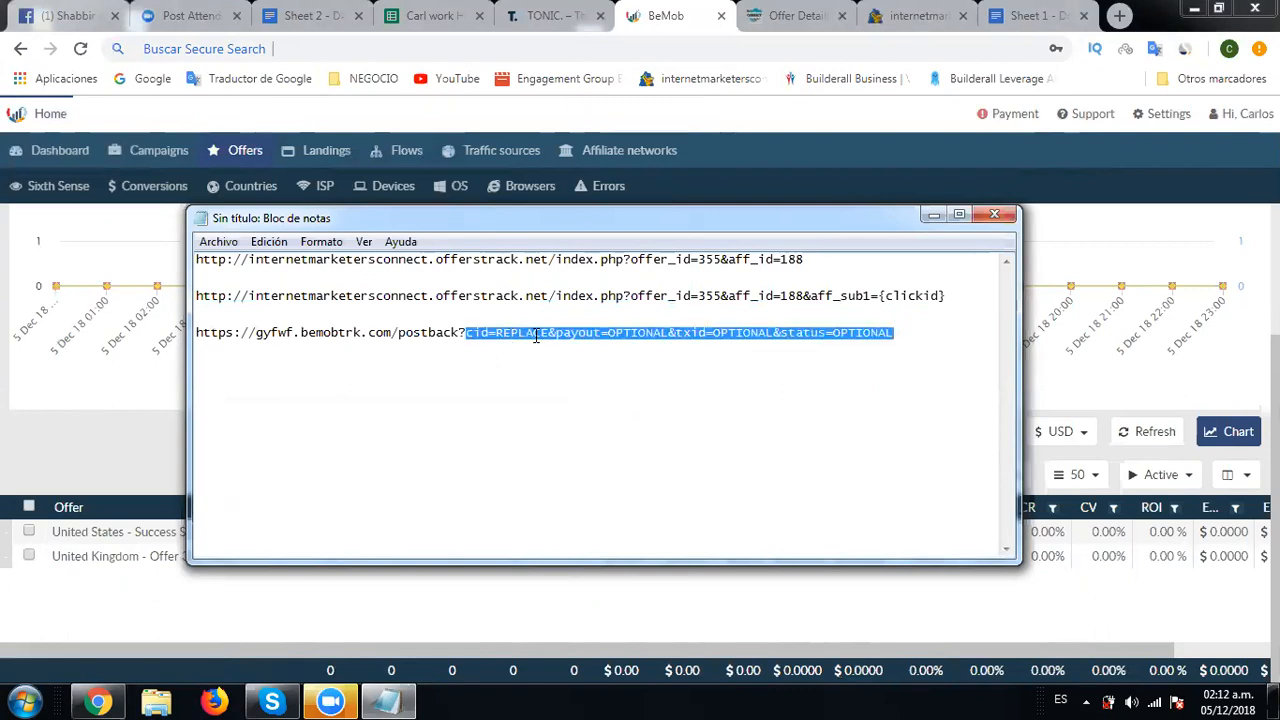
{"action": "left_click", "coordinate": [546, 332]}
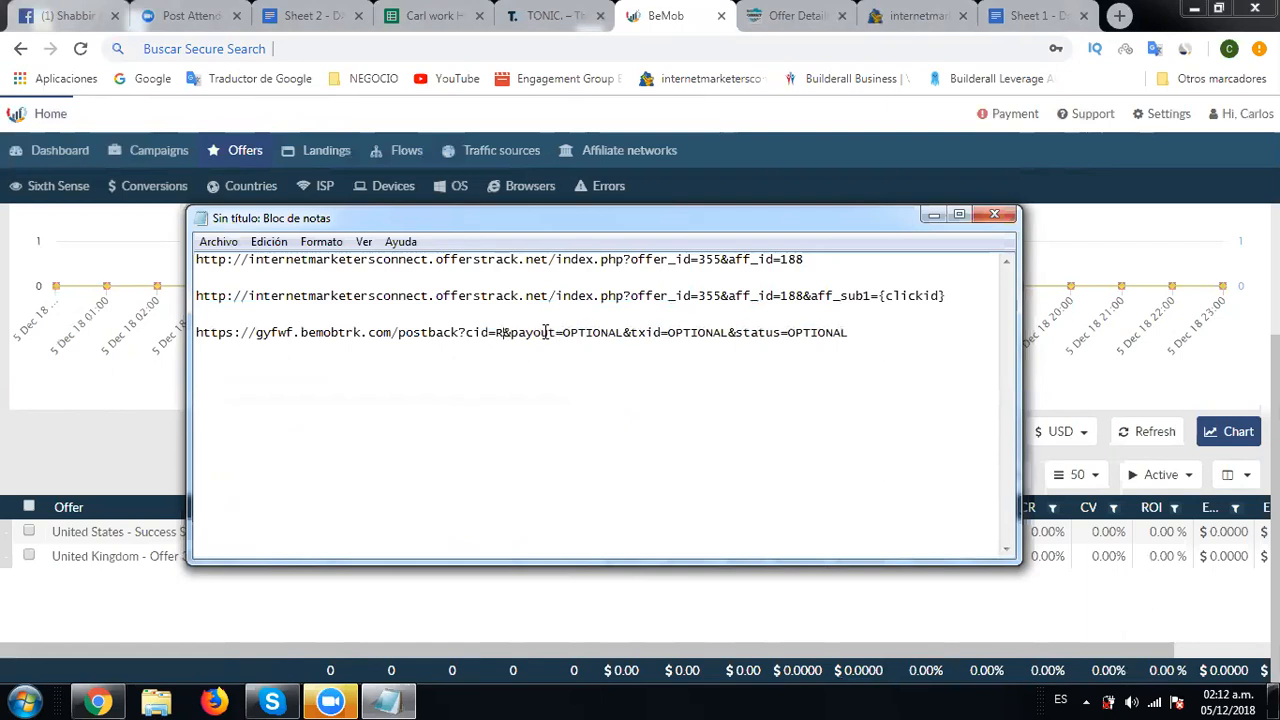
{"action": "key", "text": "Backspace"}
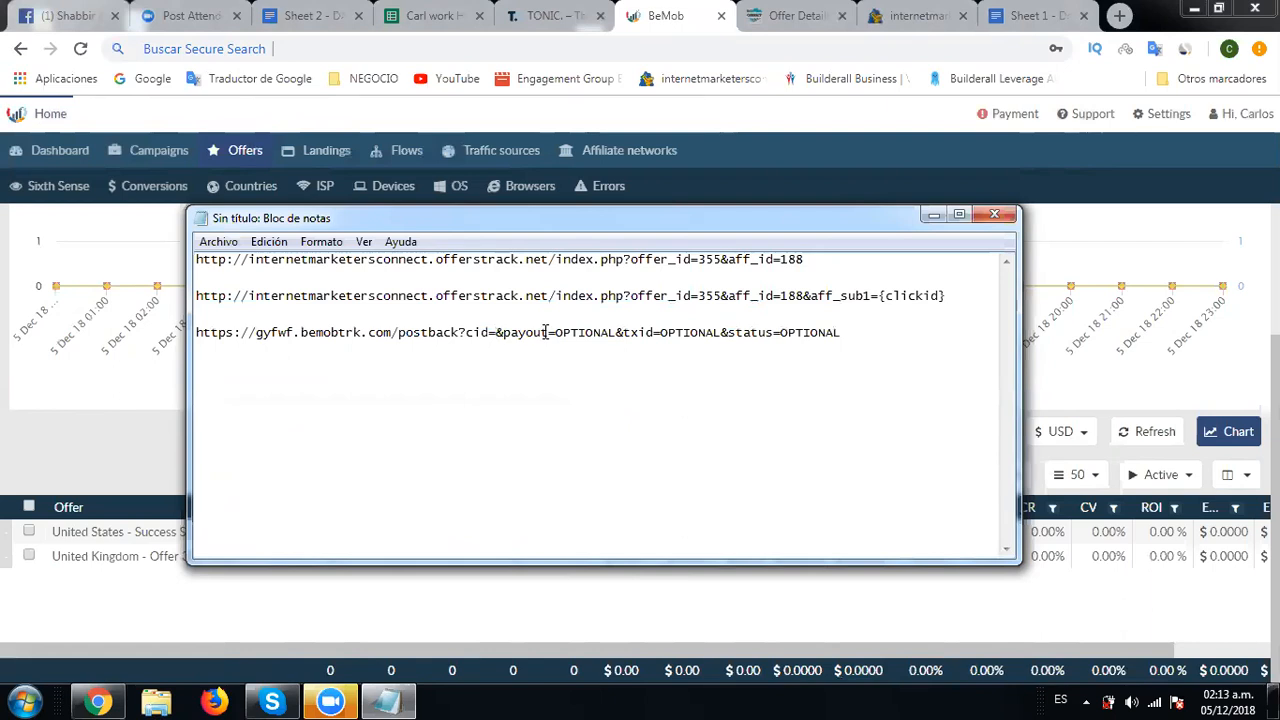
{"action": "type", "text": "{}"}
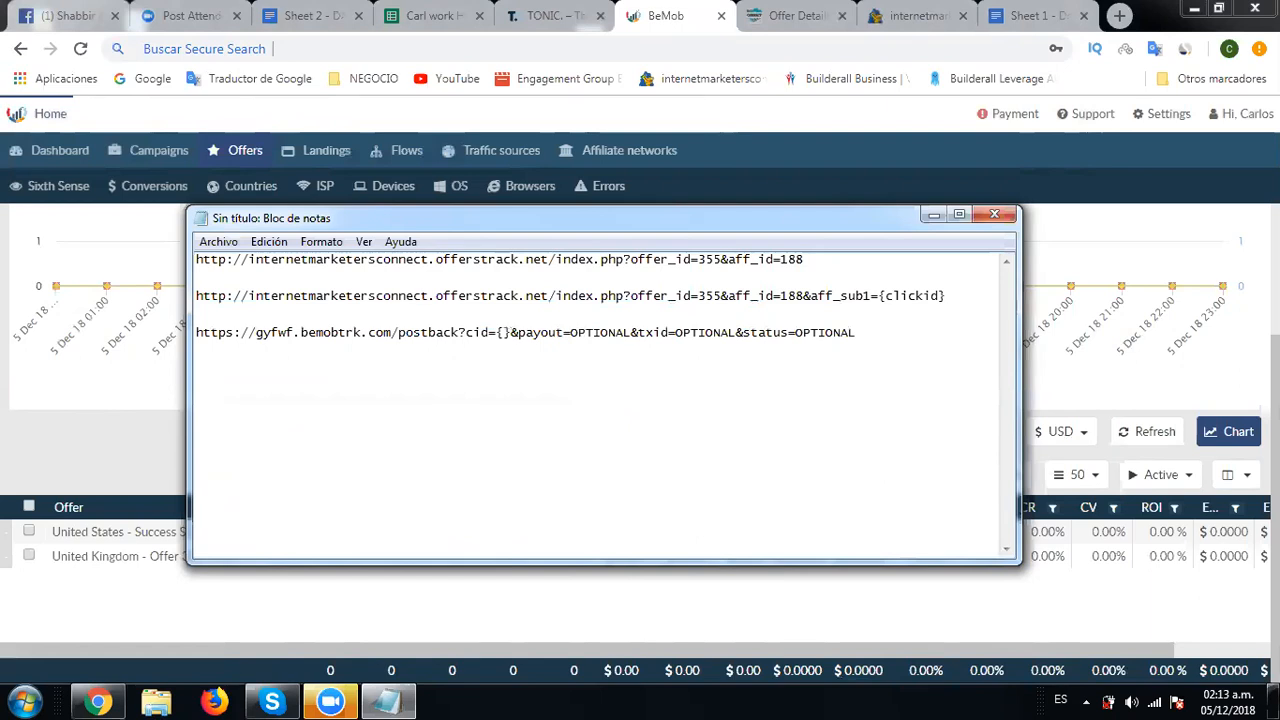
{"action": "type", "text": "aff_su"}
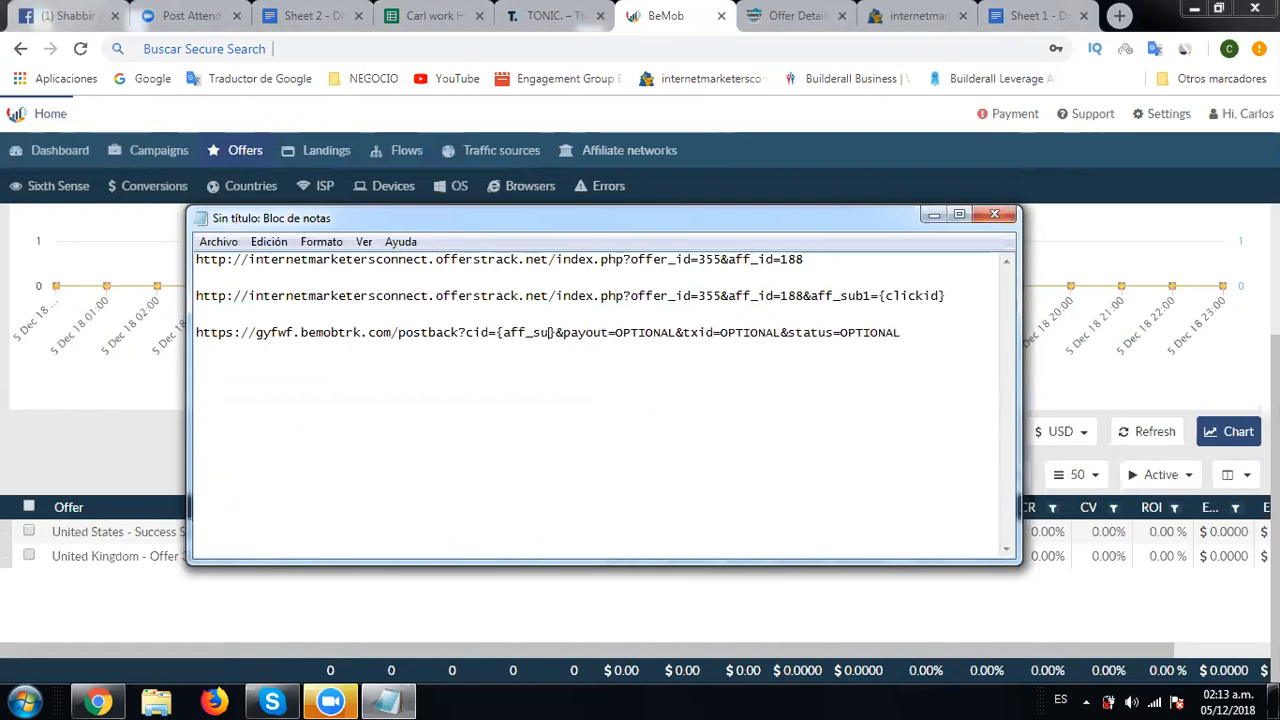
{"action": "type", "text": "b1"}
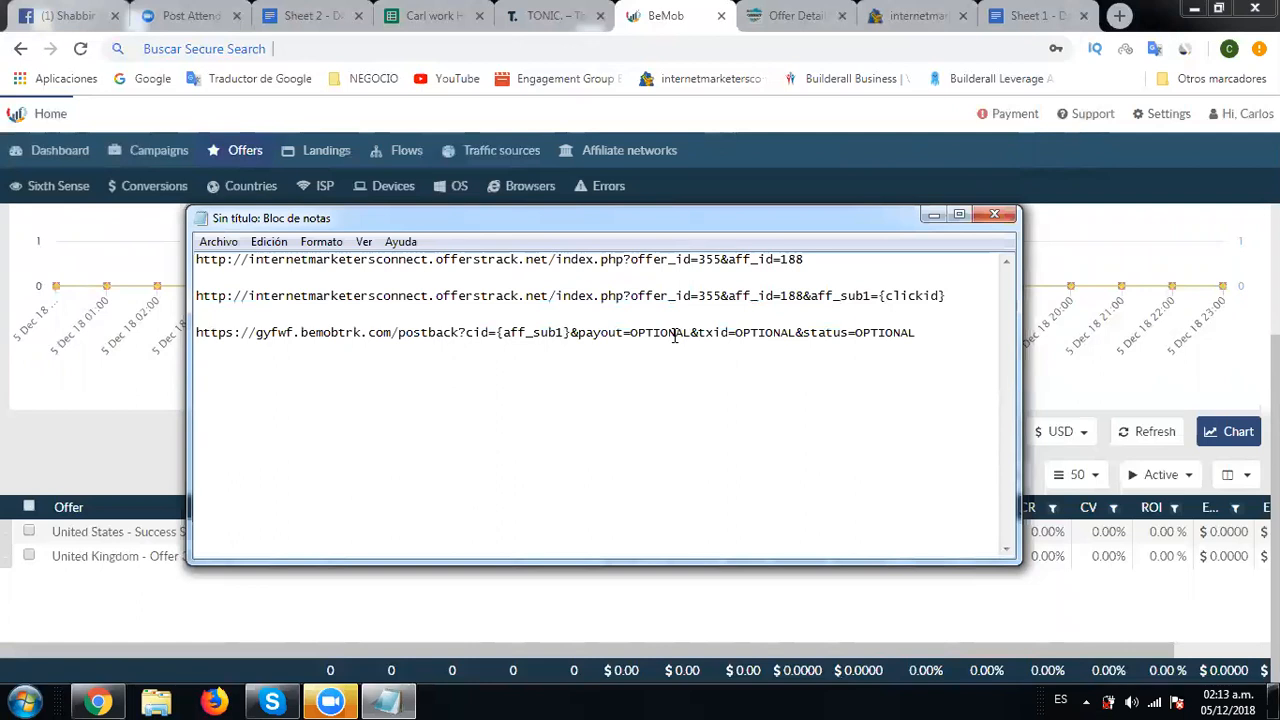
Step: Replace OPTIONAL after payout= with {payout} and select the finished postback line
{"action": "left_click", "coordinate": [564, 332]}
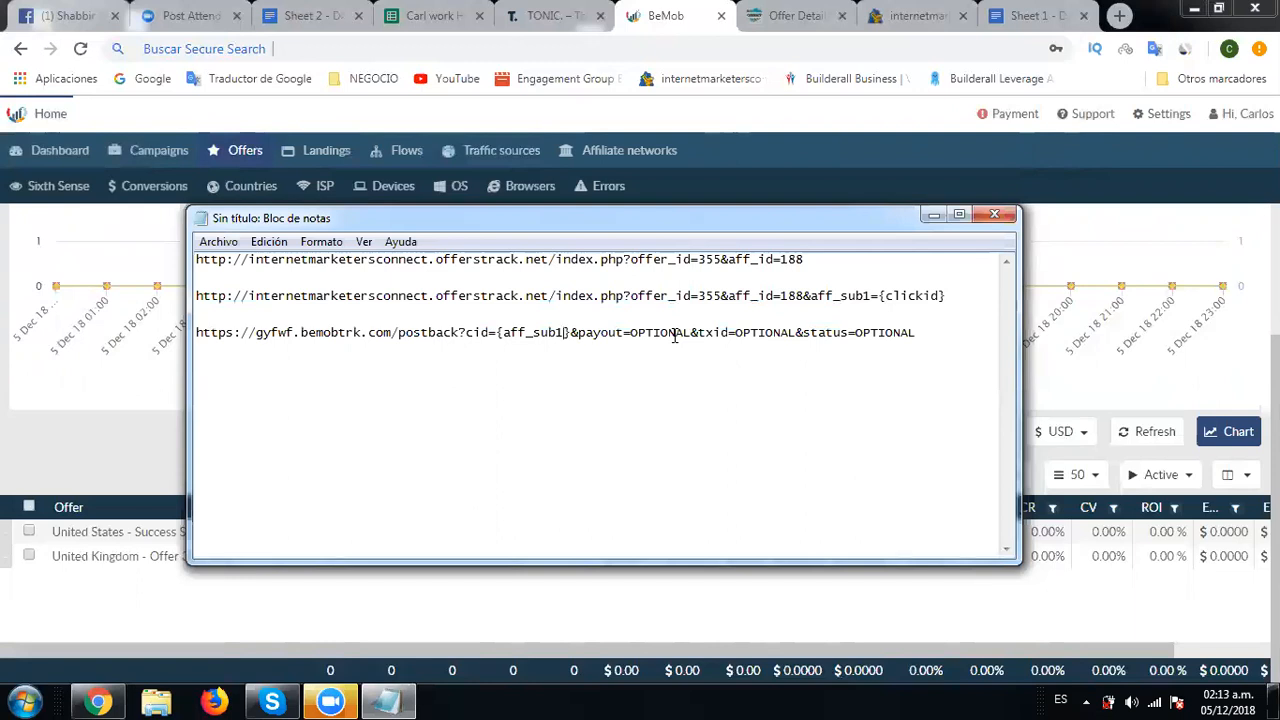
{"action": "mouse_move", "coordinate": [652, 348]}
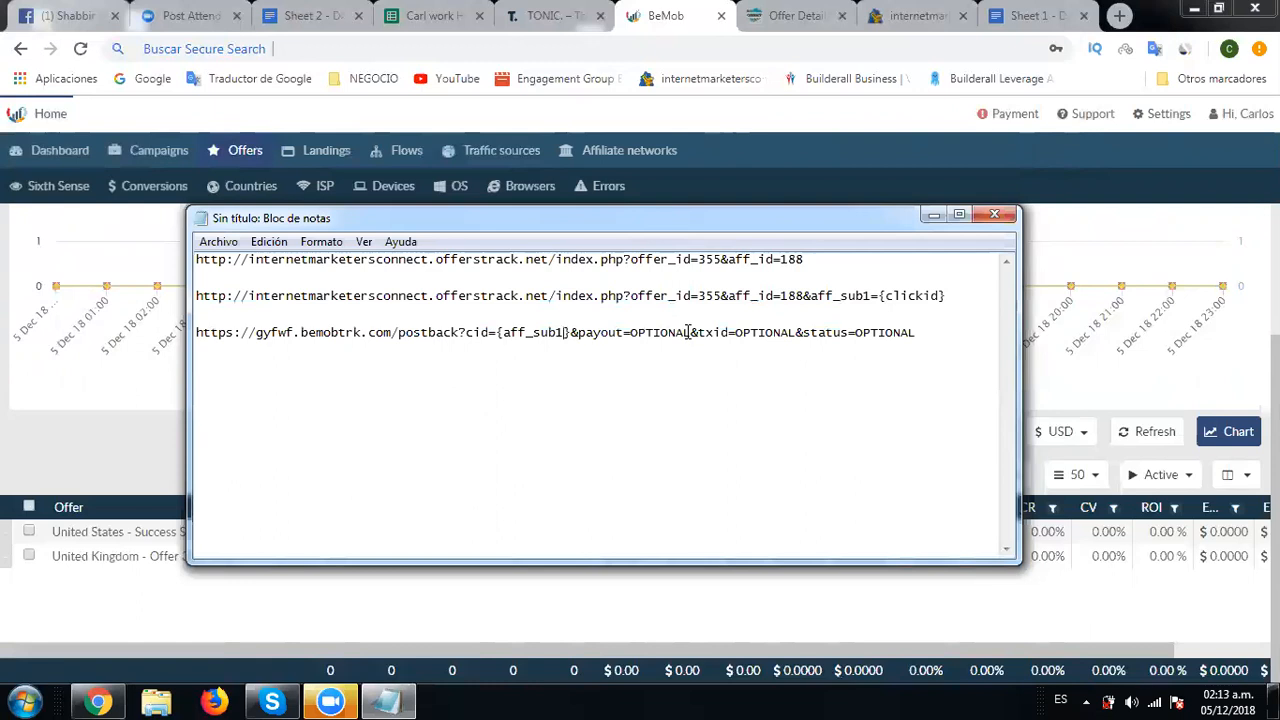
{"action": "mouse_move", "coordinate": [708, 362]}
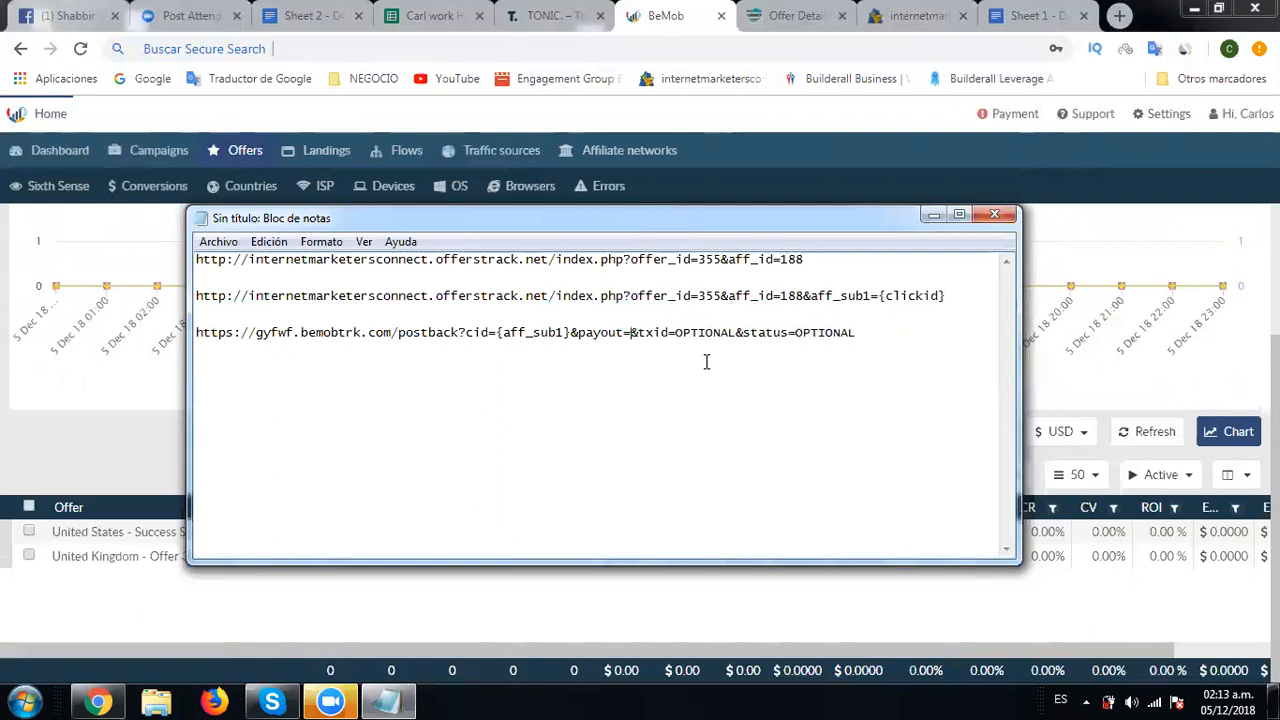
{"action": "type", "text": "{}"}
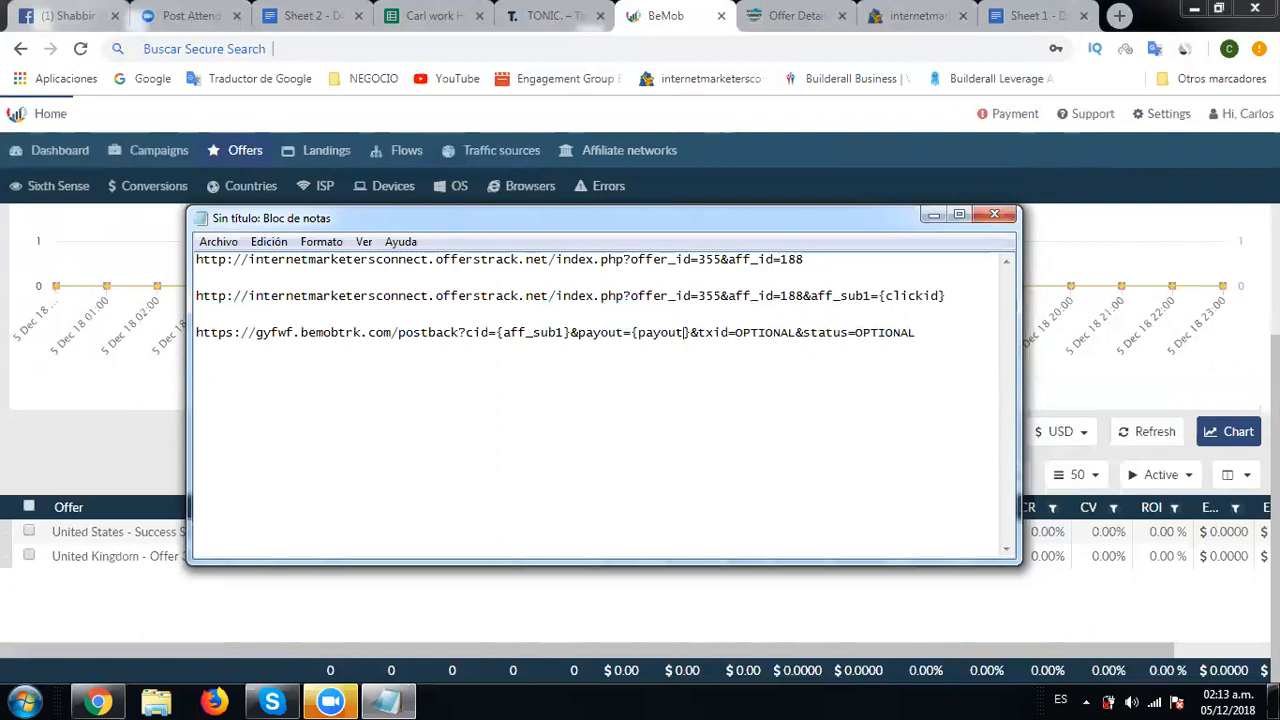
{"action": "double_click", "coordinate": [882, 332]}
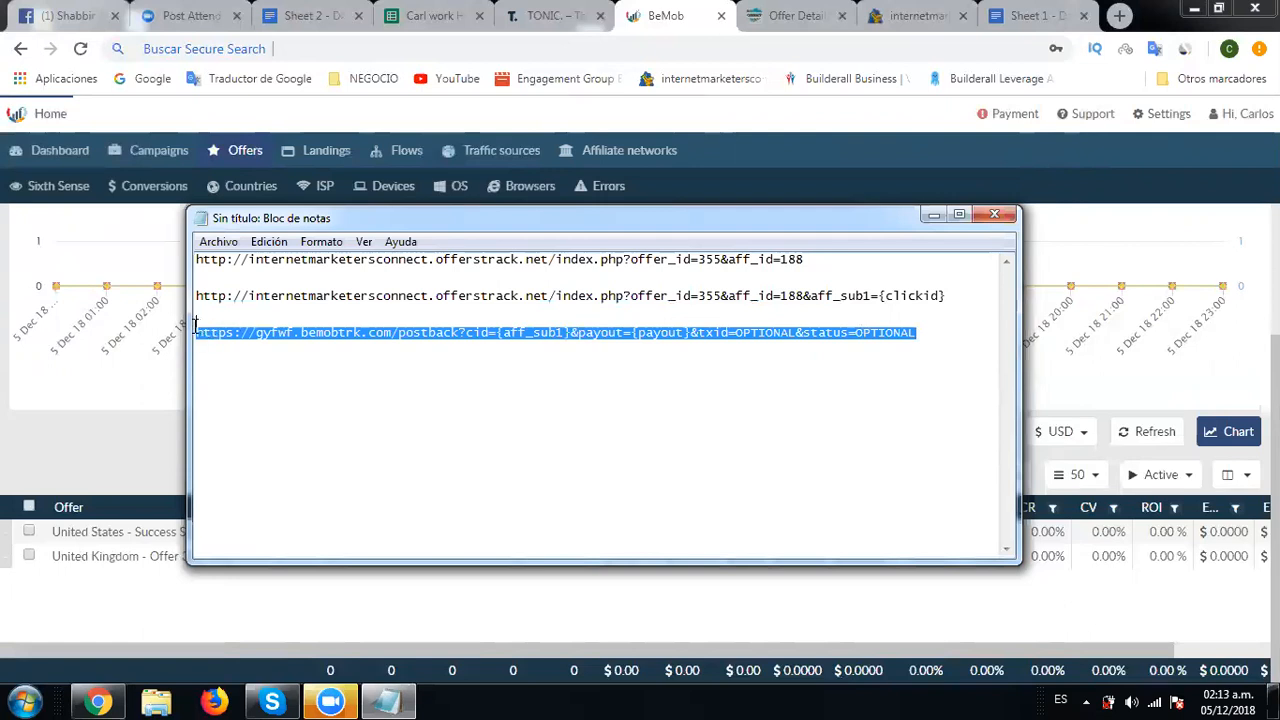
{"action": "mouse_move", "coordinate": [208, 330]}
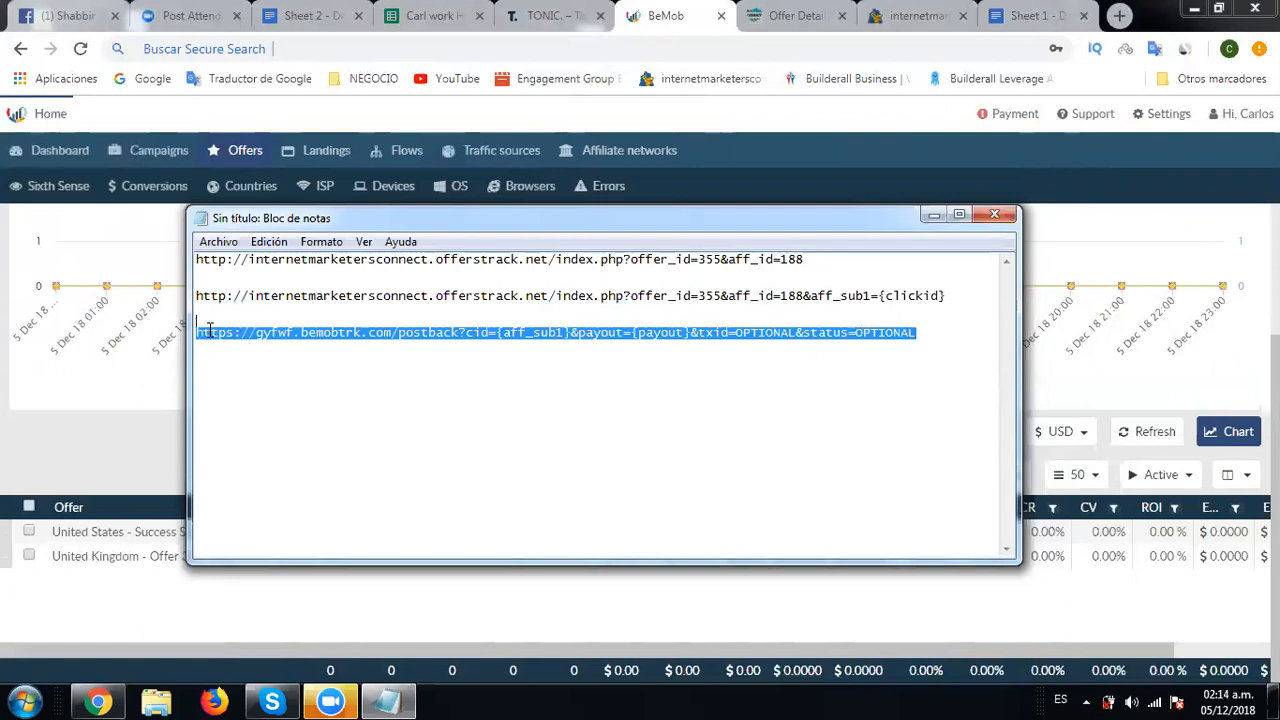
Step: Copy the postback URL, then go to the Internet Marketers Connect Postback page
{"action": "right_click", "coordinate": [220, 332]}
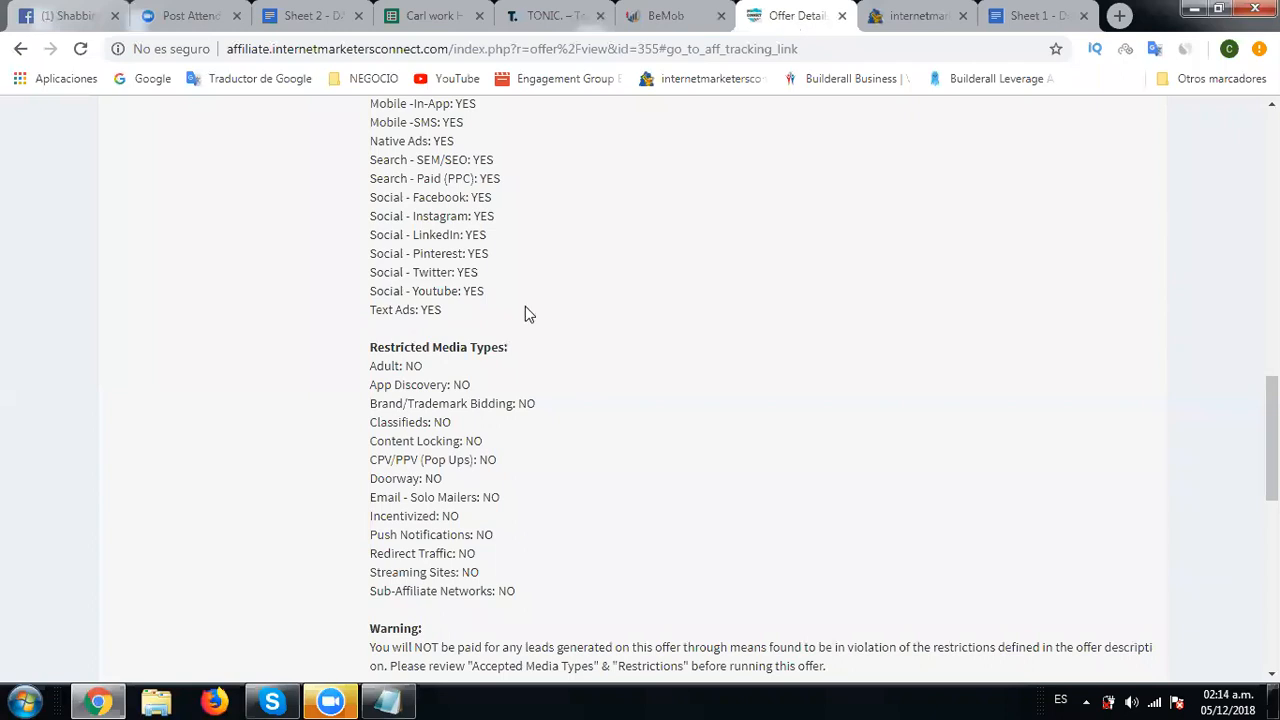
{"action": "mouse_move", "coordinate": [656, 512]}
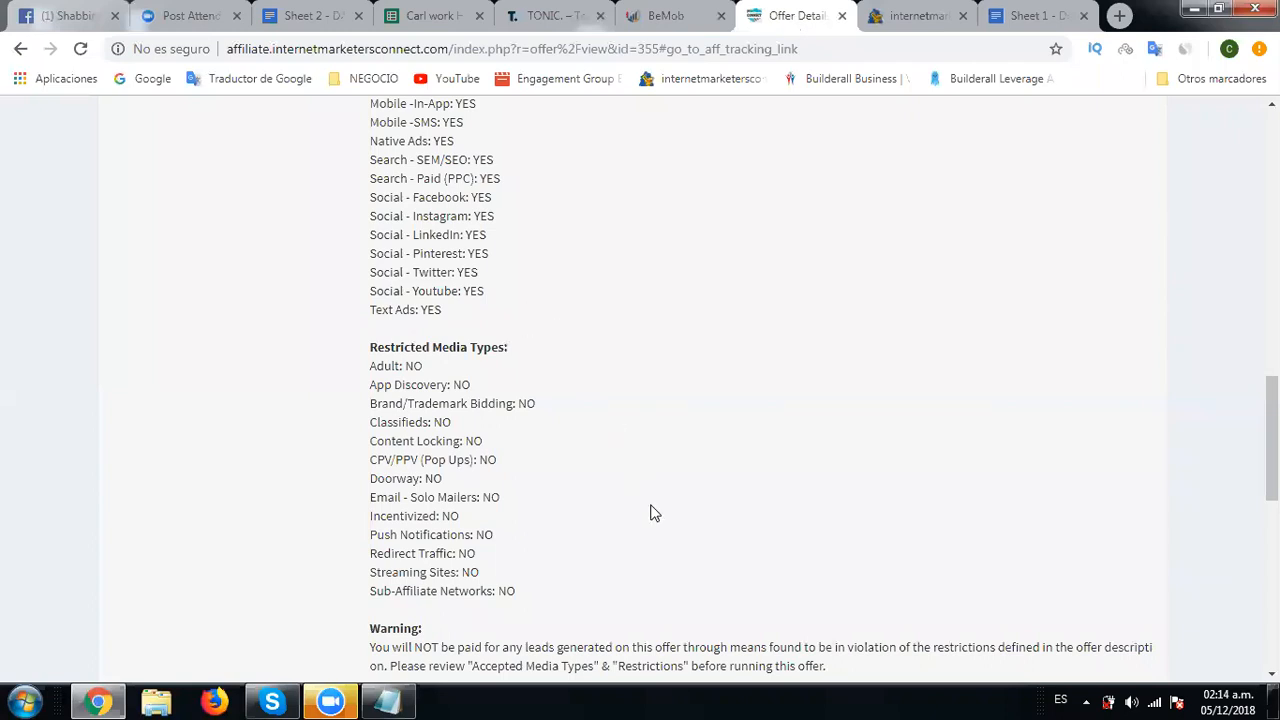
{"action": "mouse_move", "coordinate": [1050, 422]}
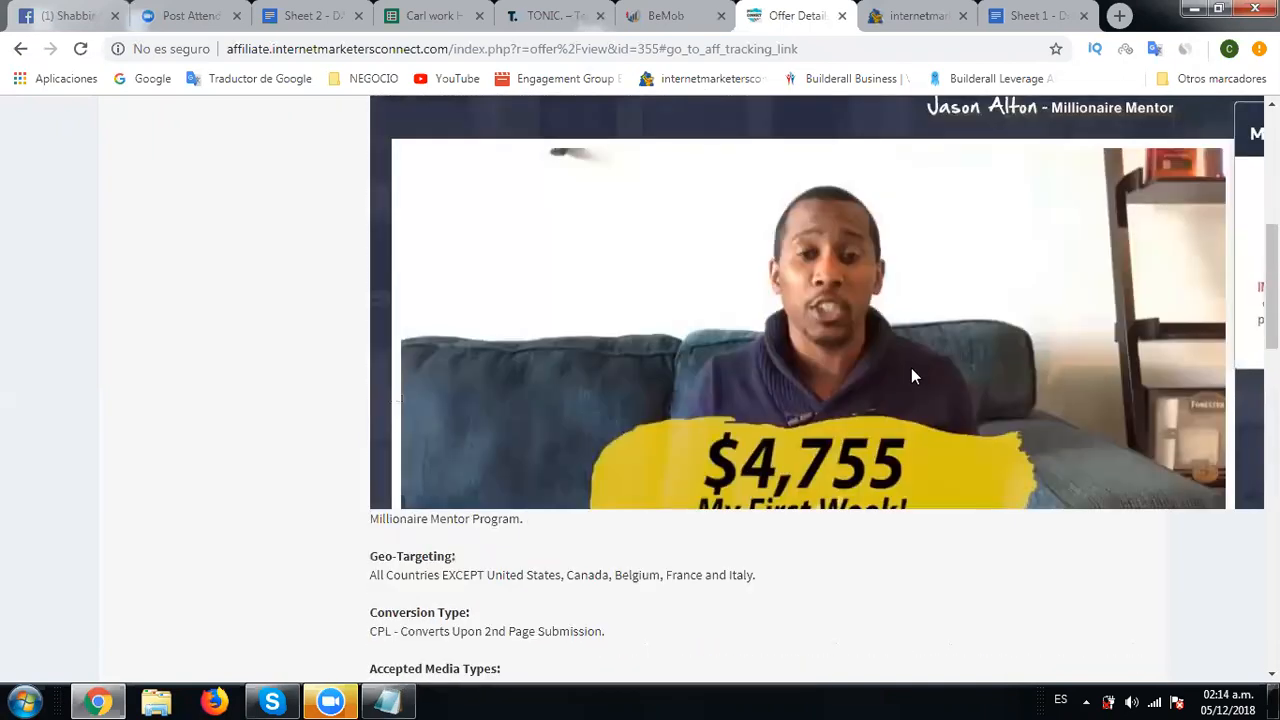
{"action": "scroll", "scroll_direction": "up", "scroll_amount": 3}
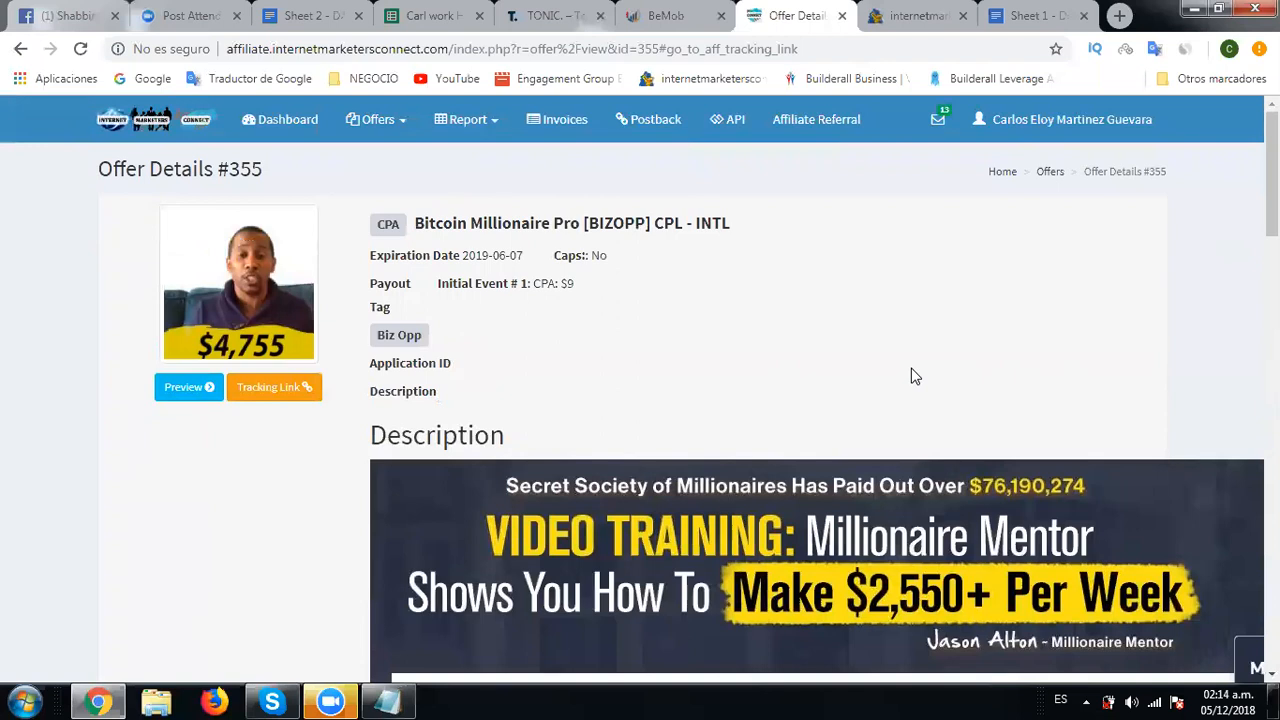
{"action": "mouse_move", "coordinate": [656, 120]}
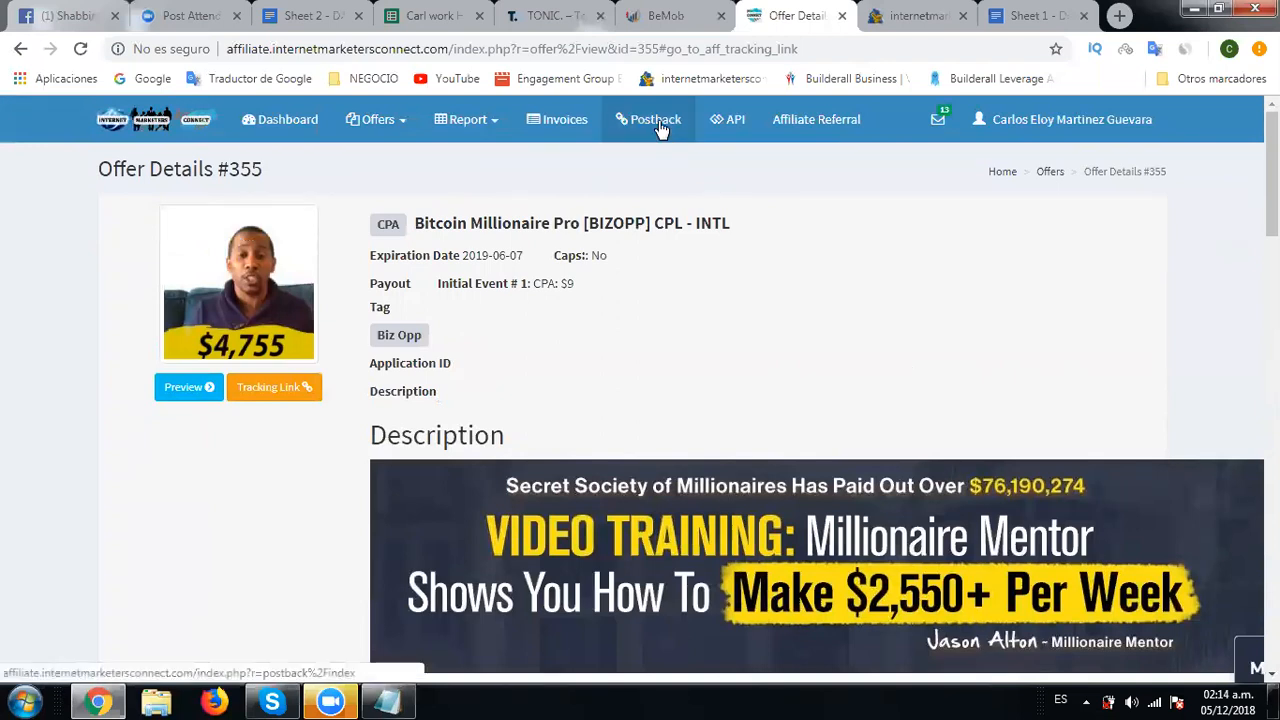
{"action": "left_click", "coordinate": [656, 120]}
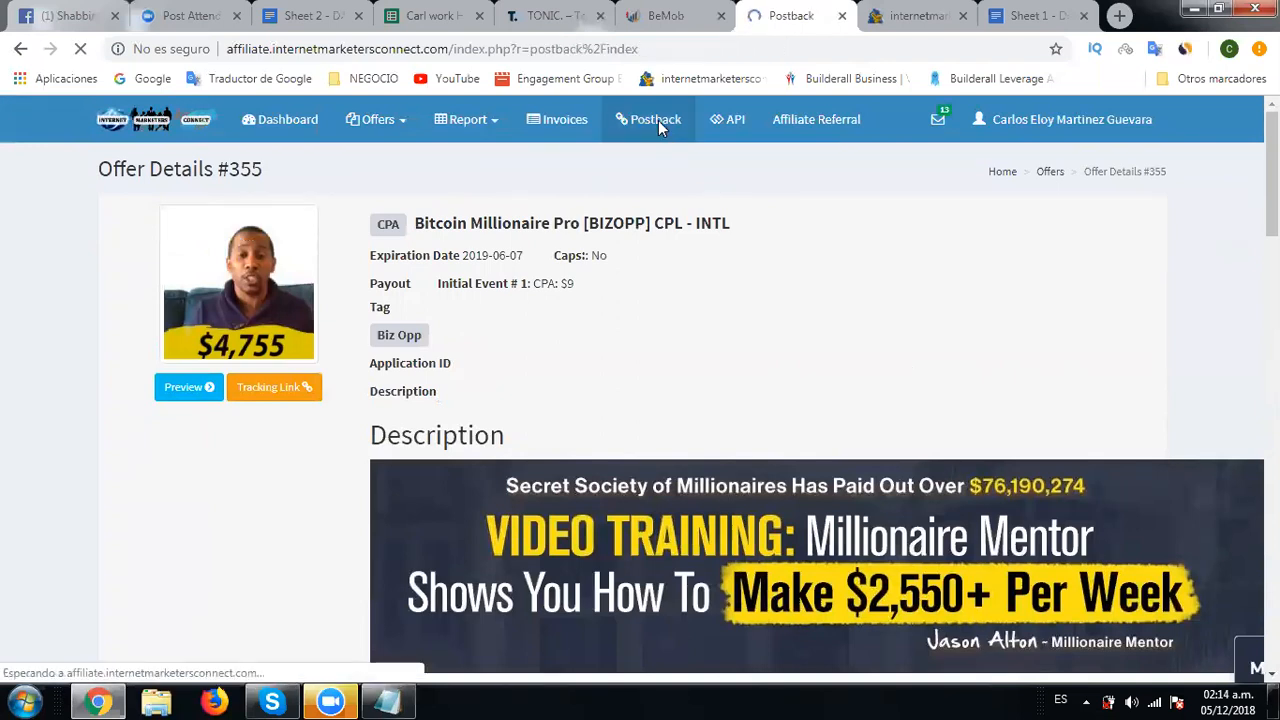
{"action": "left_click", "coordinate": [656, 120]}
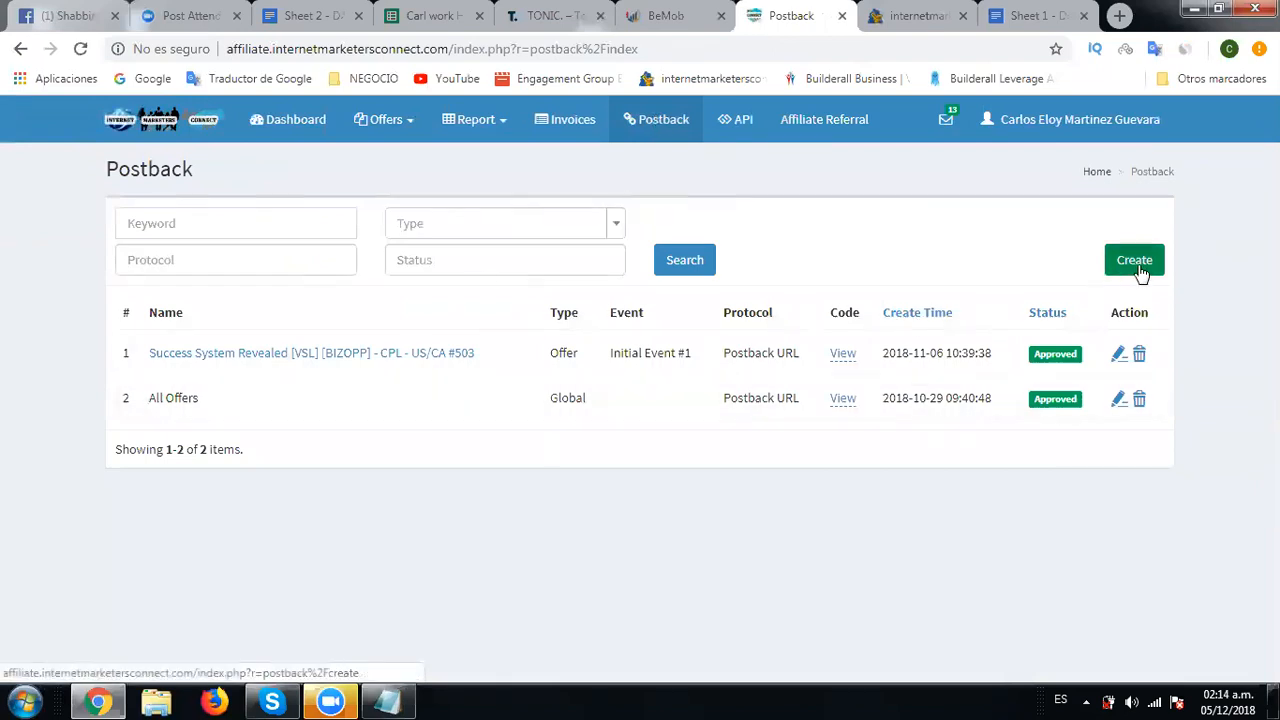
Step: Create a new Offer-type postback and pick Bitcoin Millionaire Pro INTL #355
{"action": "left_click", "coordinate": [1134, 260]}
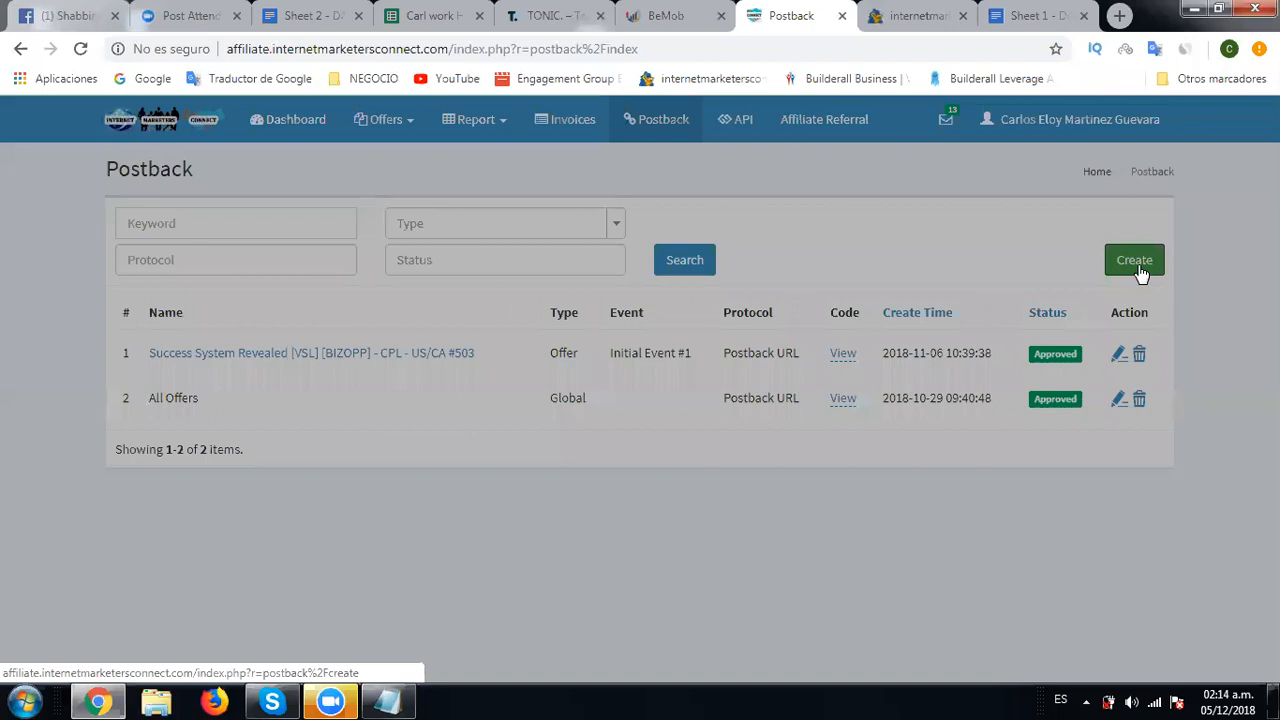
{"action": "left_click", "coordinate": [1134, 260]}
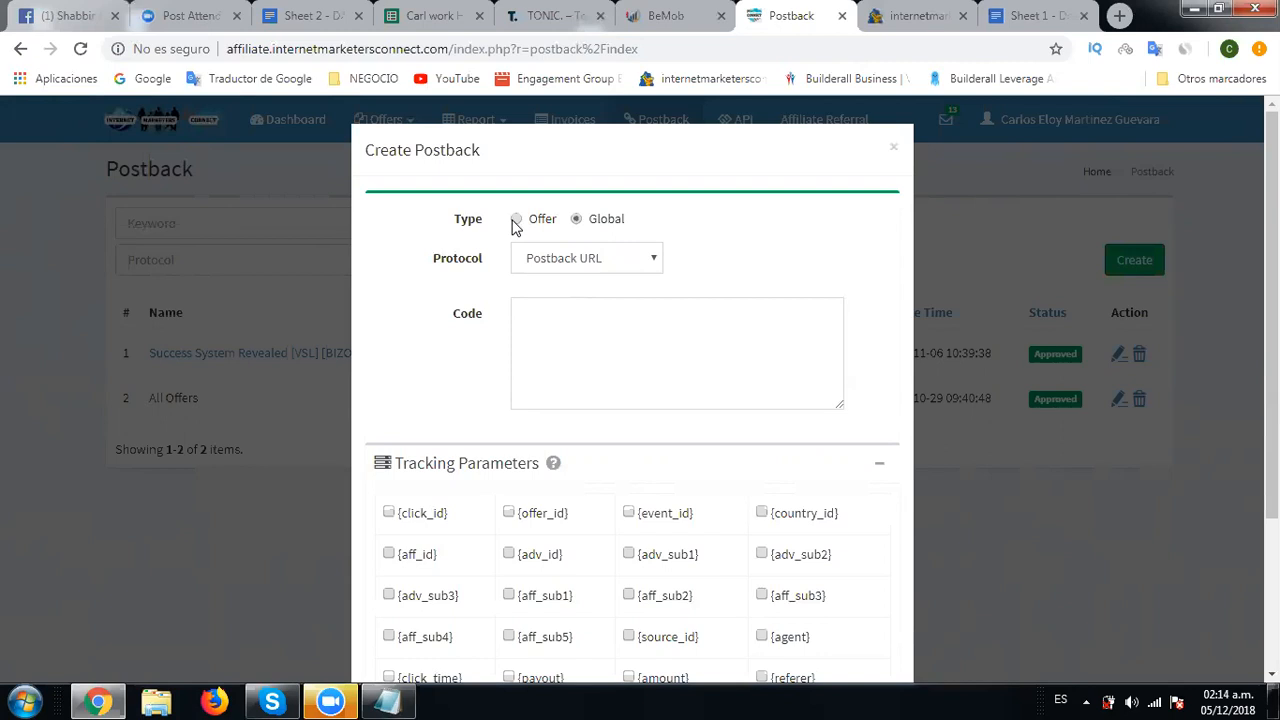
{"action": "left_click", "coordinate": [516, 218]}
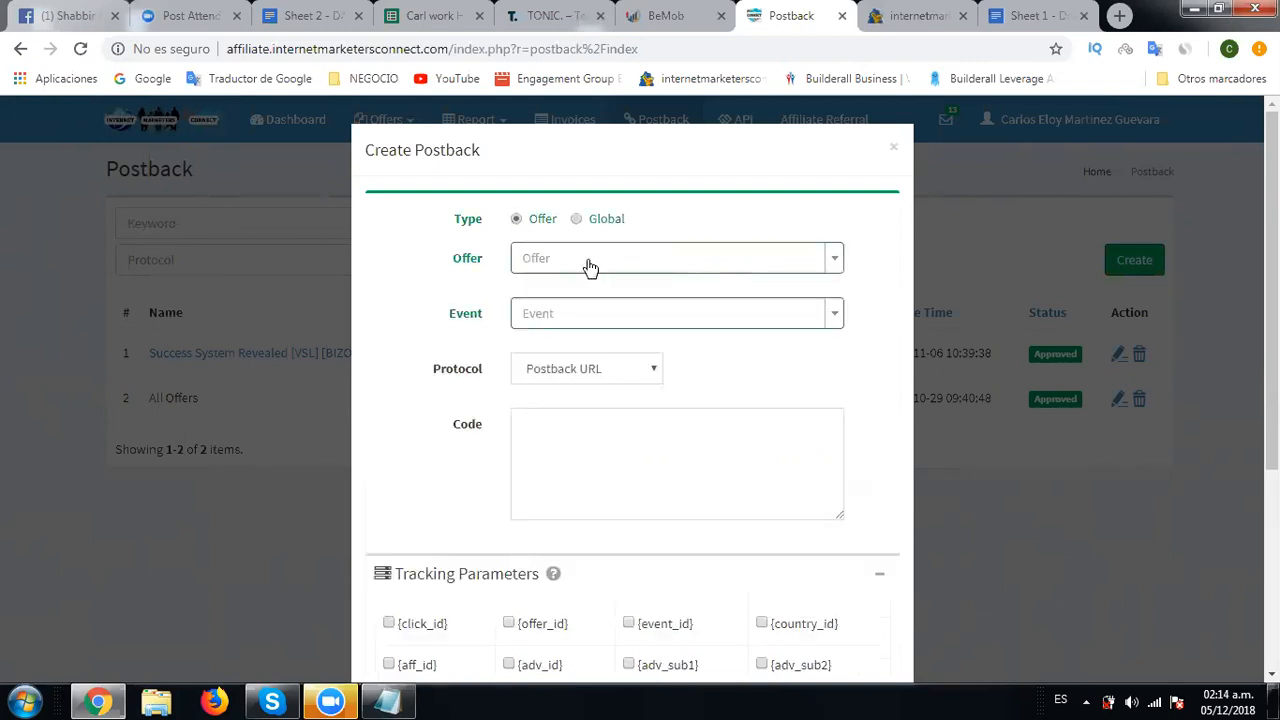
{"action": "left_click", "coordinate": [676, 258]}
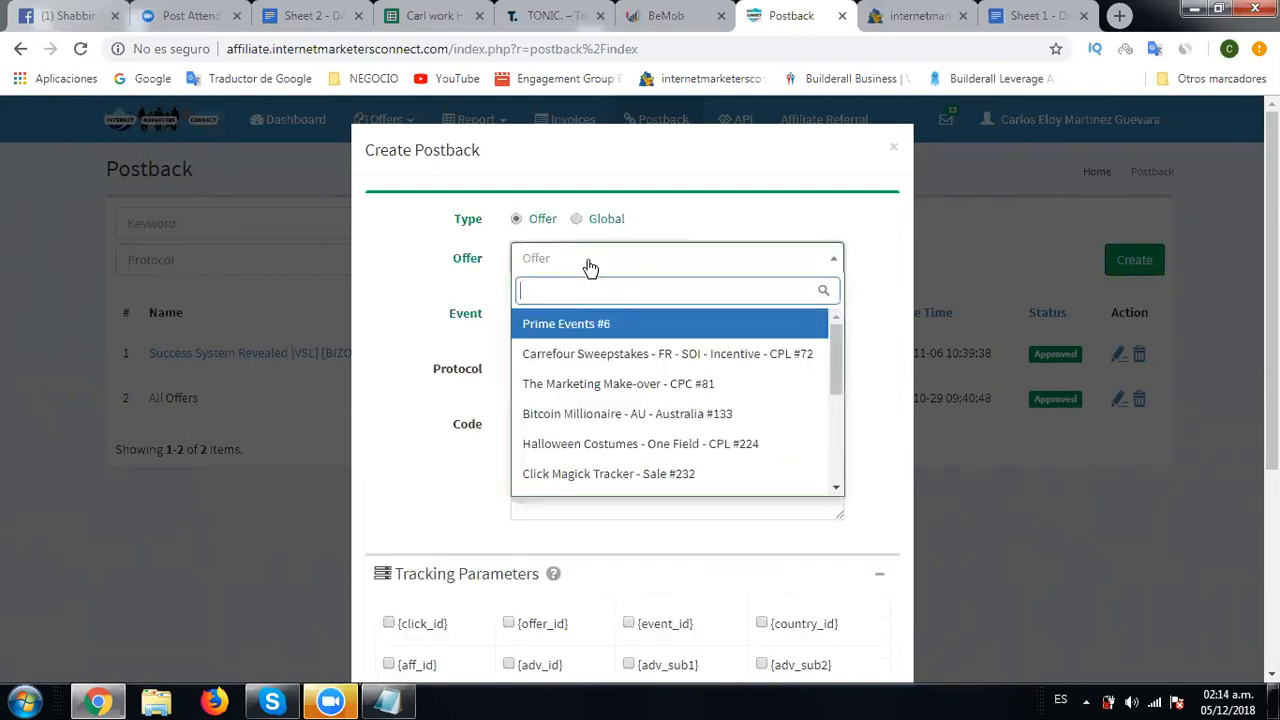
{"action": "type", "text": "355"}
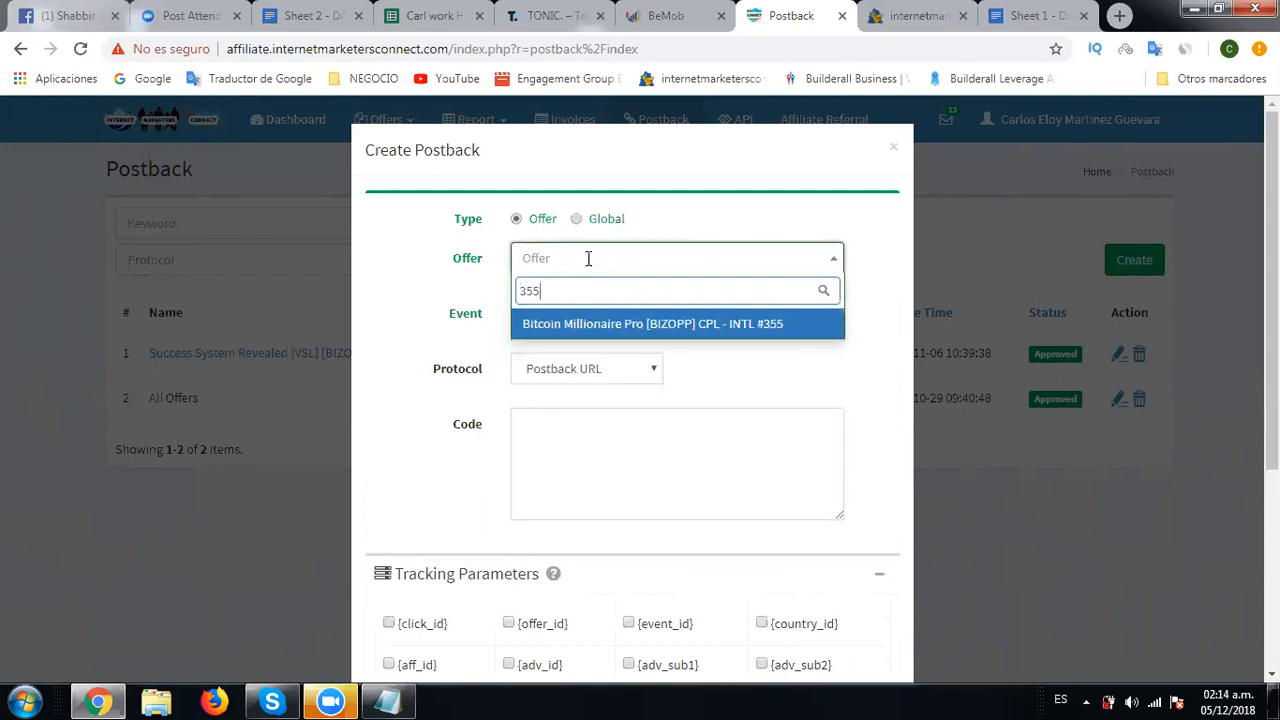
{"action": "left_click", "coordinate": [652, 324]}
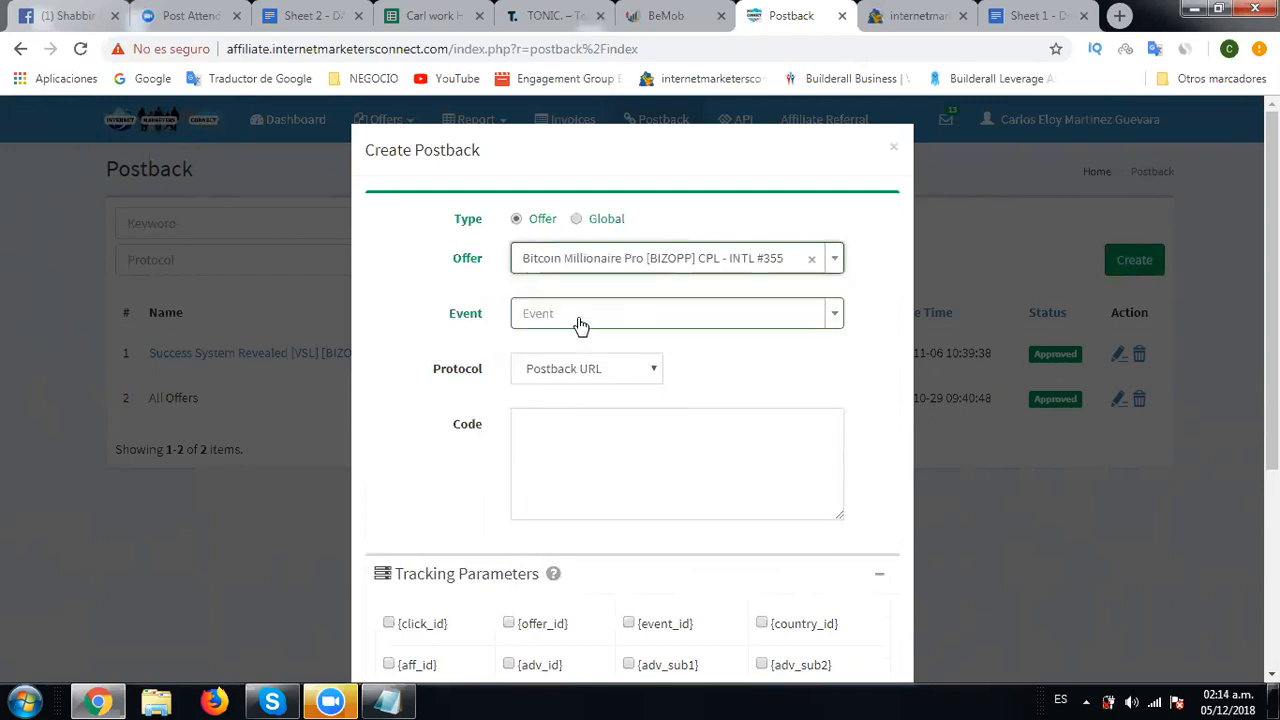
Step: Choose Initial Event #1 as the trigger and focus the Code box
{"action": "left_click", "coordinate": [676, 312]}
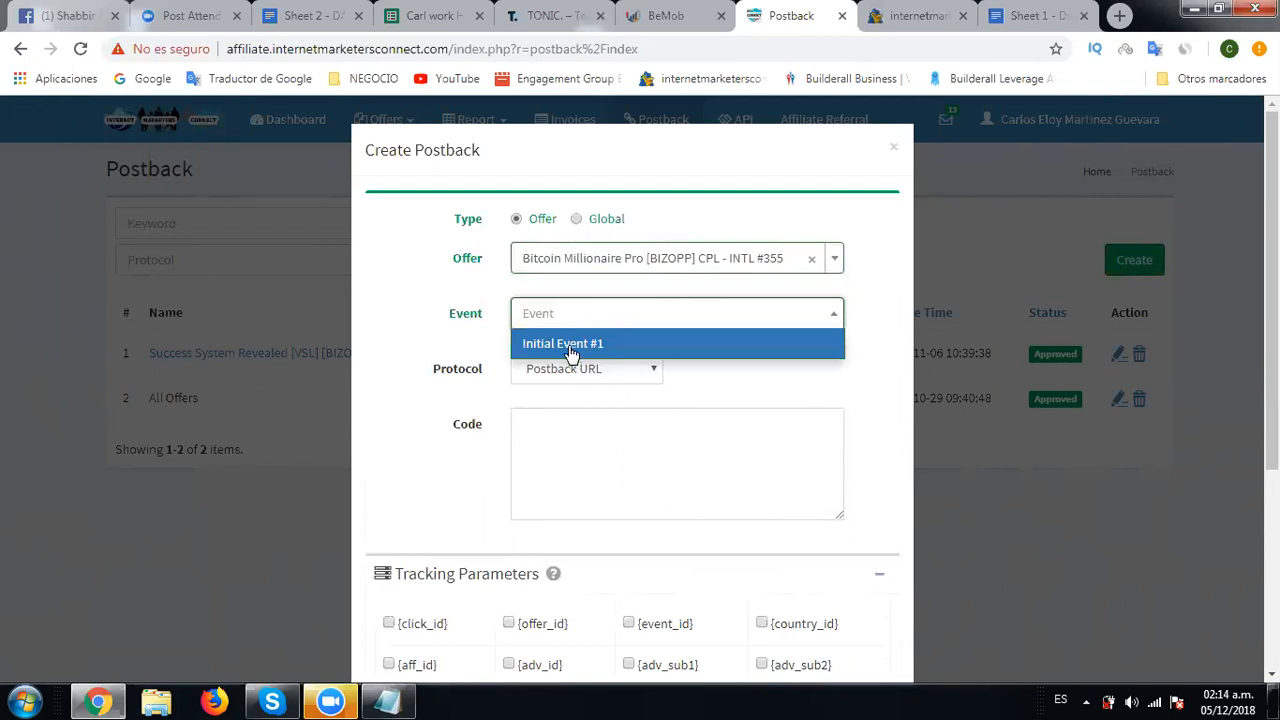
{"action": "left_click", "coordinate": [564, 344]}
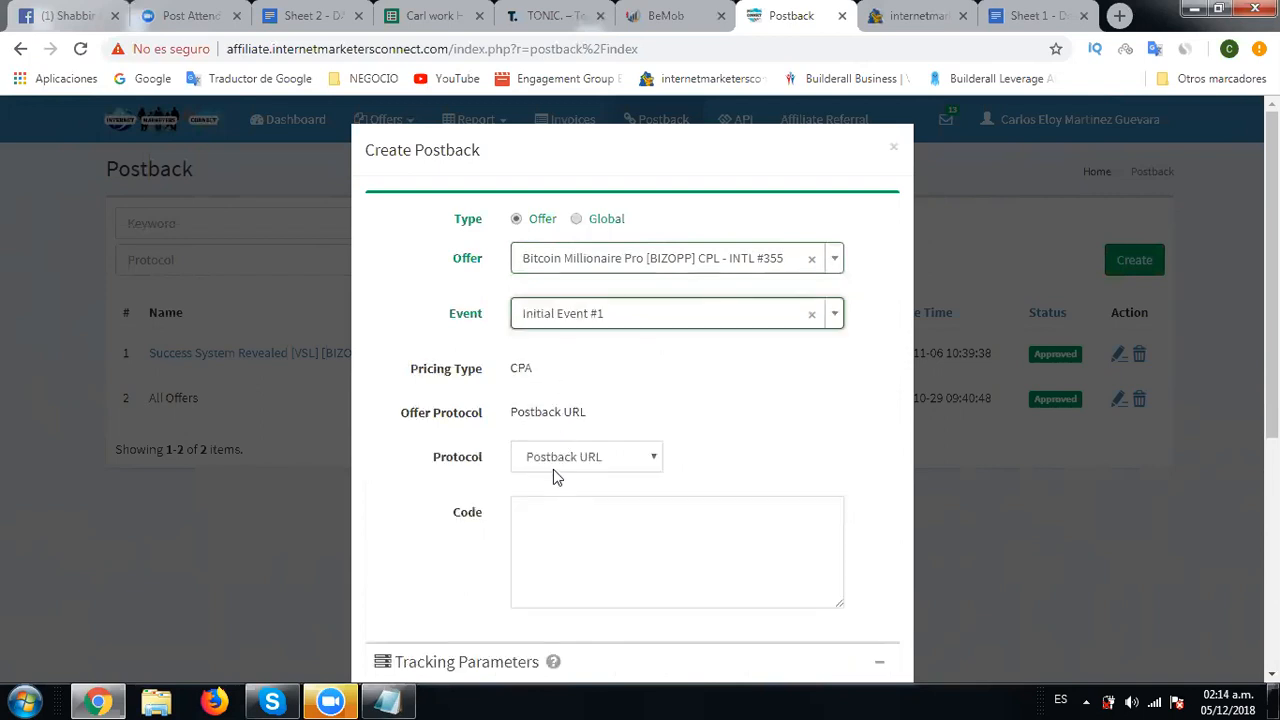
{"action": "left_click", "coordinate": [676, 550]}
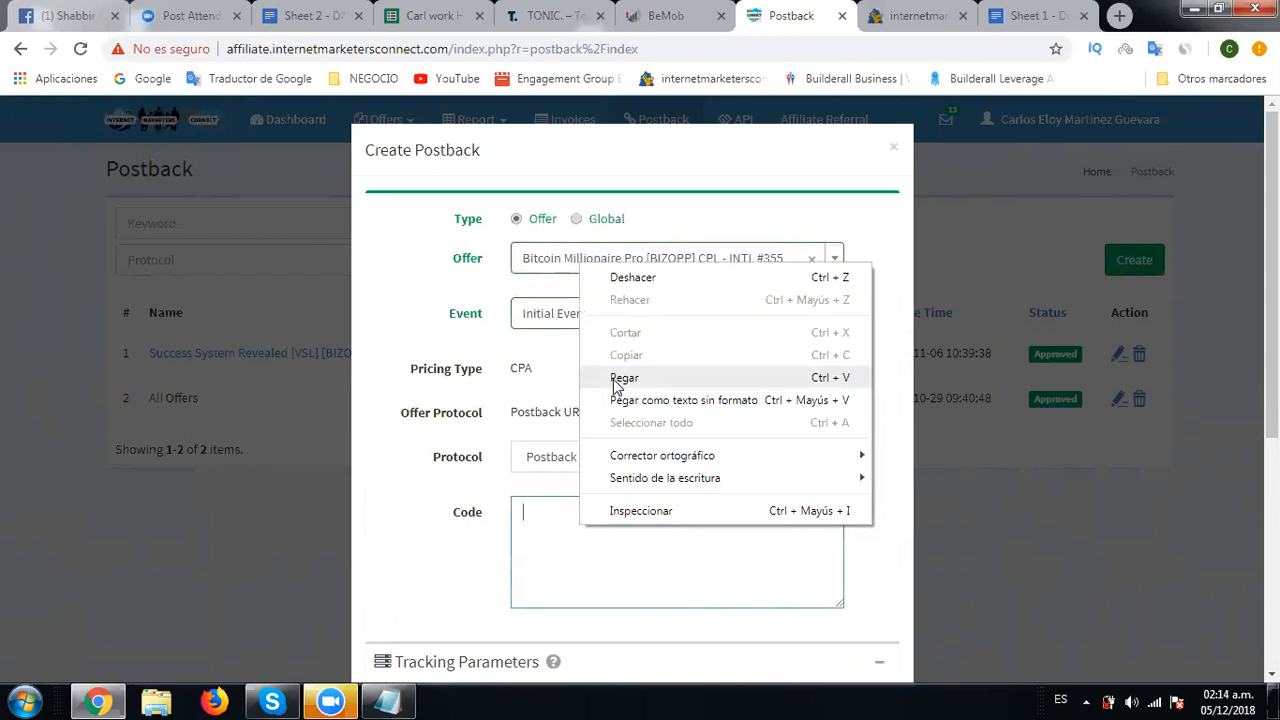
Step: Paste the BeMob postback URL into Code and edit its cid= parameter
{"action": "left_click", "coordinate": [624, 376]}
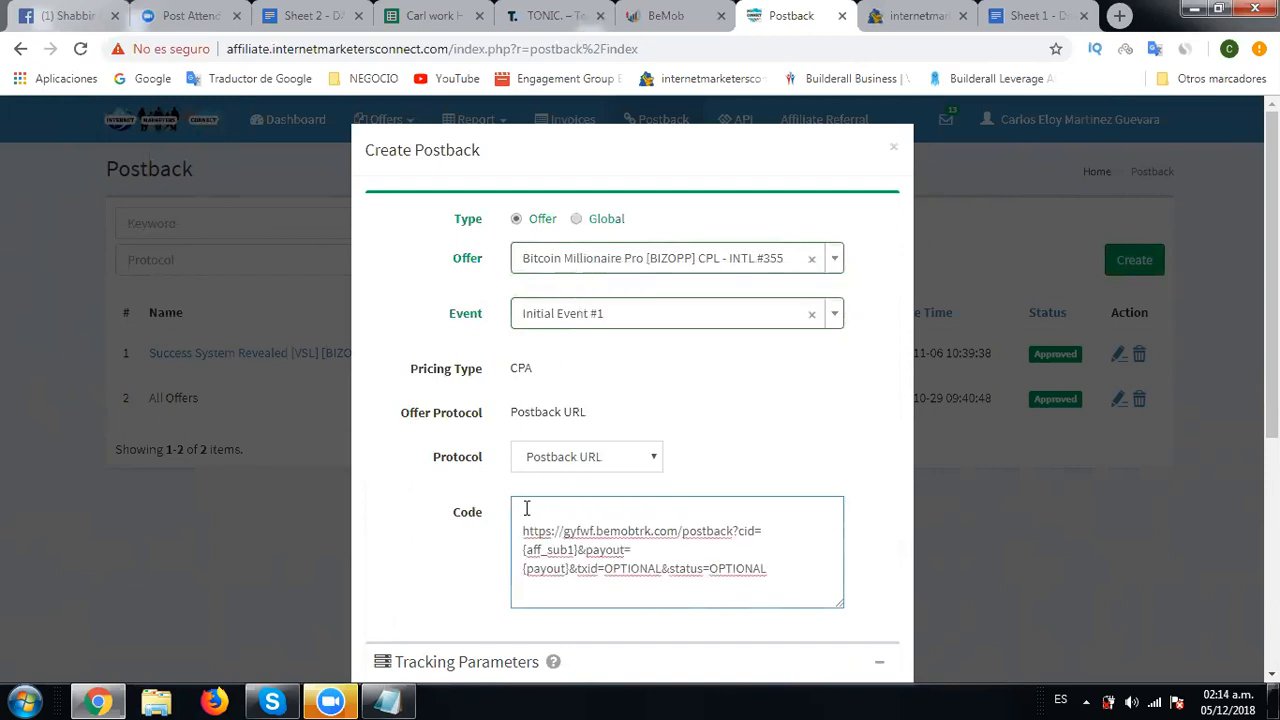
{"action": "left_click", "coordinate": [524, 532]}
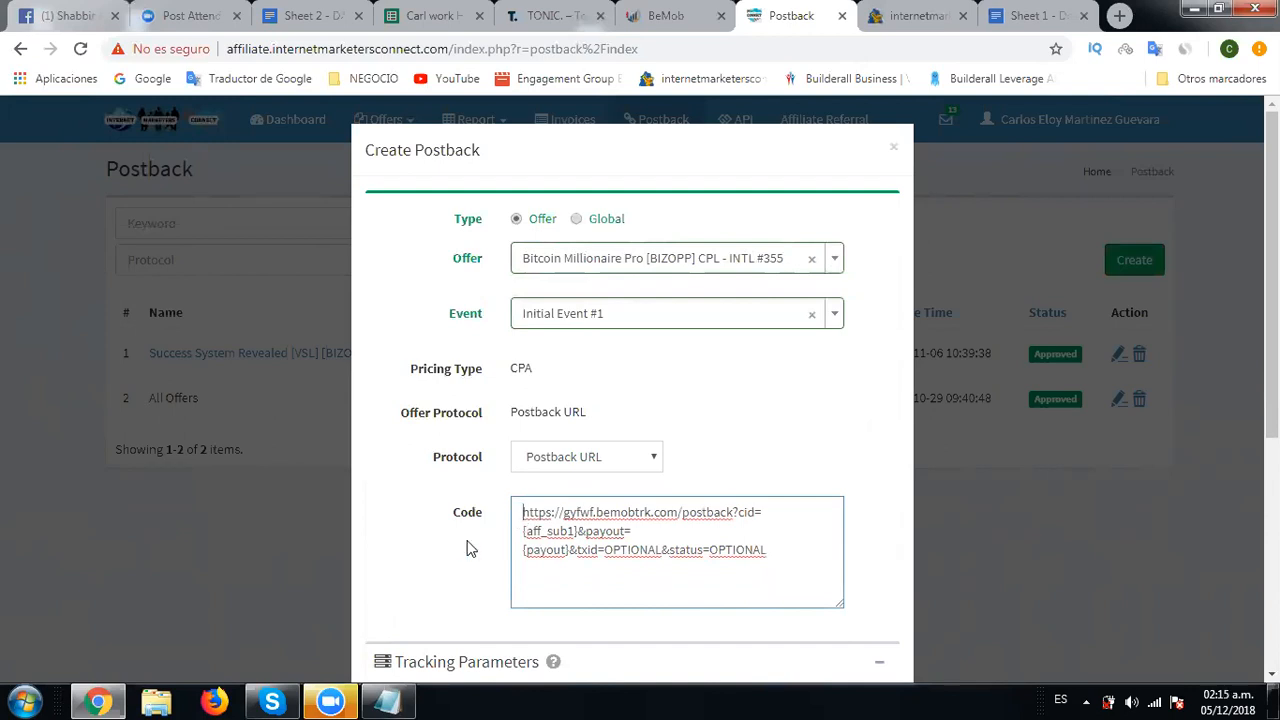
{"action": "scroll", "scroll_direction": "down", "scroll_amount": 3}
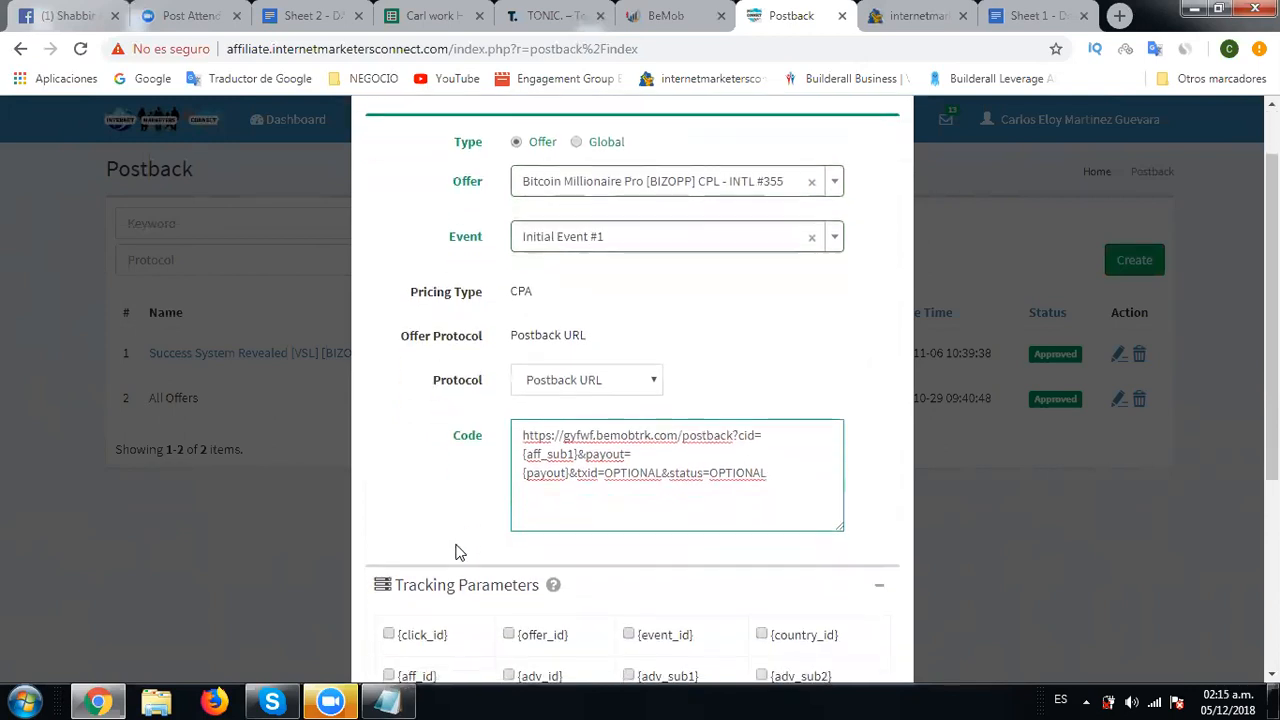
{"action": "scroll", "scroll_direction": "down", "scroll_amount": 3}
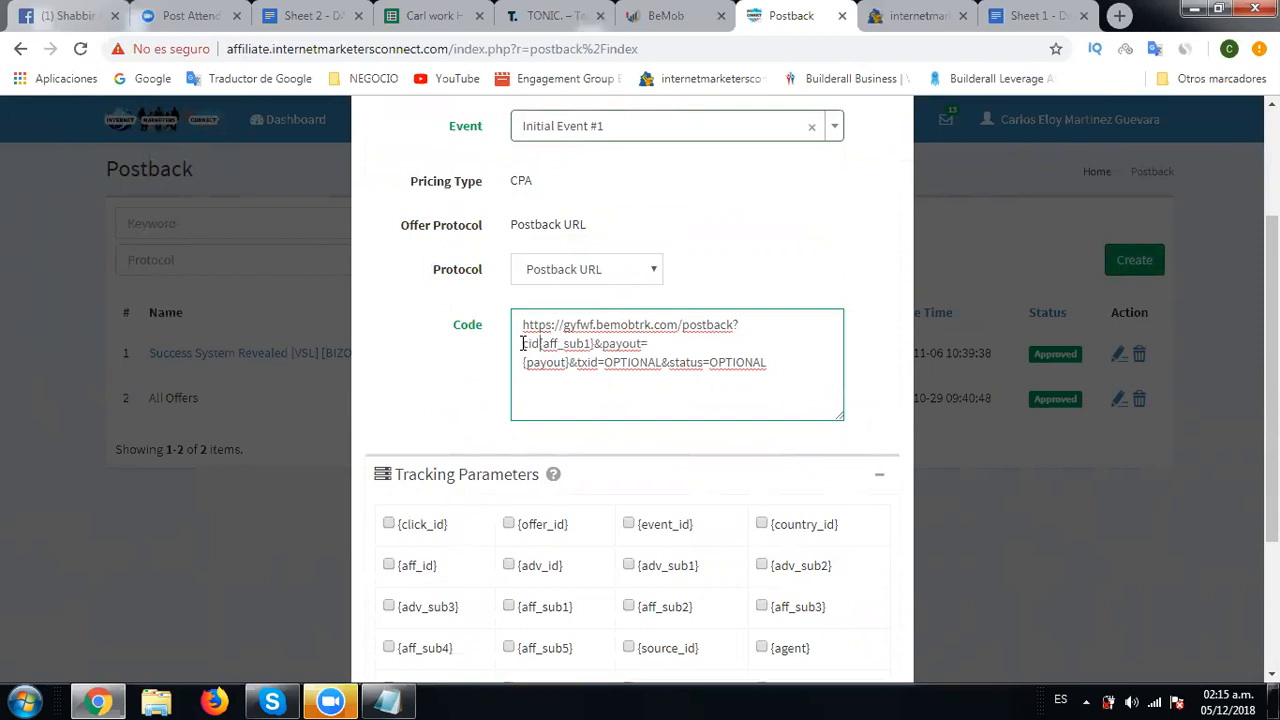
{"action": "type", "text": "cid="}
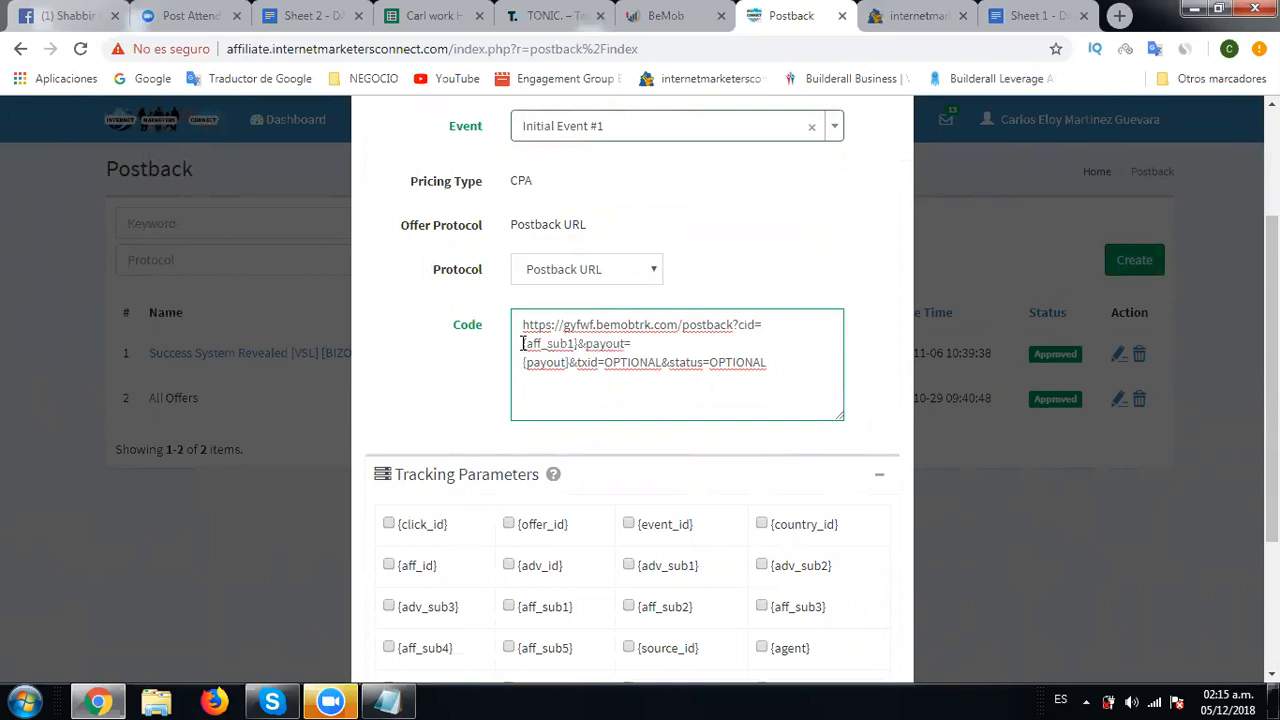
{"action": "mouse_move", "coordinate": [598, 382]}
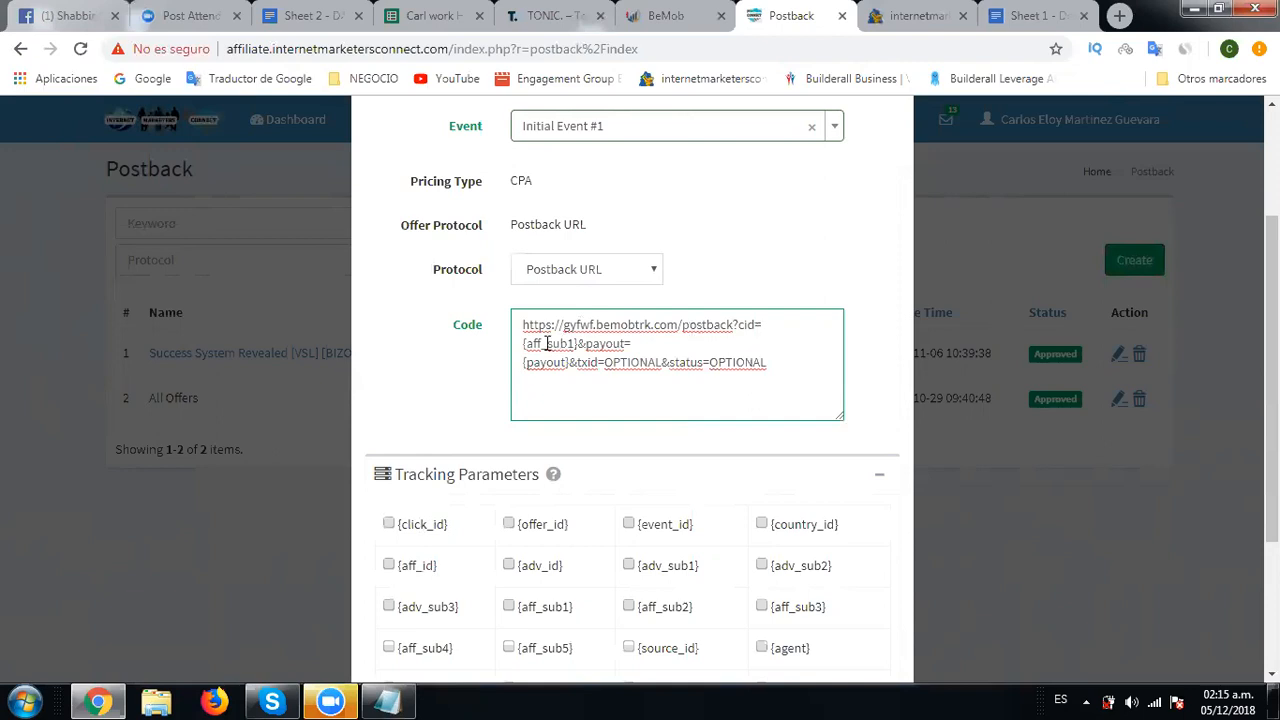
{"action": "mouse_move", "coordinate": [752, 582]}
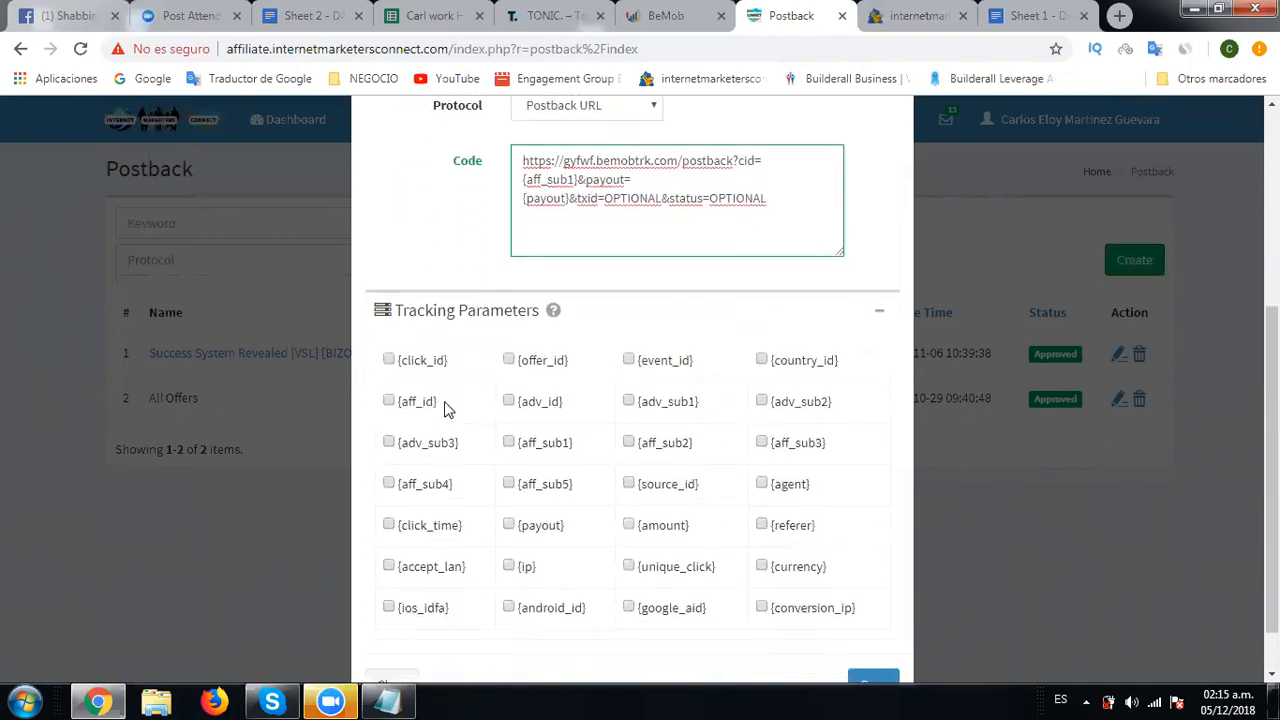
Step: Select the click_id text and toggle the aff_sub1 tracking parameter, leaving Code empty
{"action": "scroll", "scroll_direction": "down", "scroll_amount": 3}
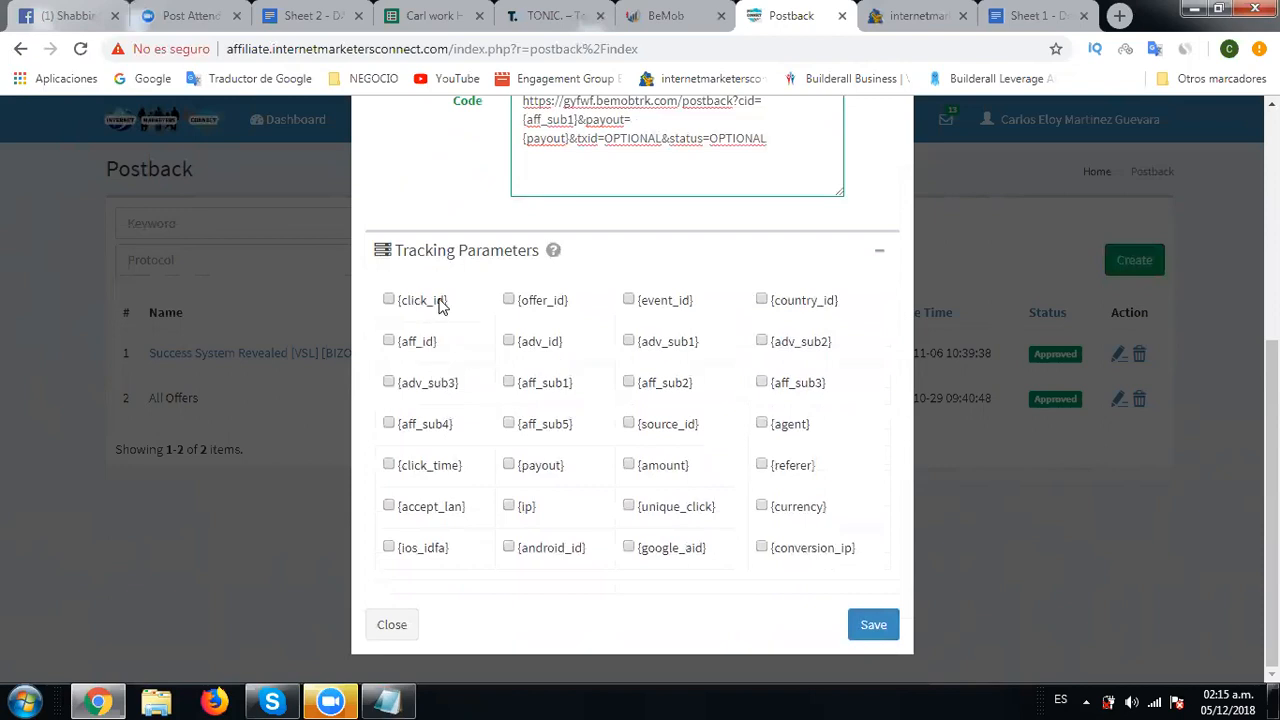
{"action": "double_click", "coordinate": [420, 300]}
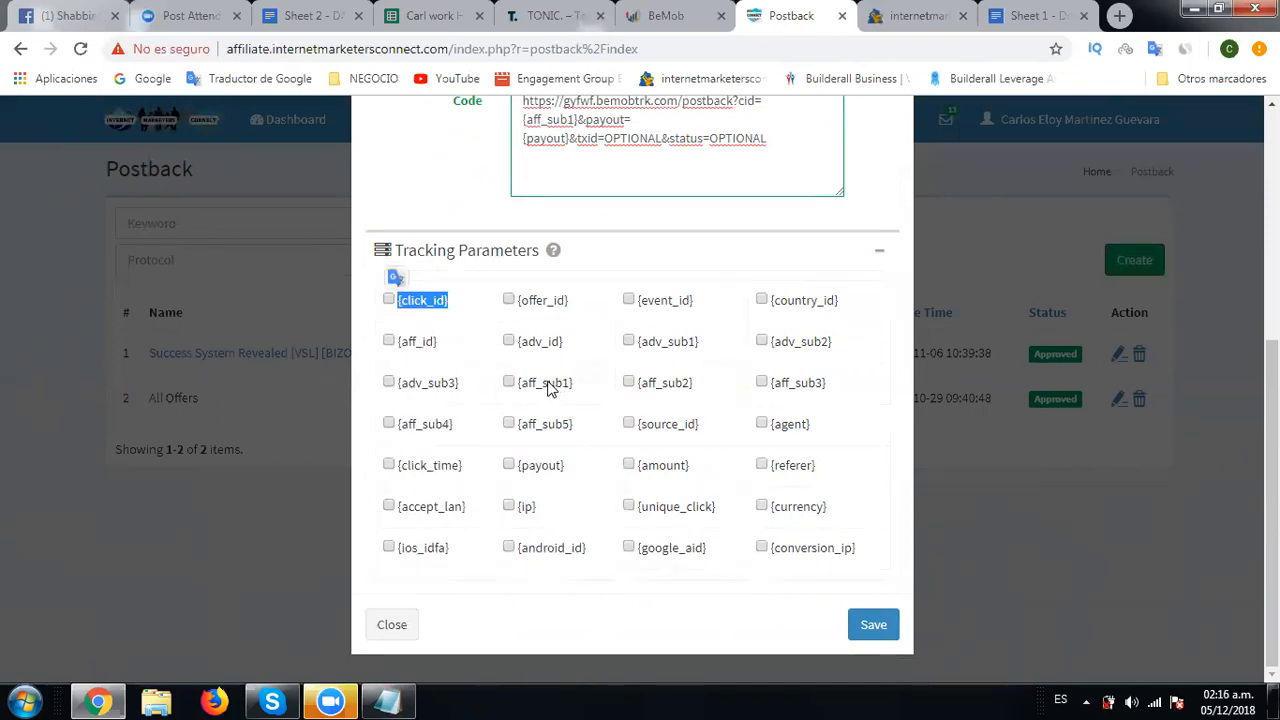
{"action": "left_click", "coordinate": [508, 382]}
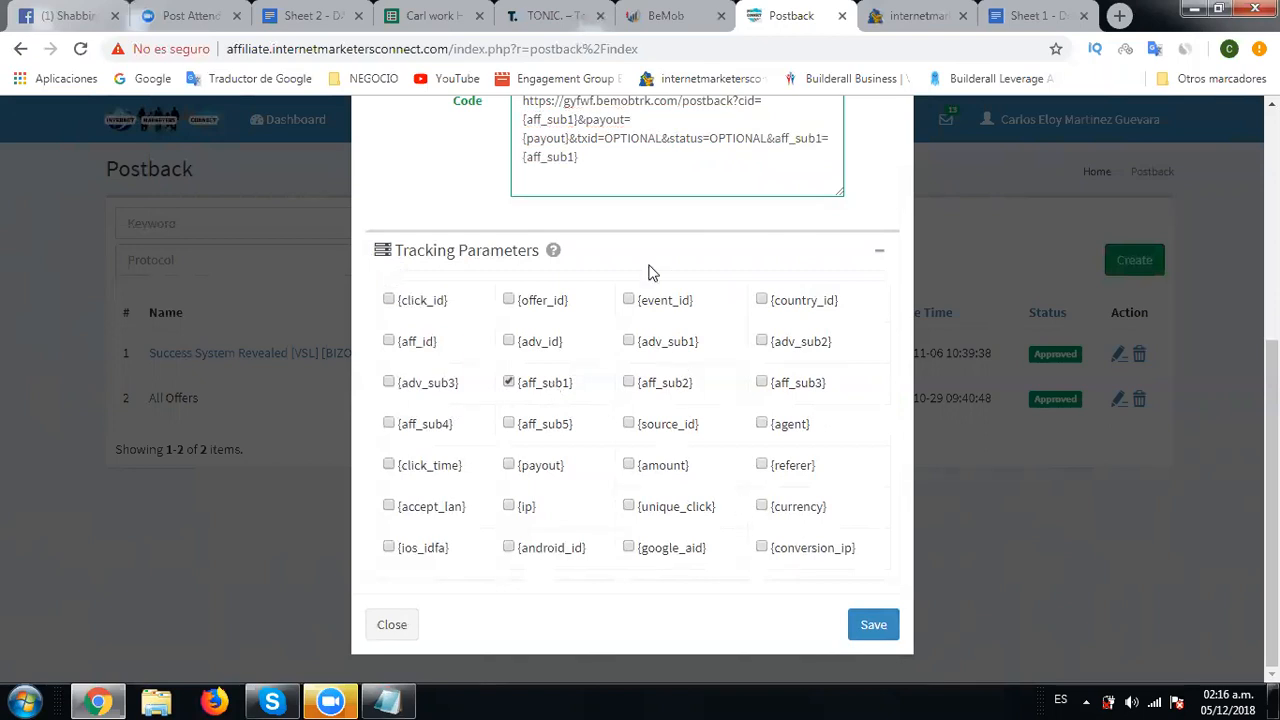
{"action": "left_click", "coordinate": [508, 382]}
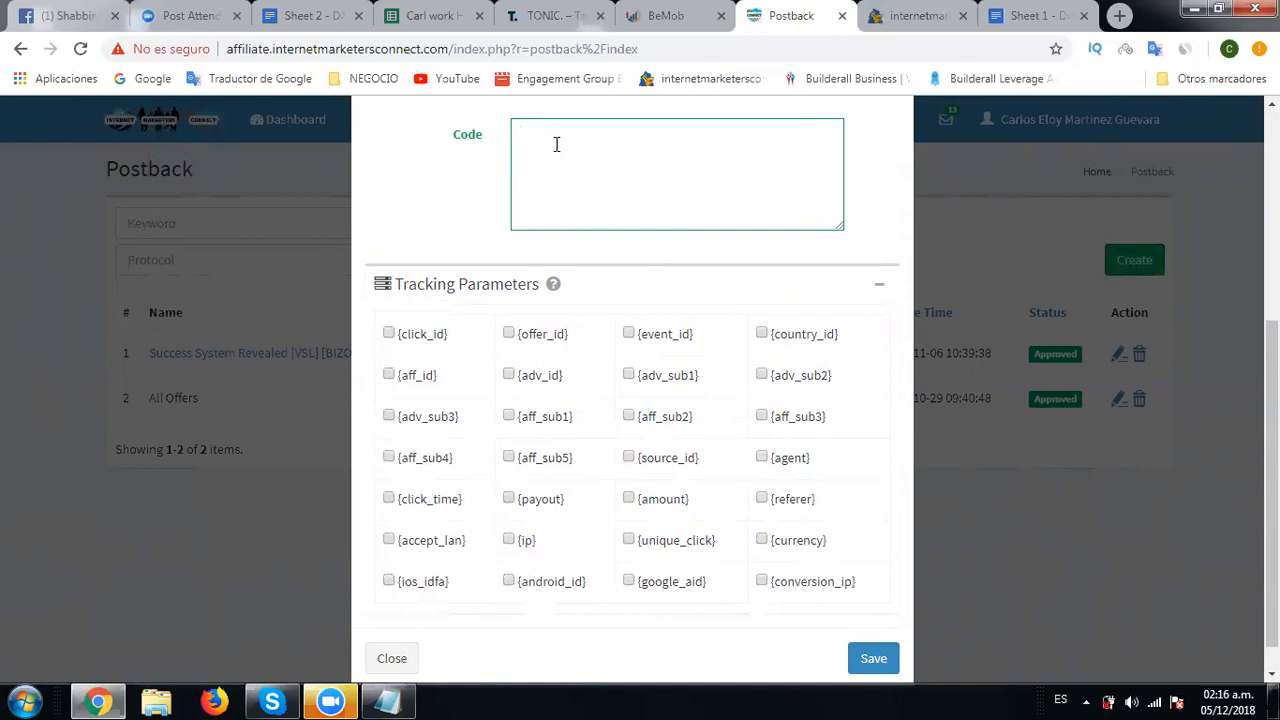
Step: Paste the BeMob postback URL with aff_sub1 as cid into Code and save the postback
{"action": "right_click", "coordinate": [576, 164]}
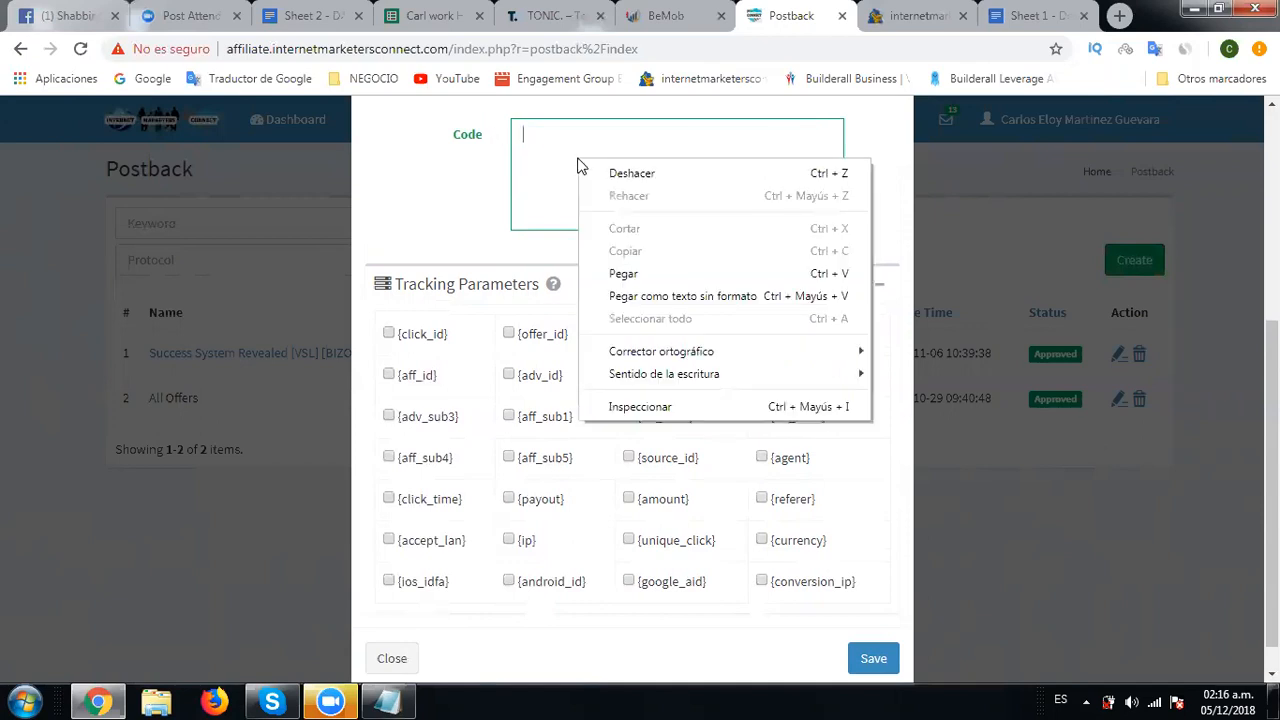
{"action": "left_click", "coordinate": [624, 272]}
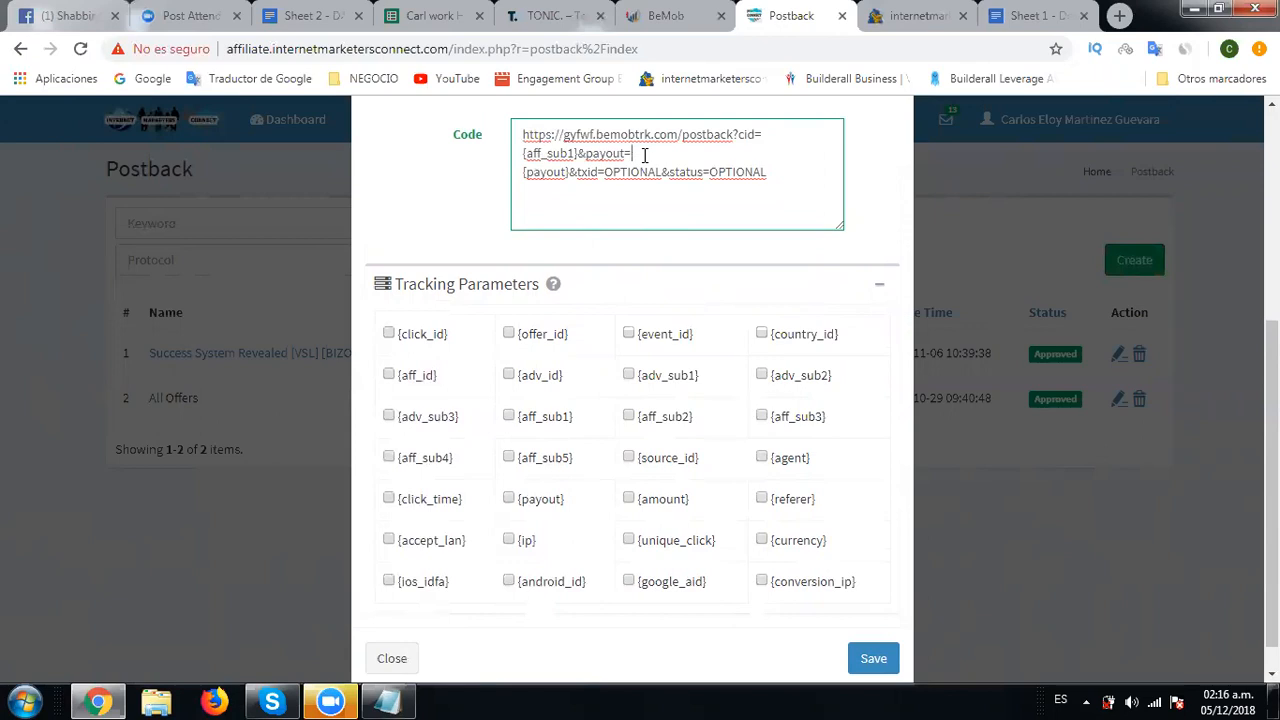
{"action": "mouse_move", "coordinate": [764, 564]}
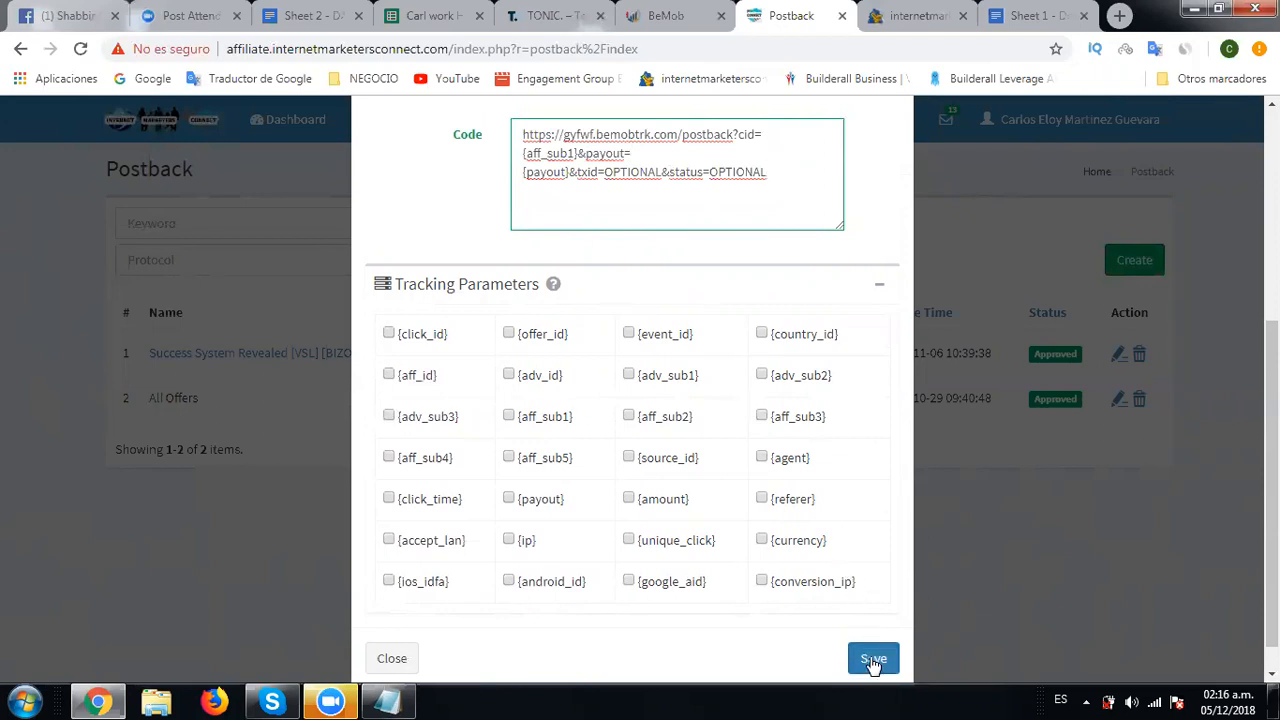
{"action": "left_click", "coordinate": [872, 658]}
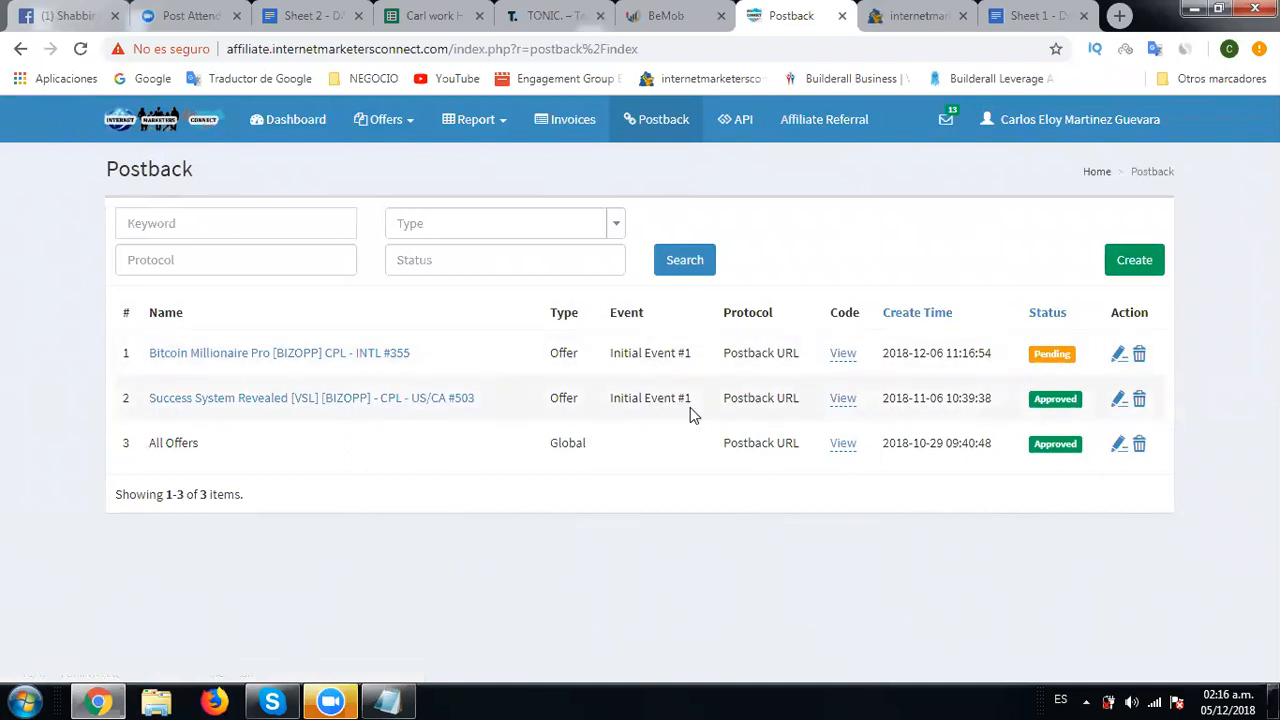
{"action": "mouse_move", "coordinate": [520, 322]}
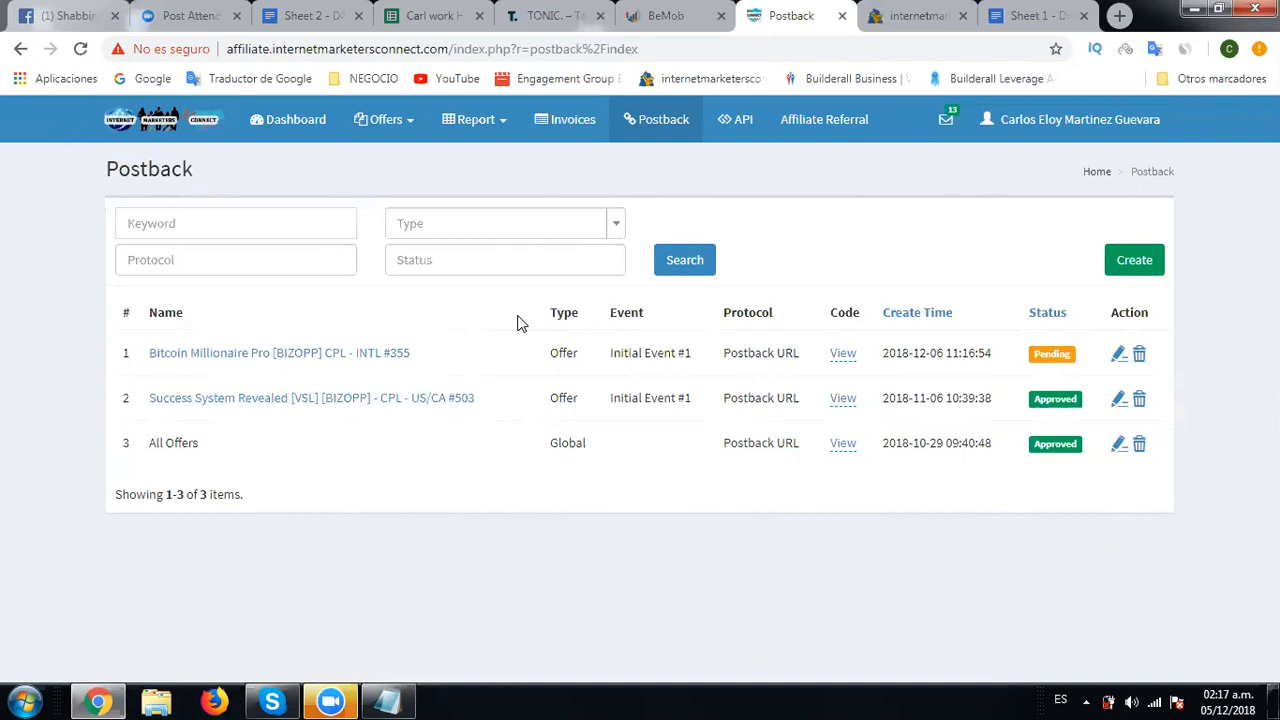
{"action": "mouse_move", "coordinate": [584, 338]}
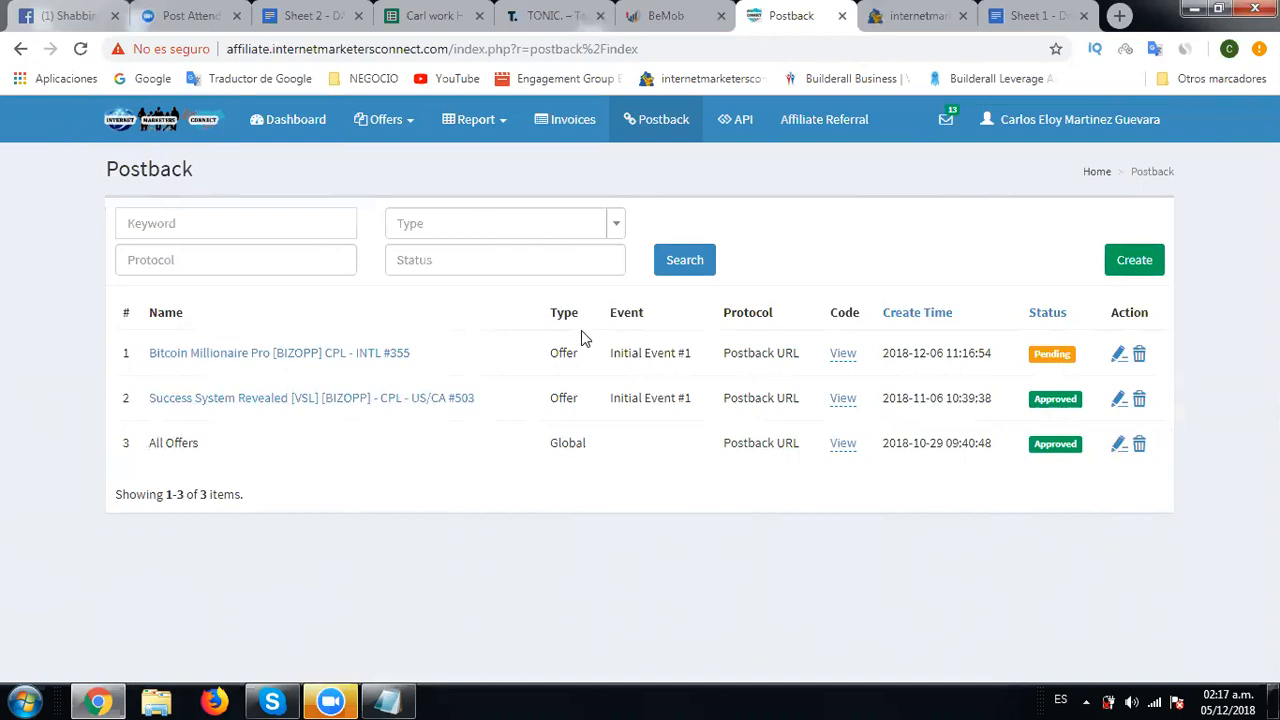
{"action": "mouse_move", "coordinate": [876, 696]}
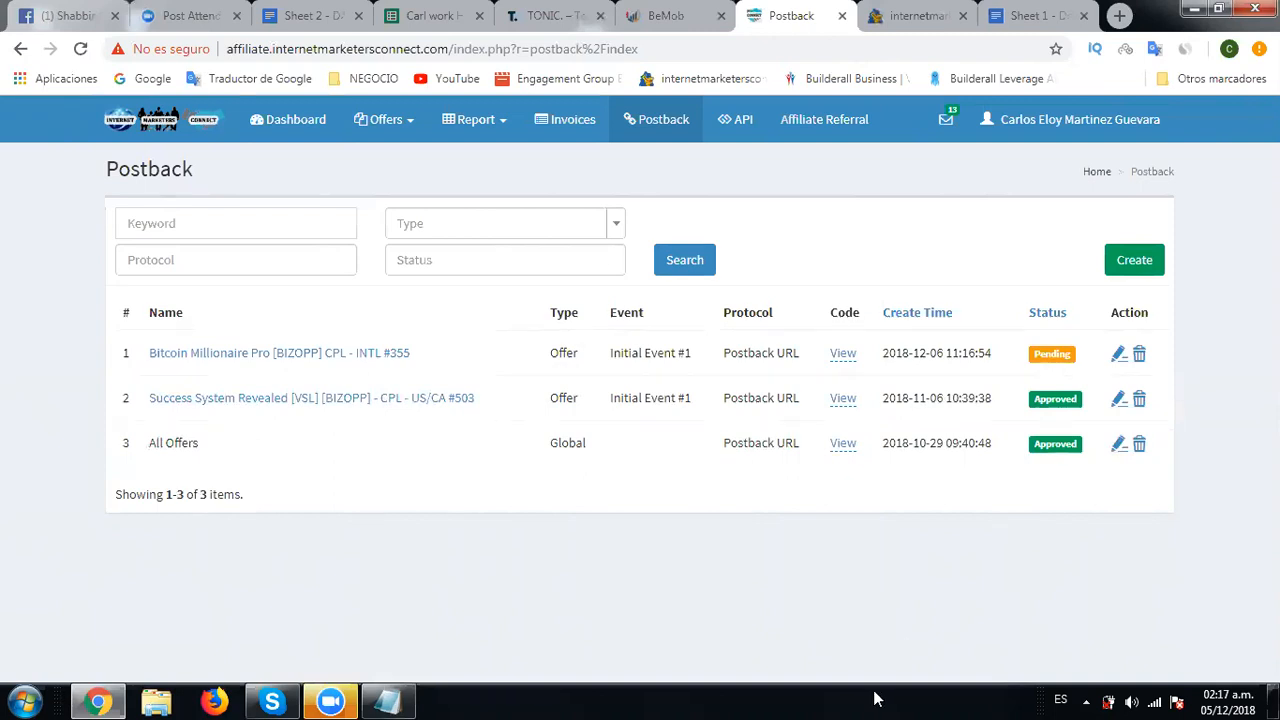